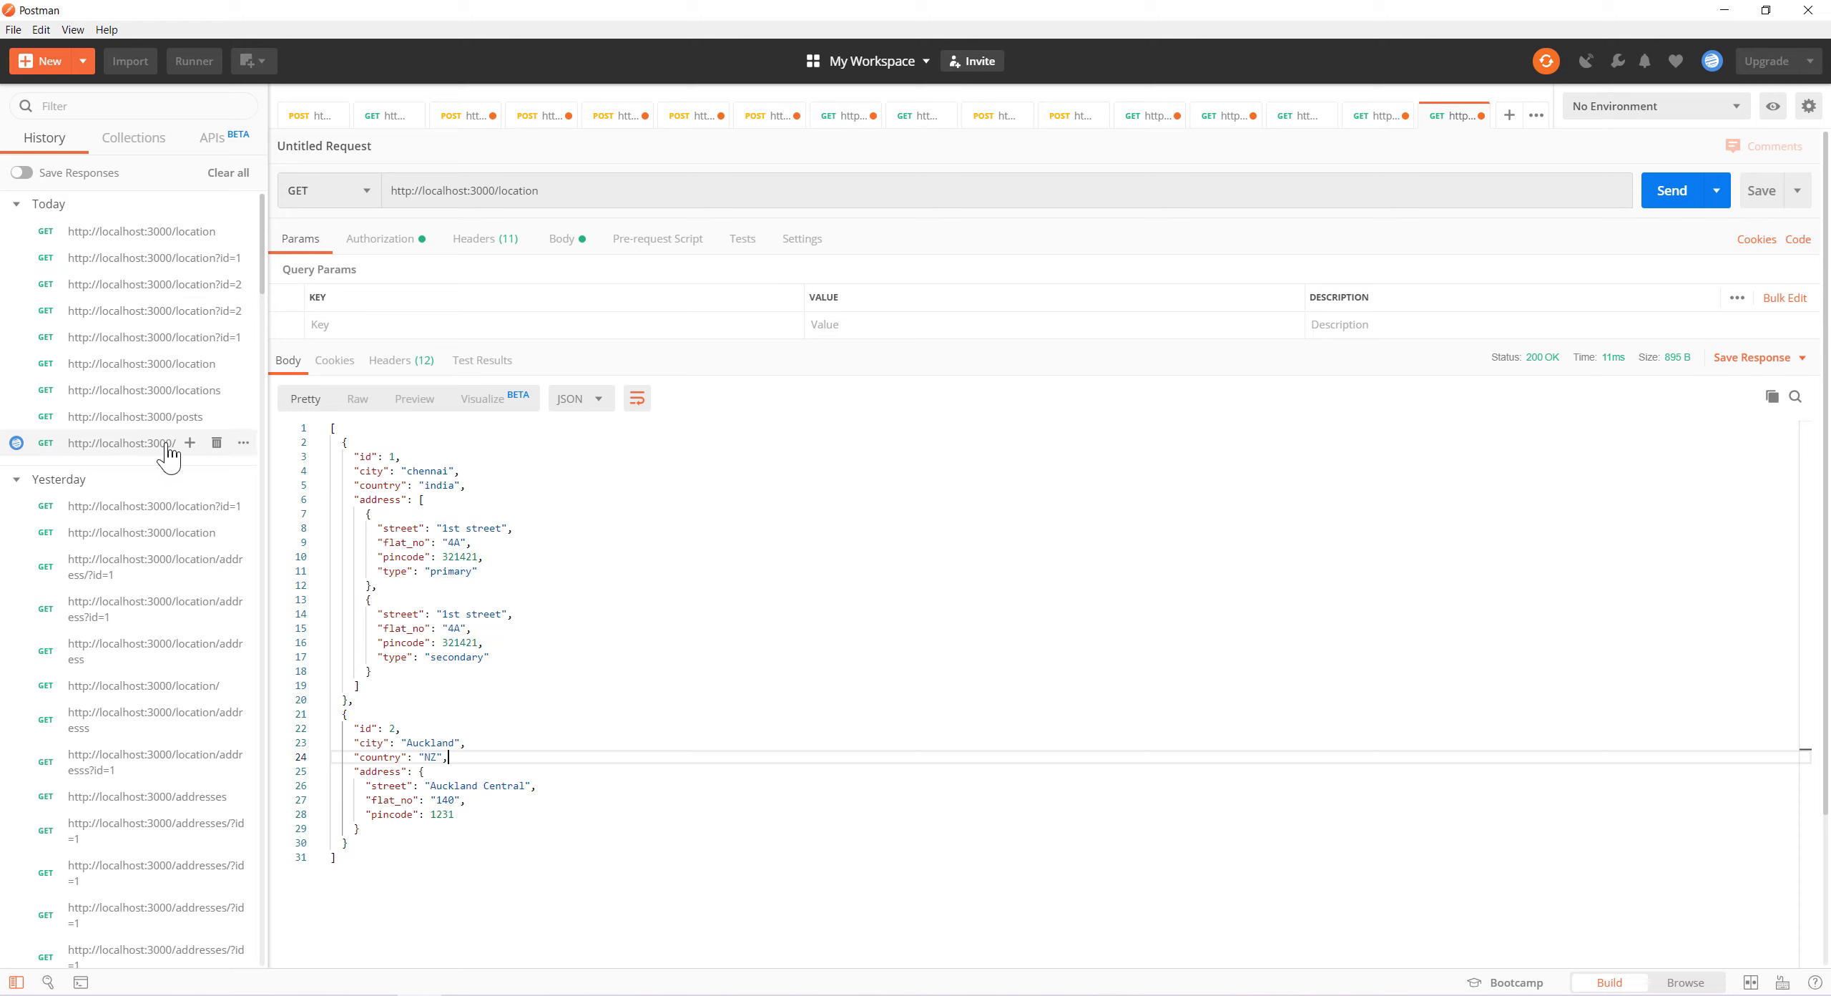
{"action": "left_click", "coordinate": [135, 442]}
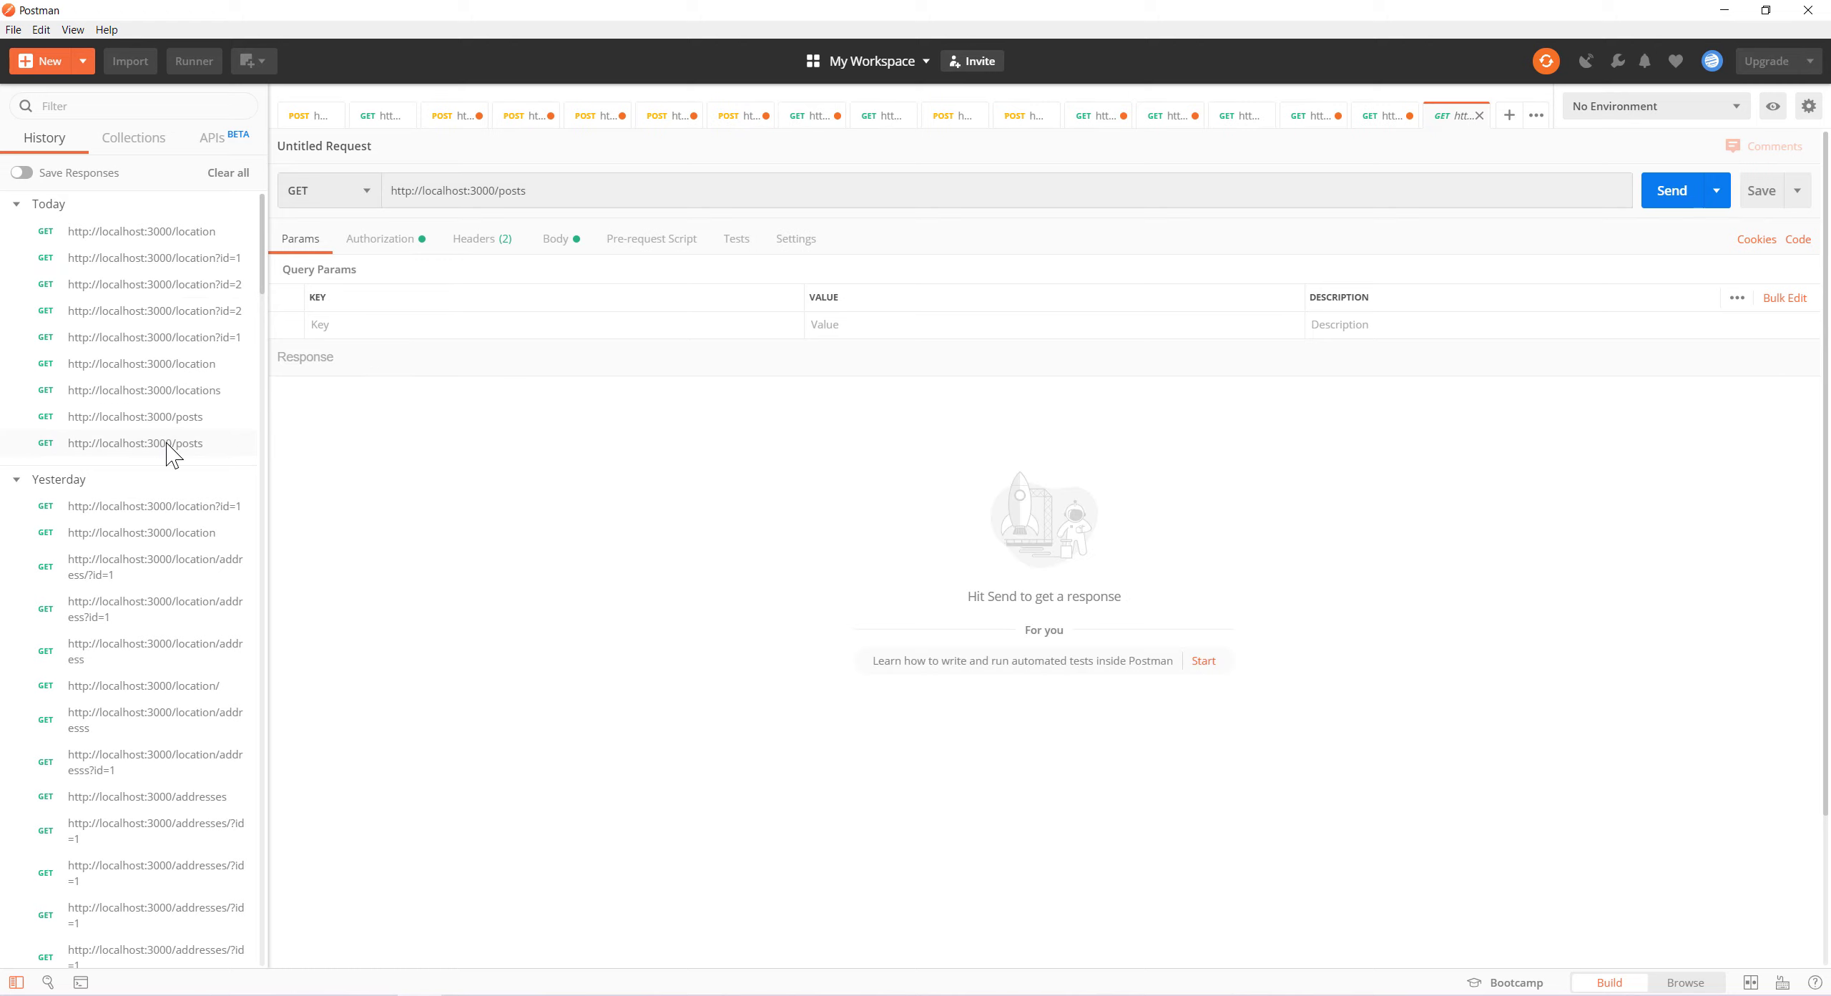
{"action": "left_click", "coordinate": [1670, 190]}
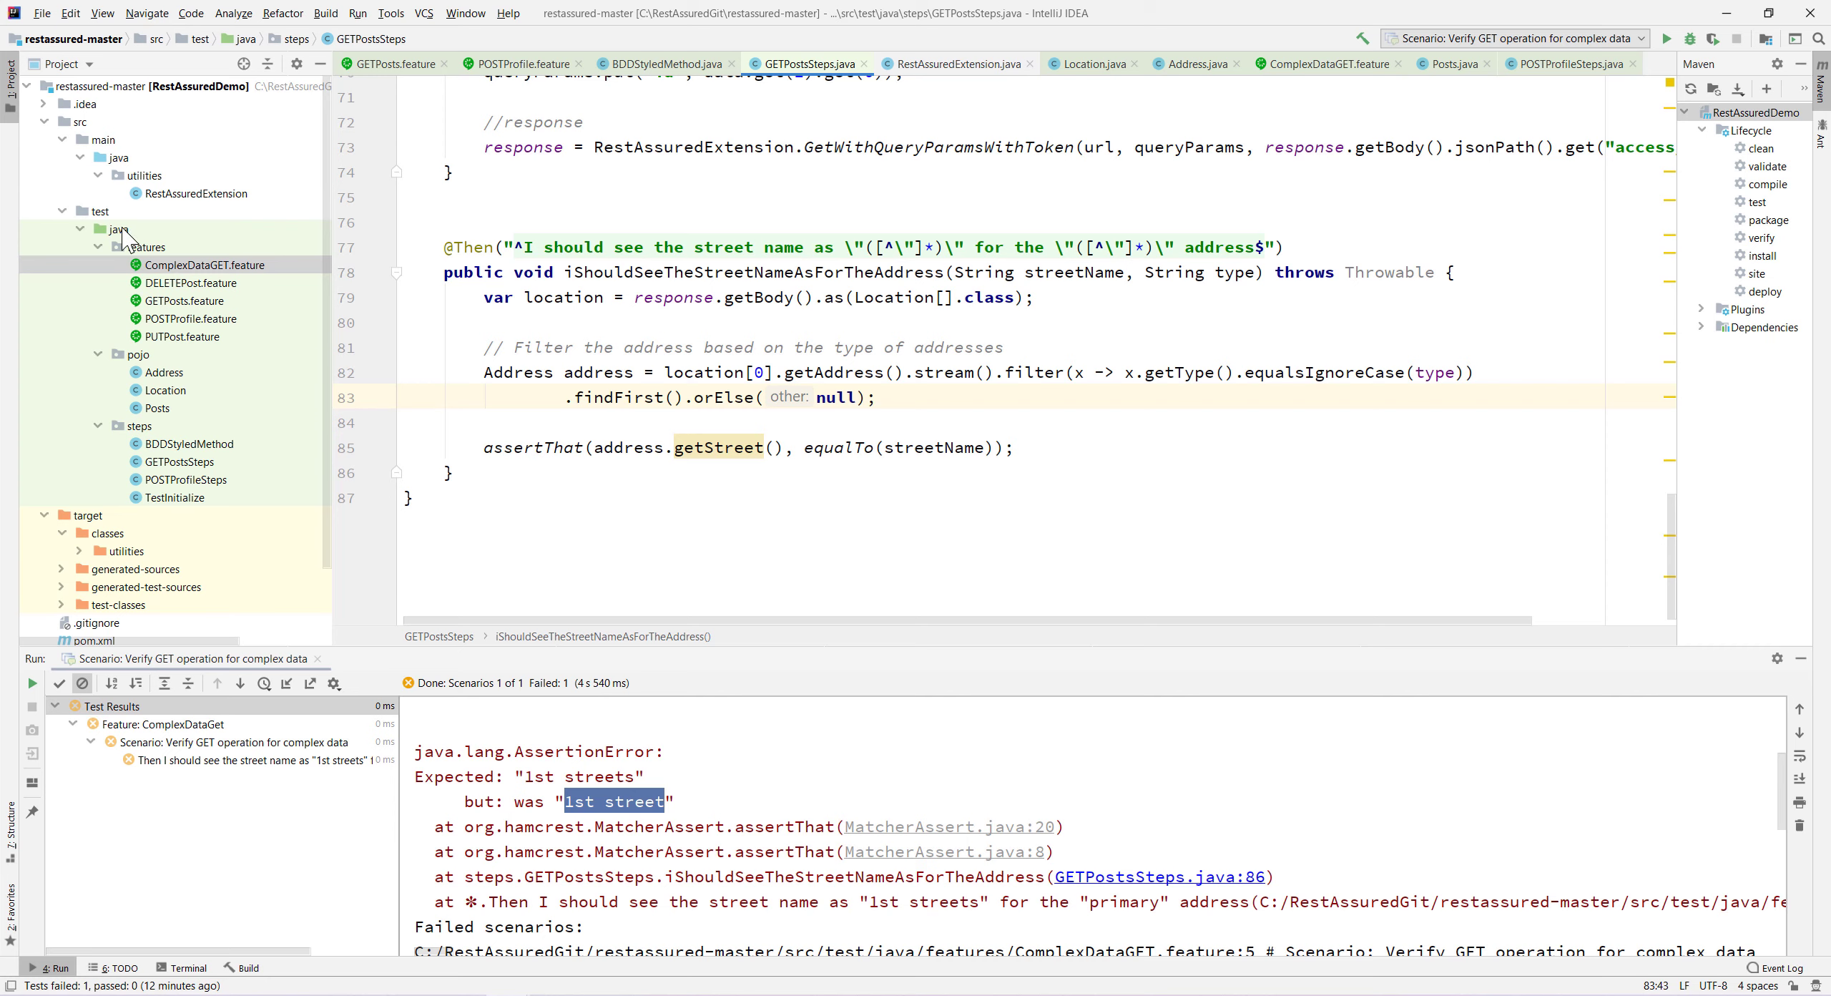
{"action": "mouse_move", "coordinate": [122, 543]}
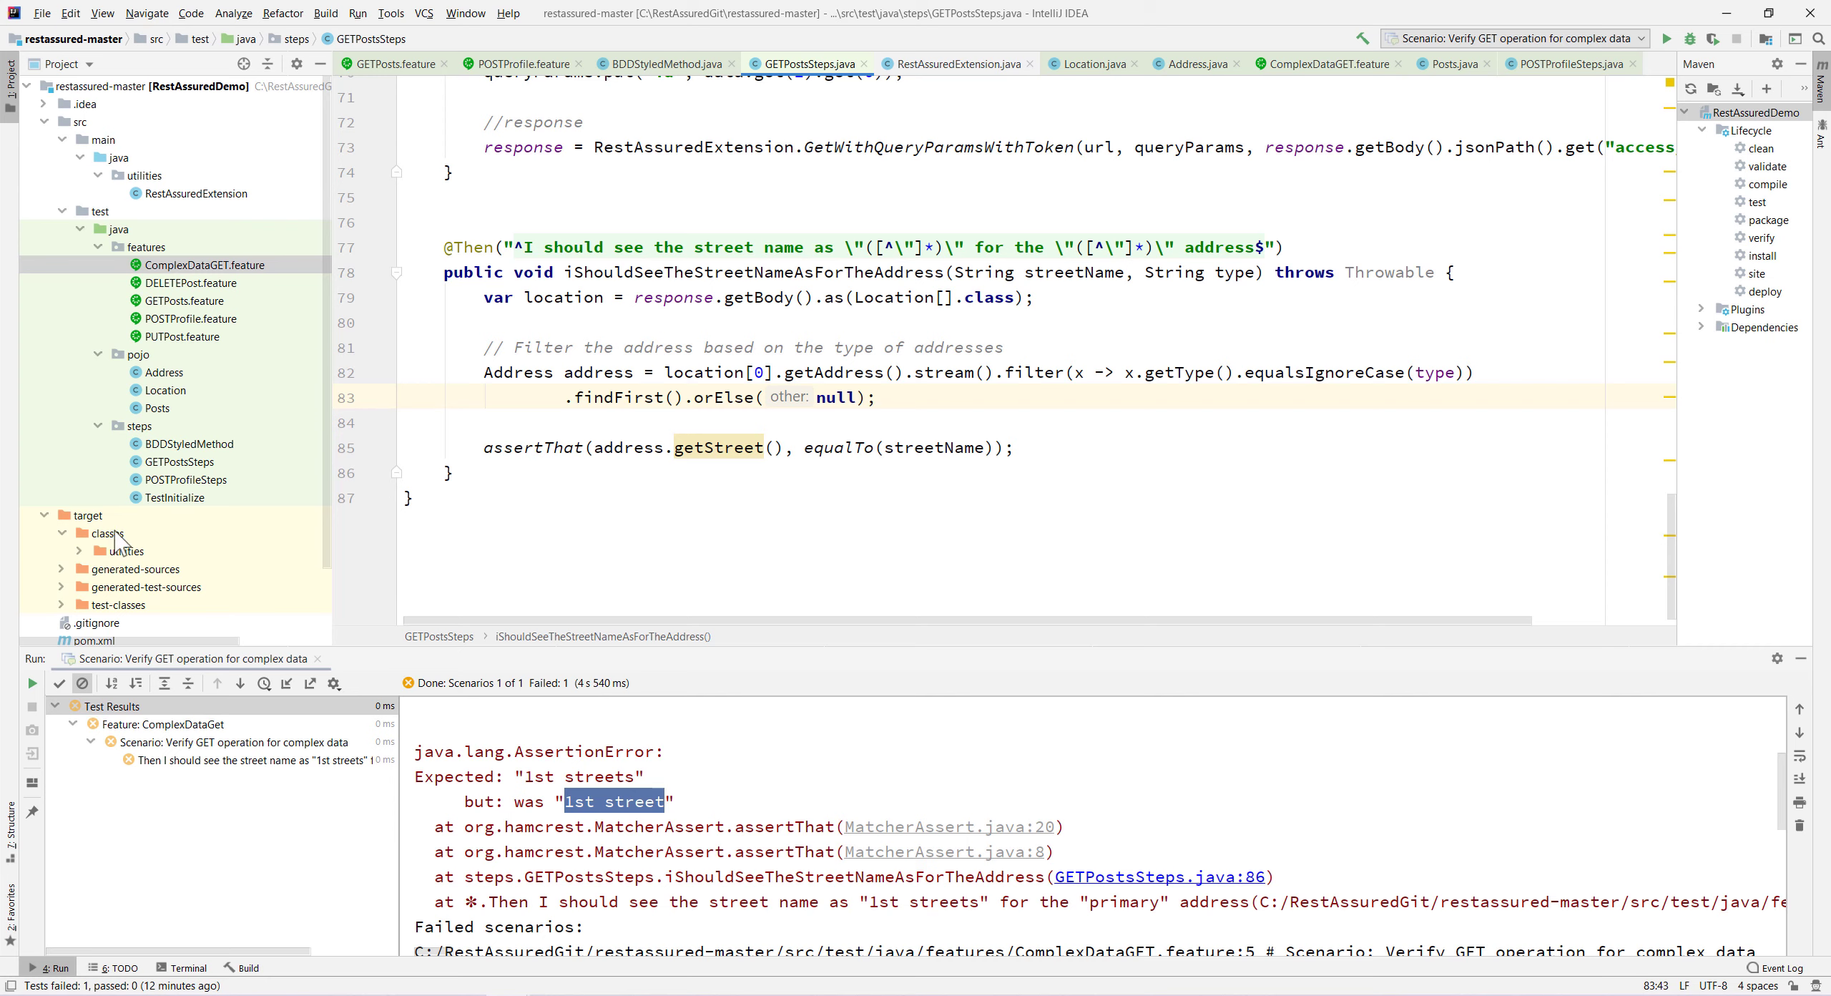
{"action": "mouse_move", "coordinate": [110, 546]}
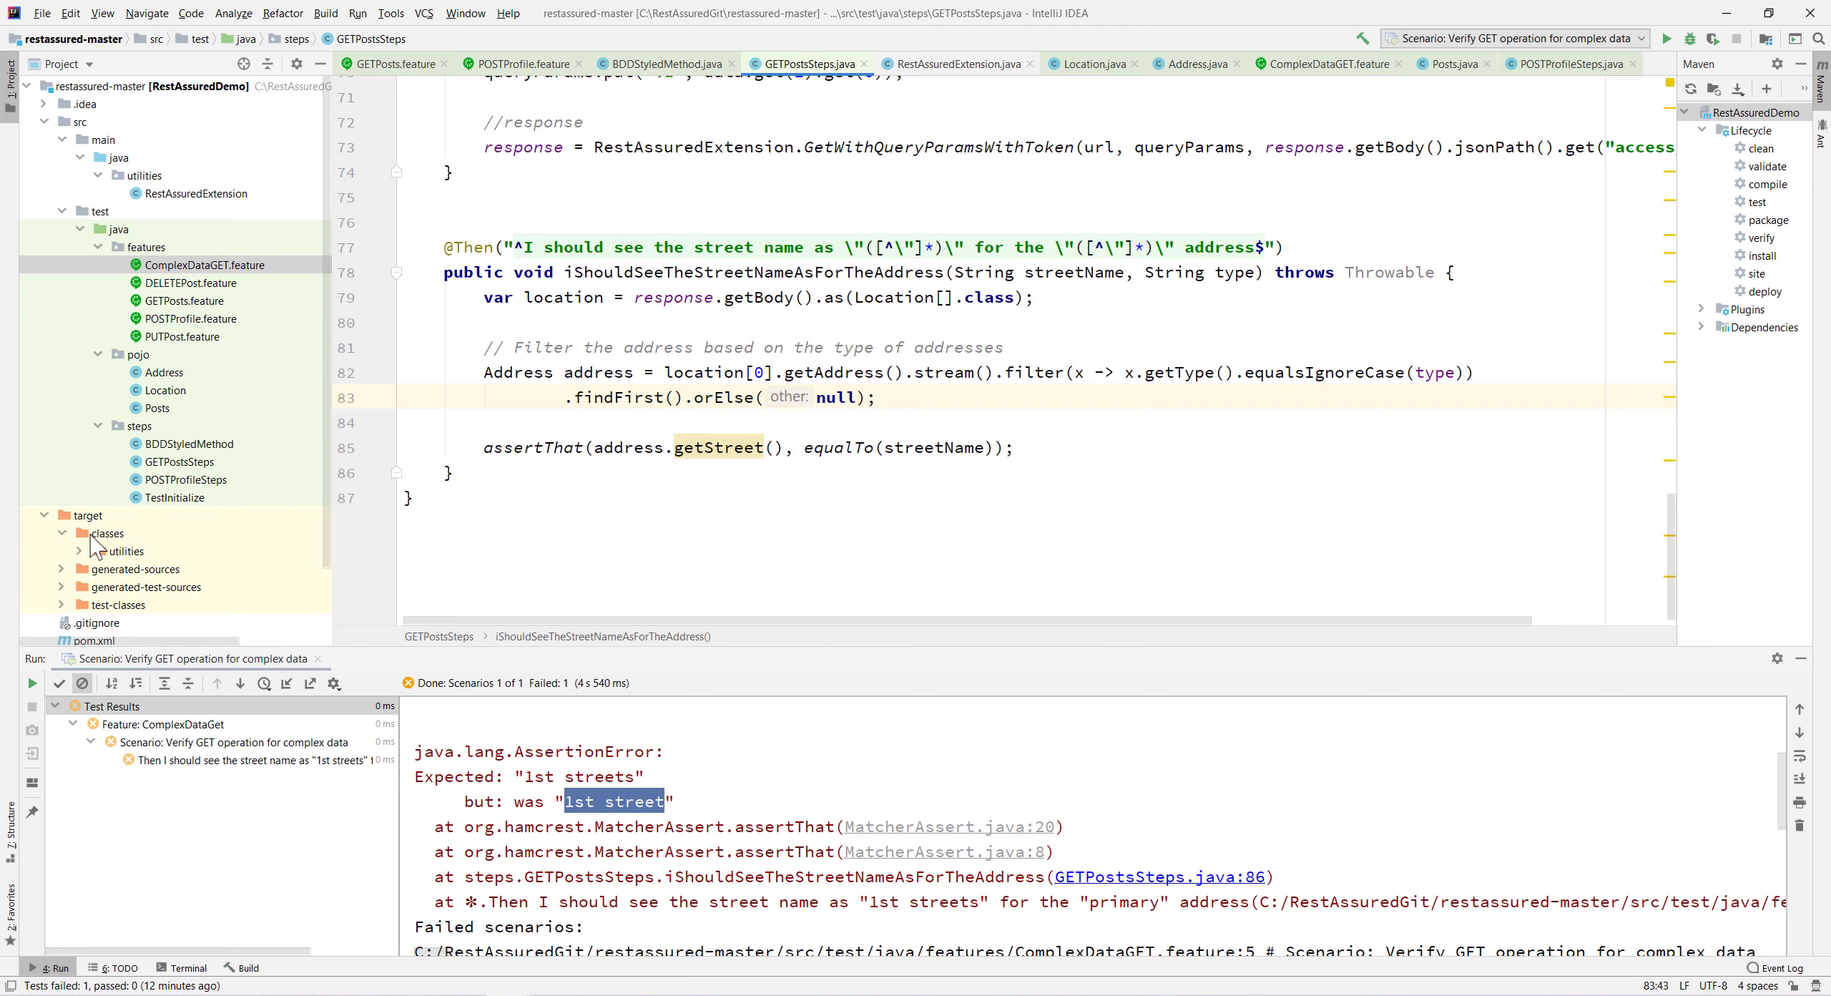
Create post.json in target/classes containing a sample post with id, title and author.
{"action": "right_click", "coordinate": [107, 532]}
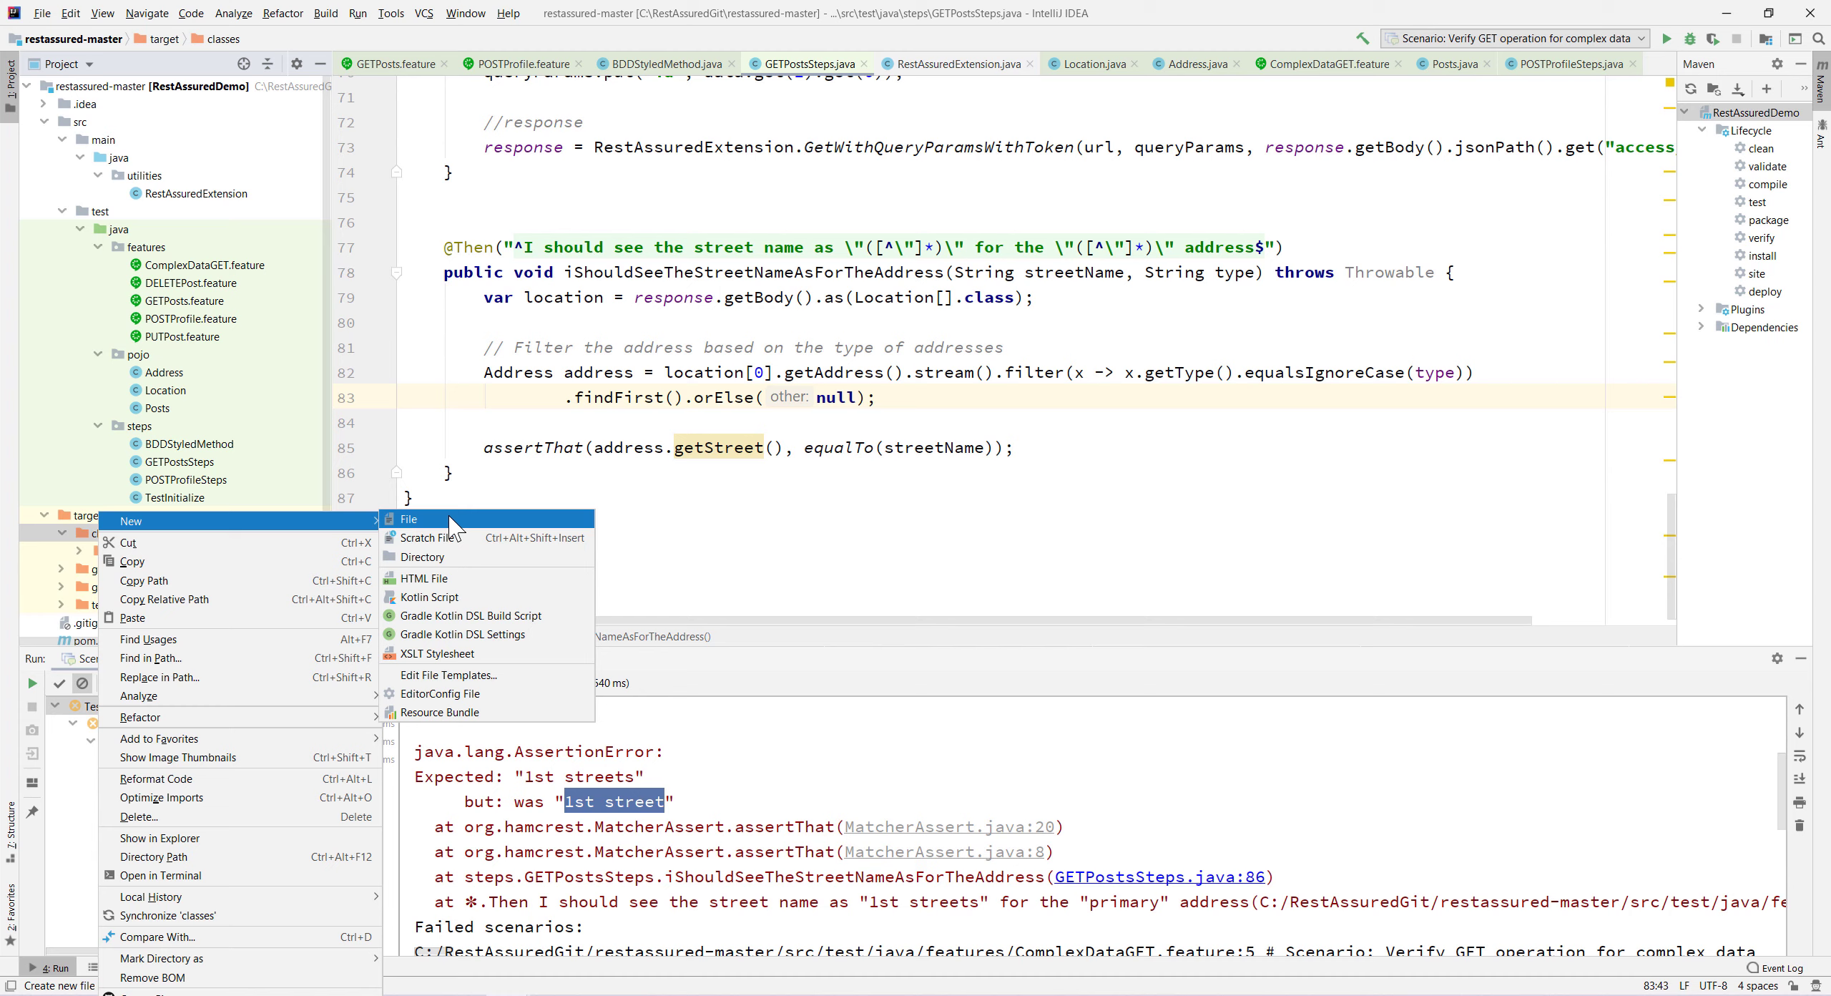
{"action": "left_click", "coordinate": [408, 519]}
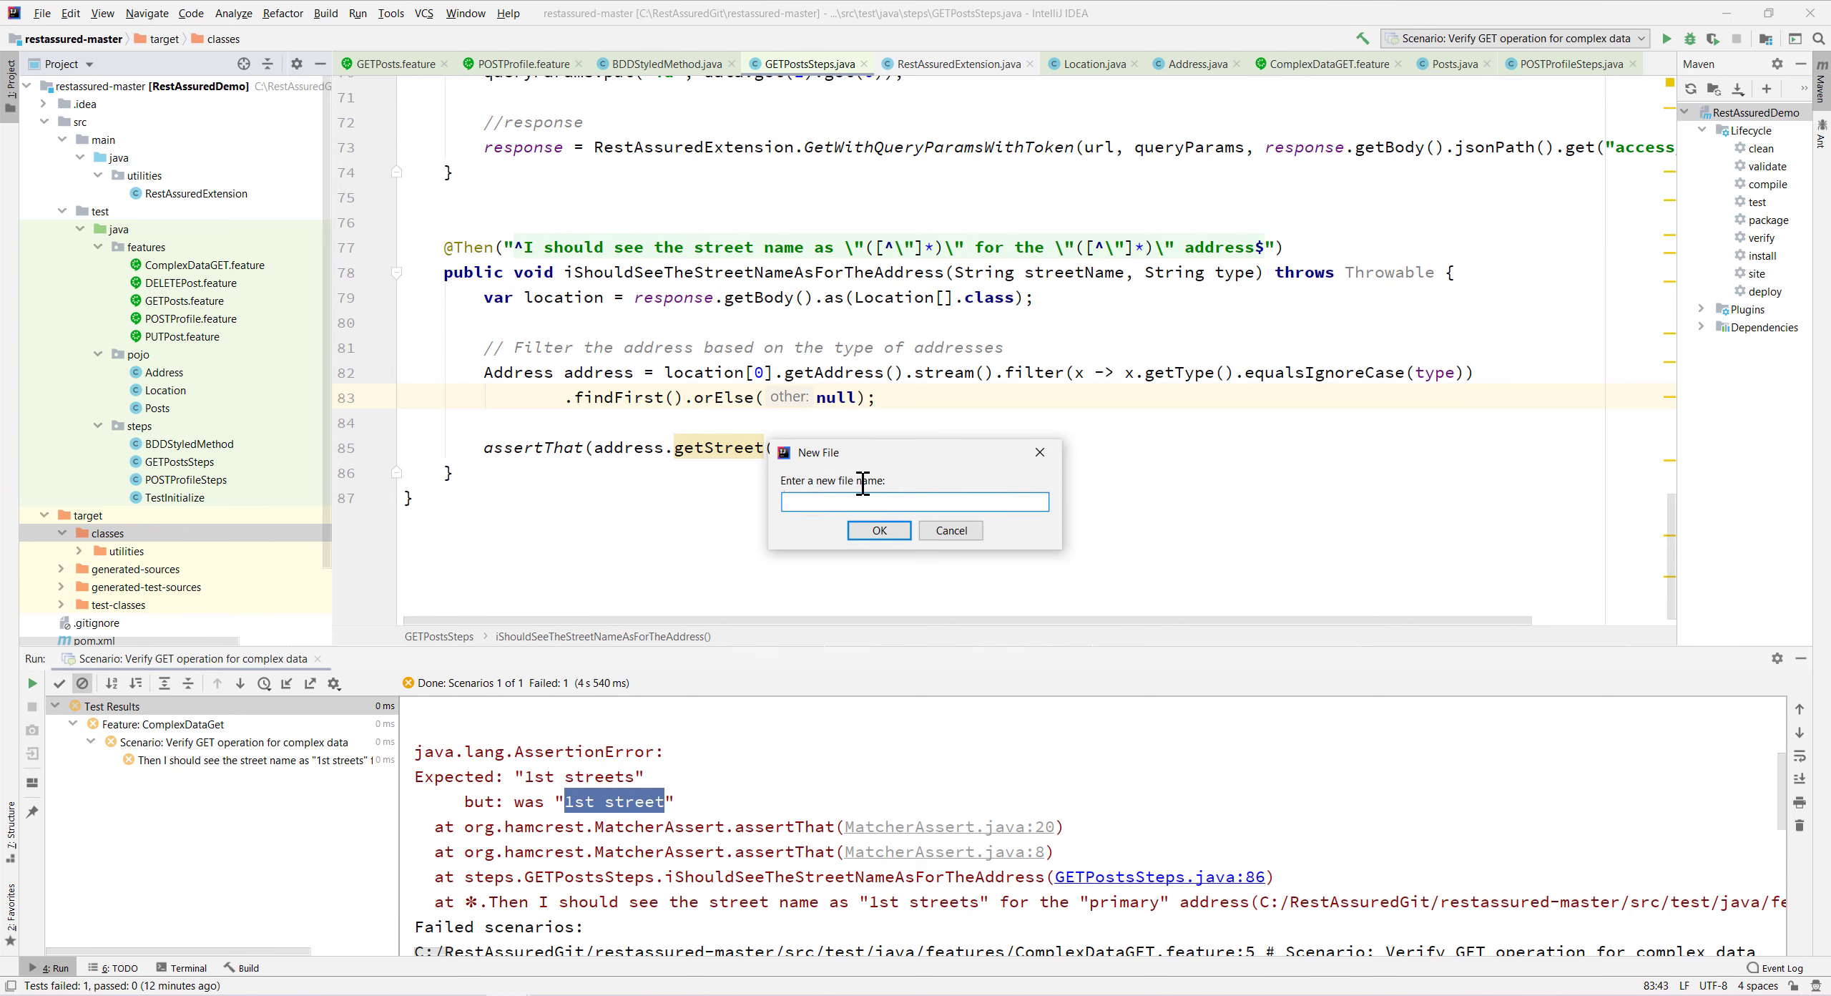
{"action": "type", "text": "post.js"}
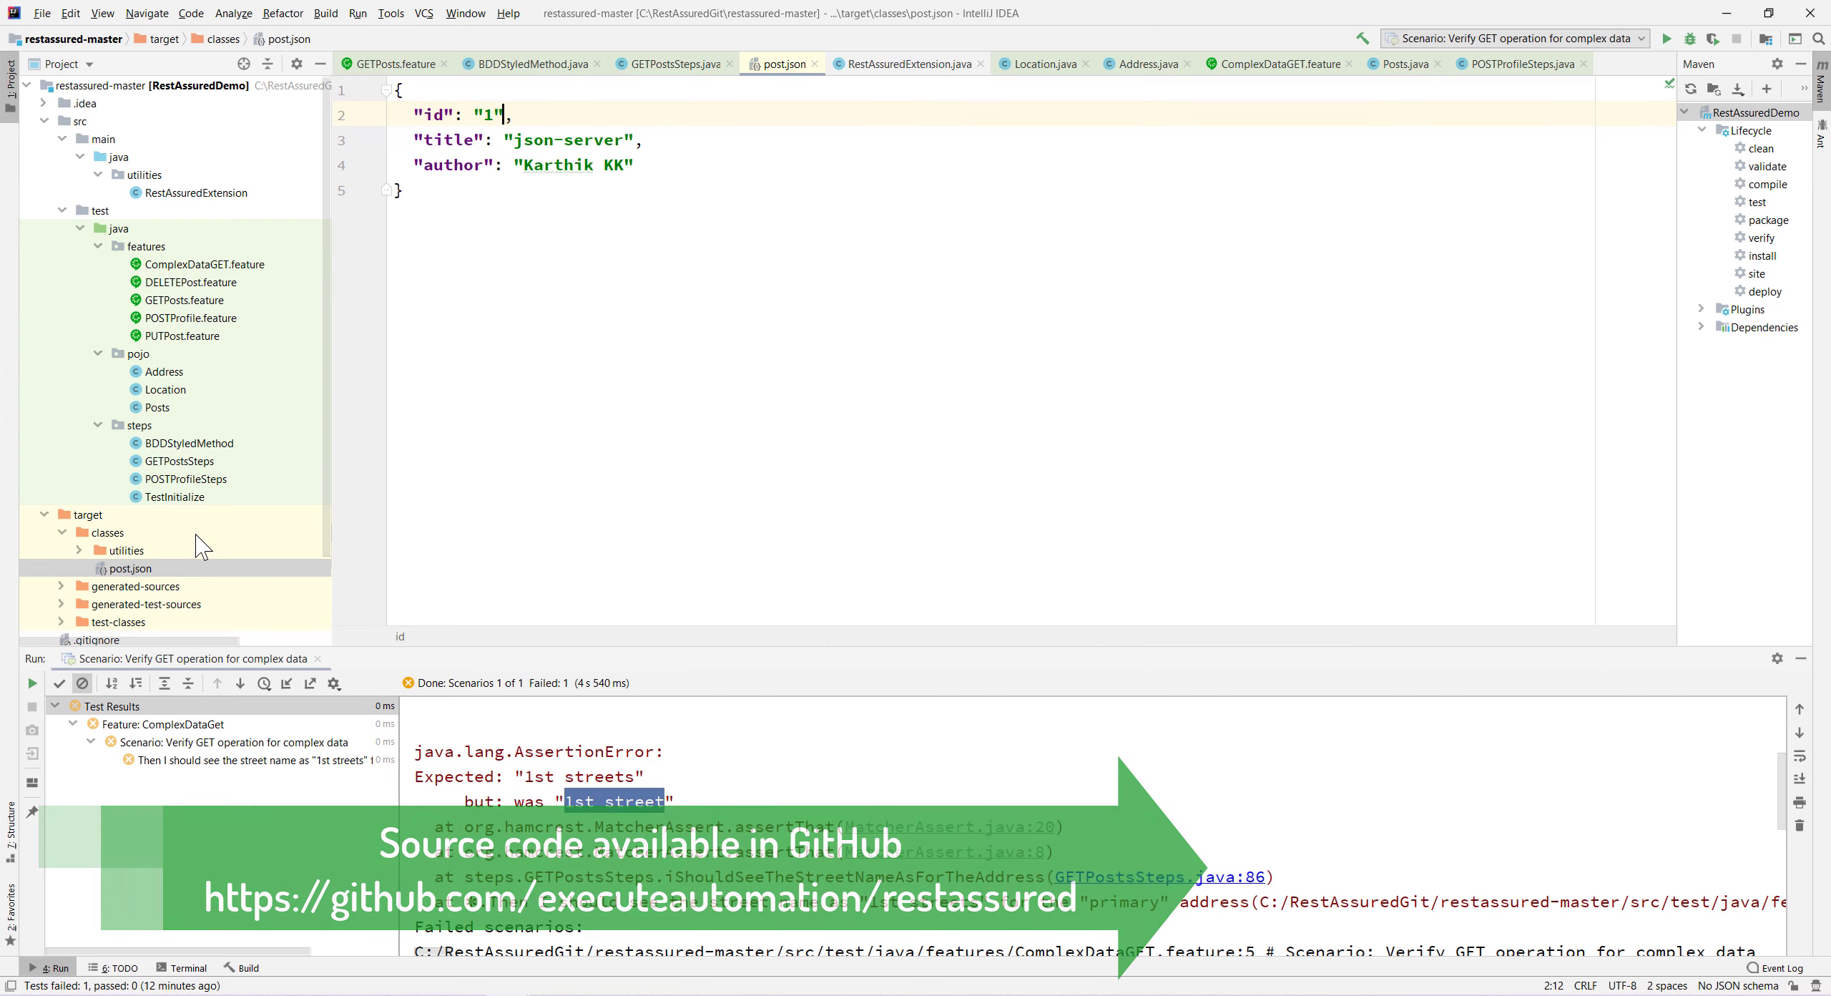
{"action": "mouse_move", "coordinate": [781, 63]}
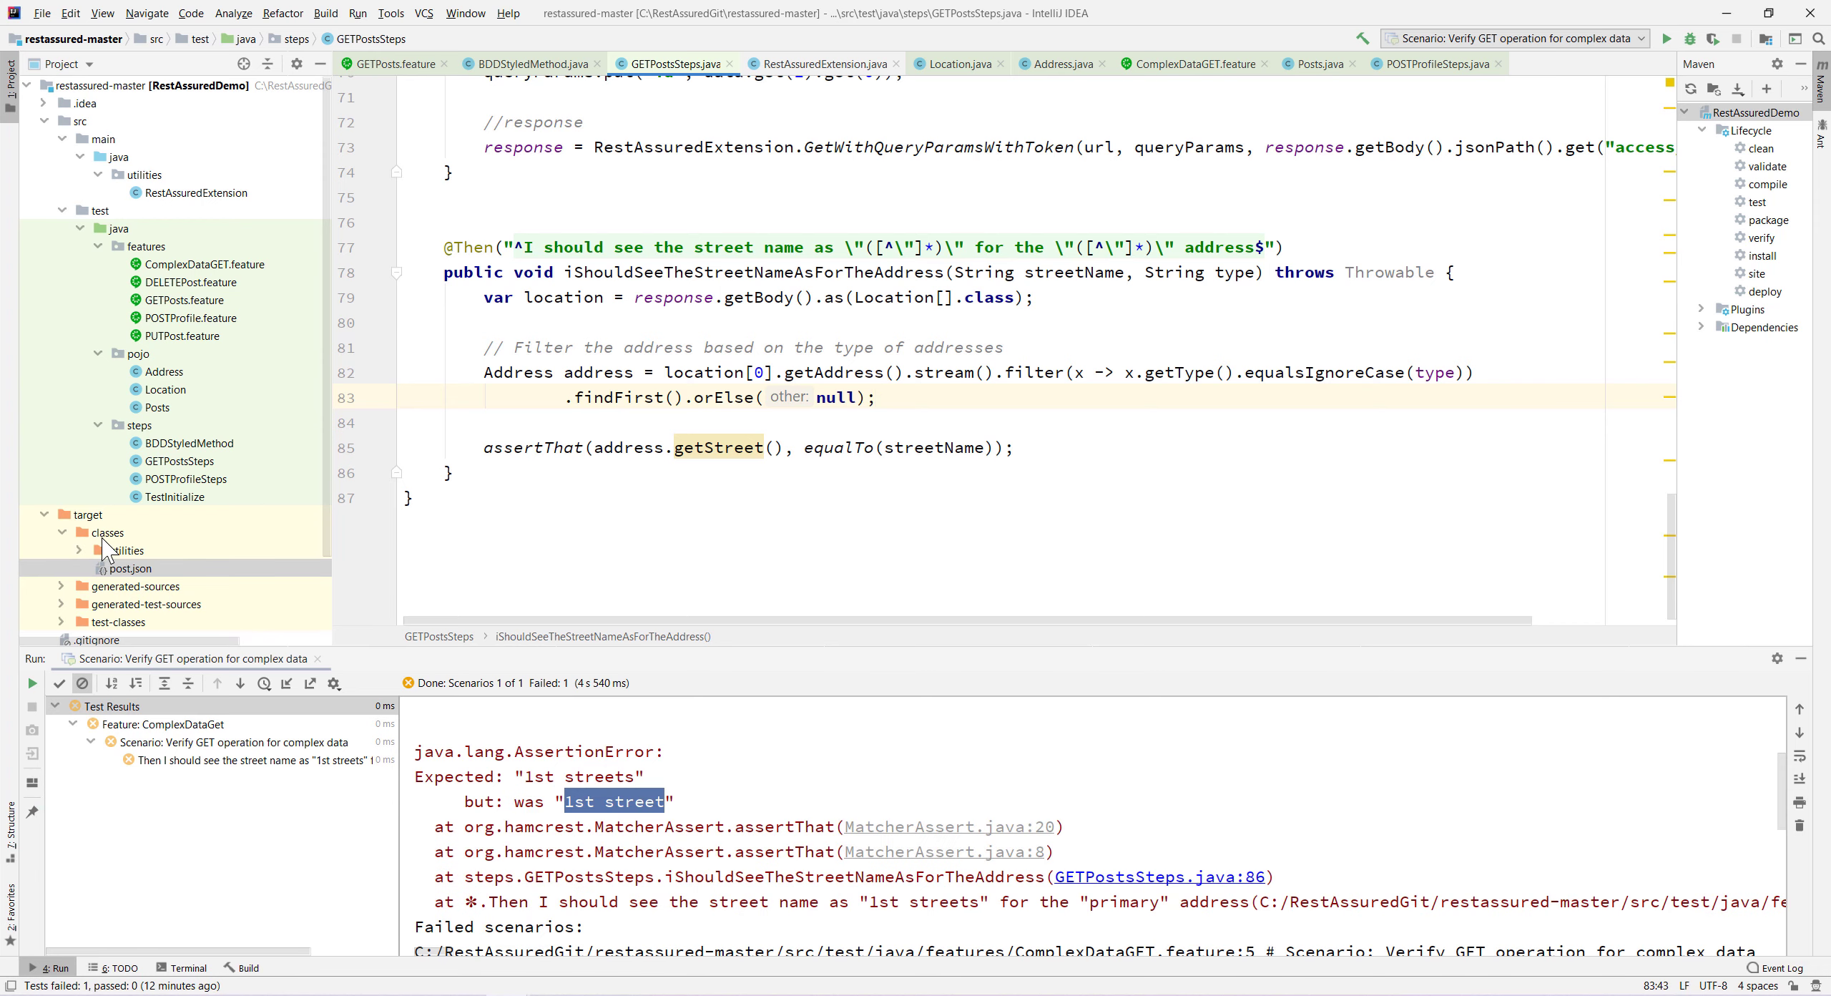
{"action": "mouse_move", "coordinate": [130, 572]}
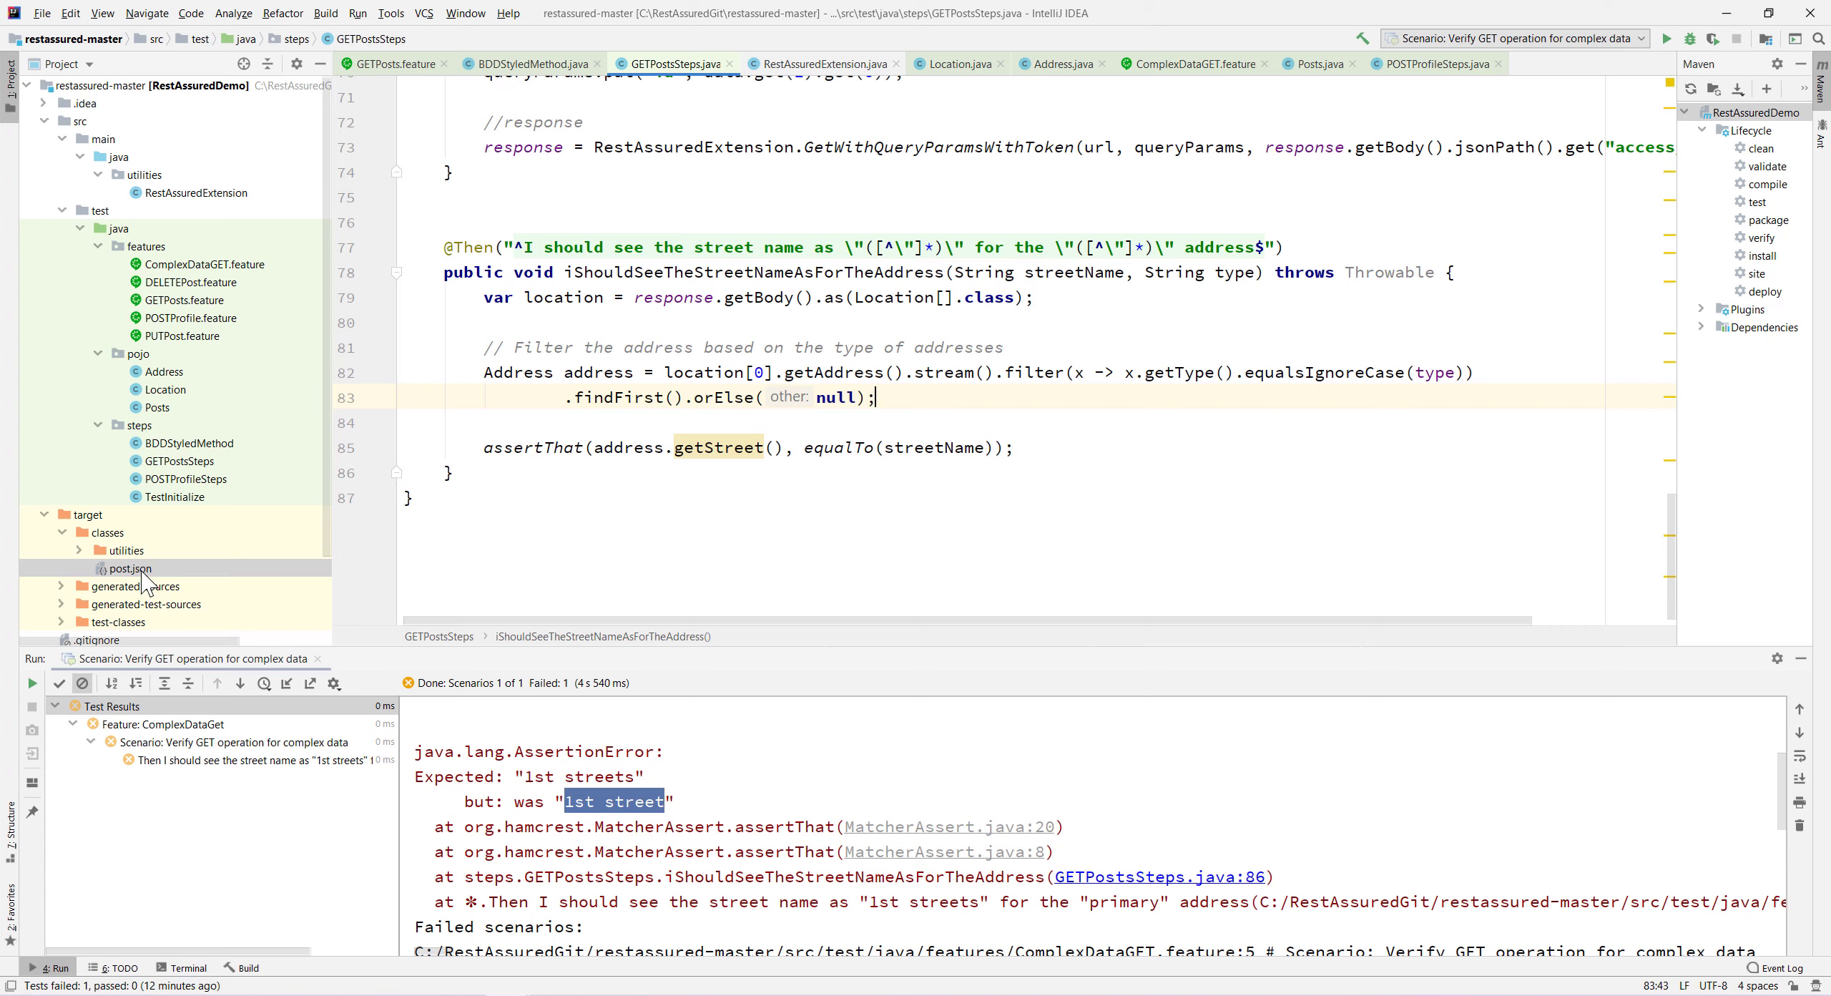
{"action": "left_click", "coordinate": [128, 568]}
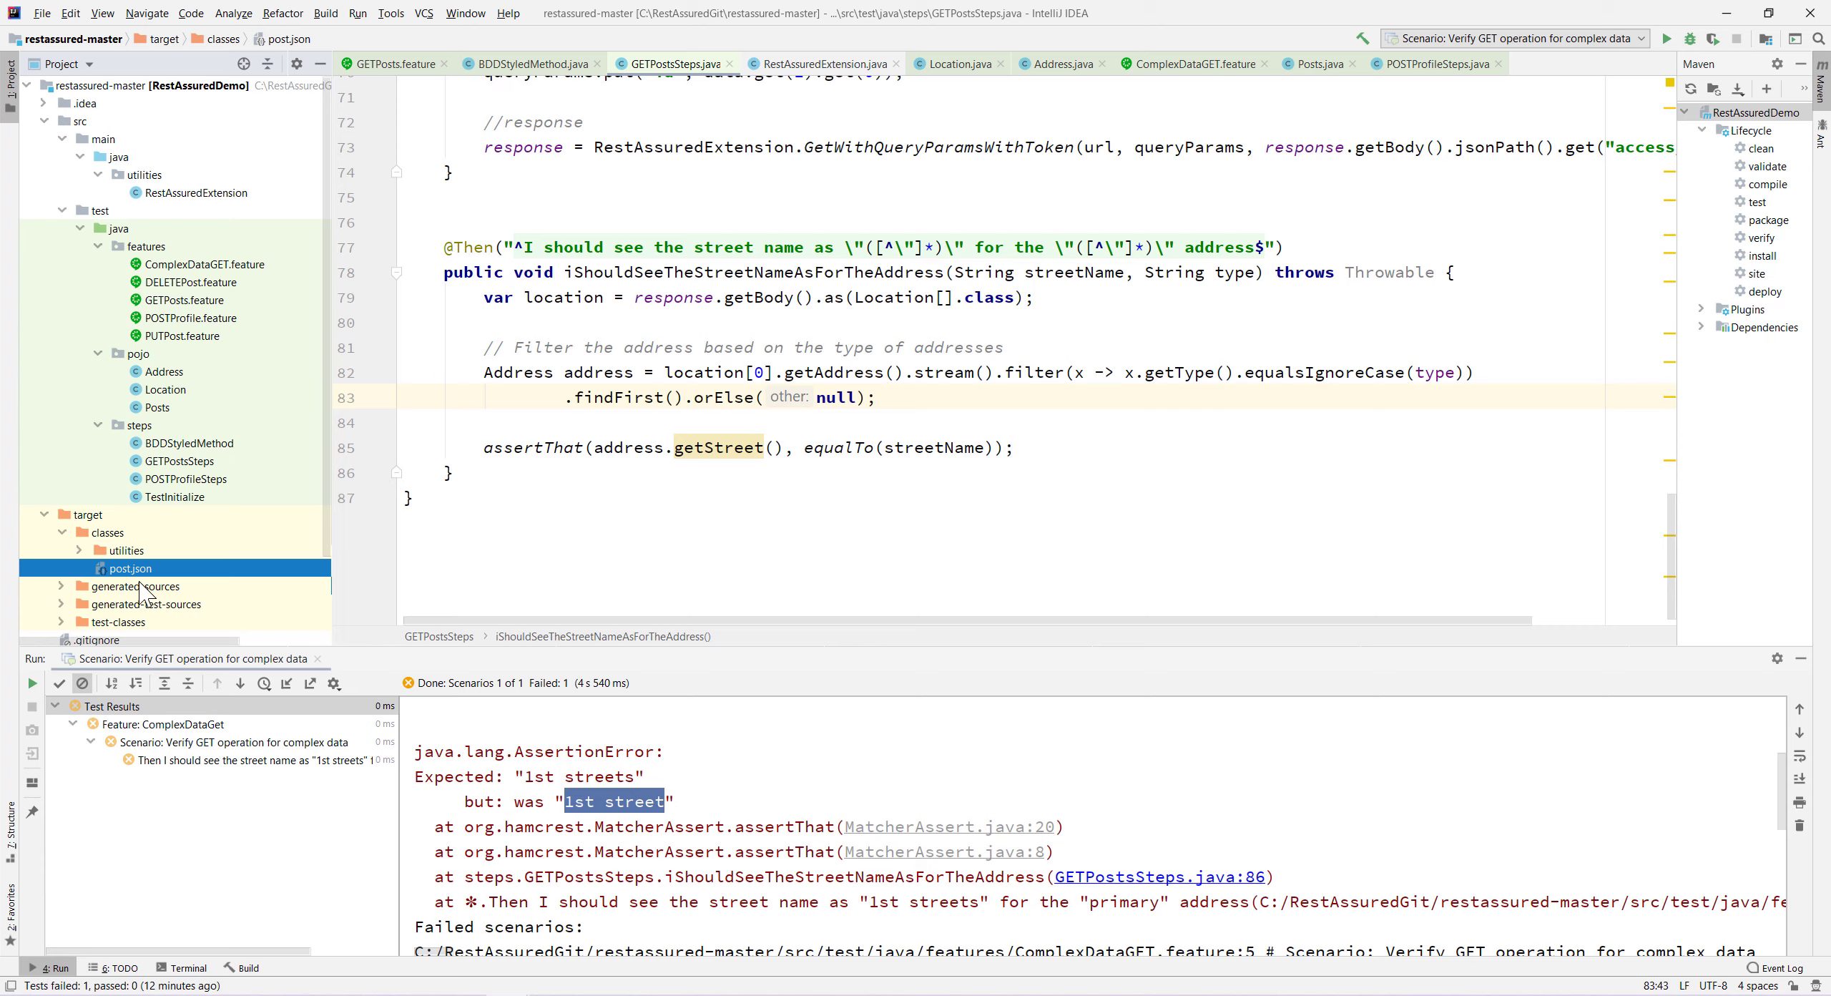
{"action": "mouse_move", "coordinate": [145, 590]}
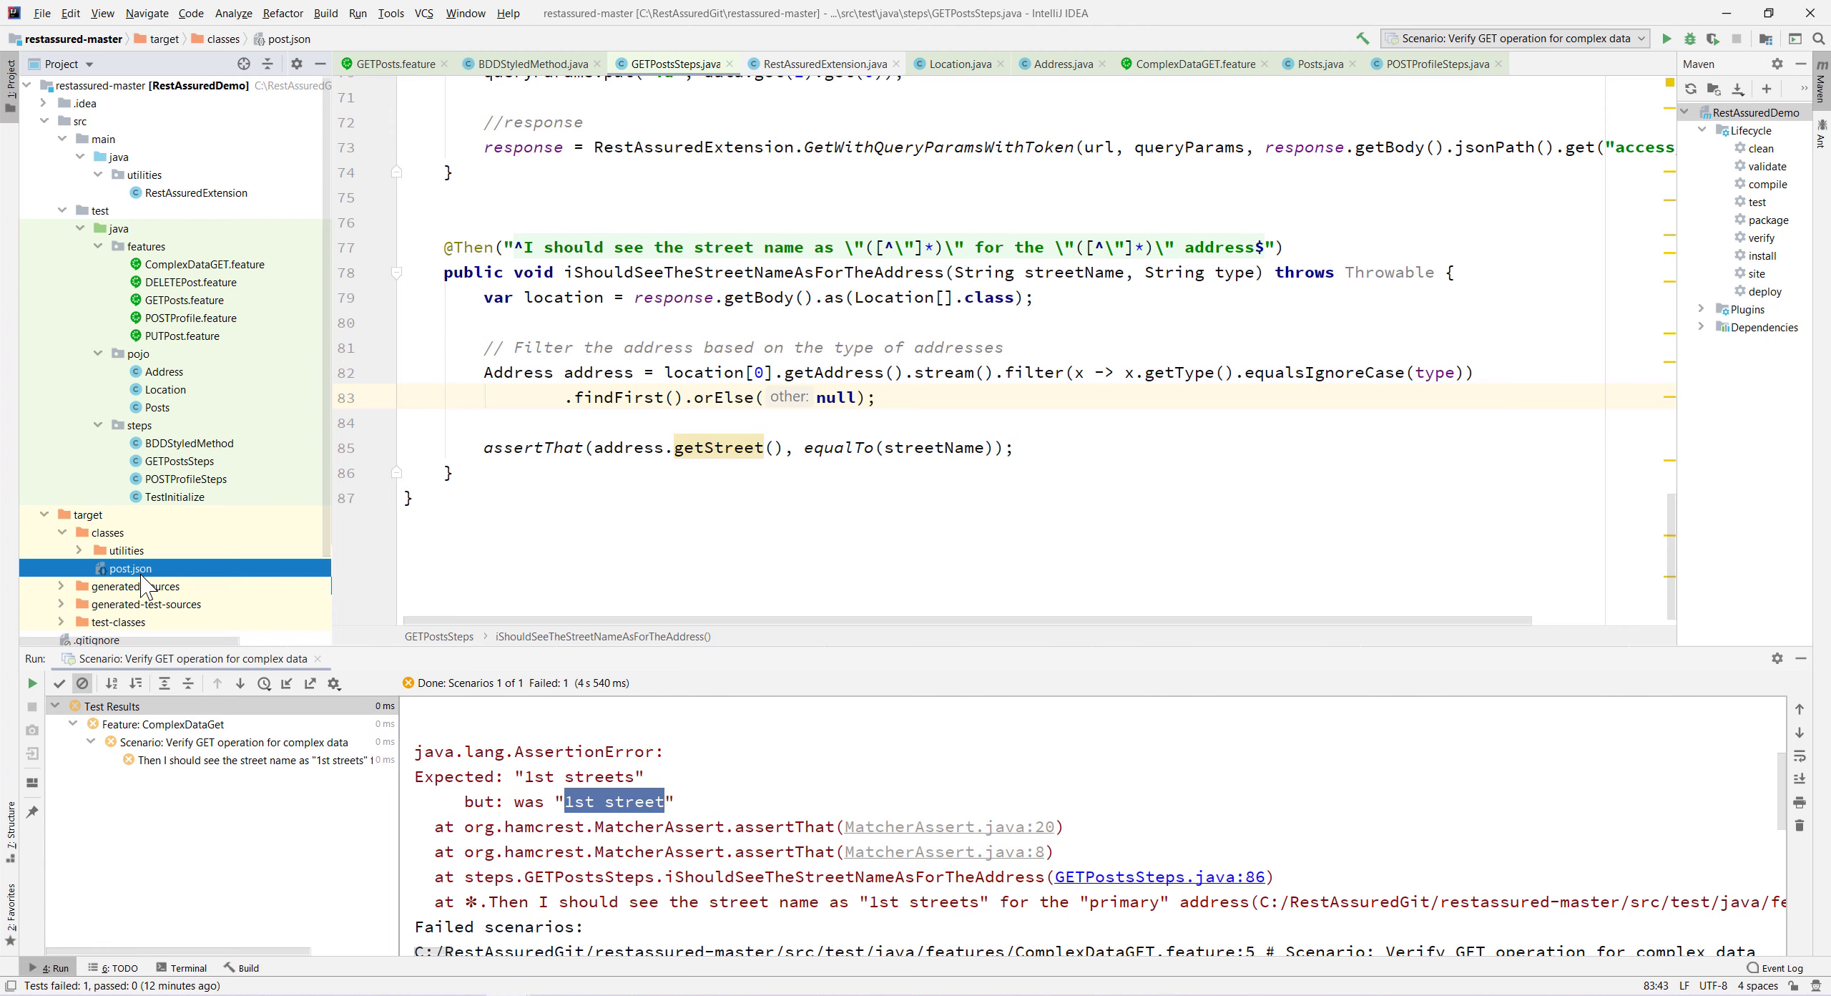
{"action": "mouse_move", "coordinate": [151, 550]}
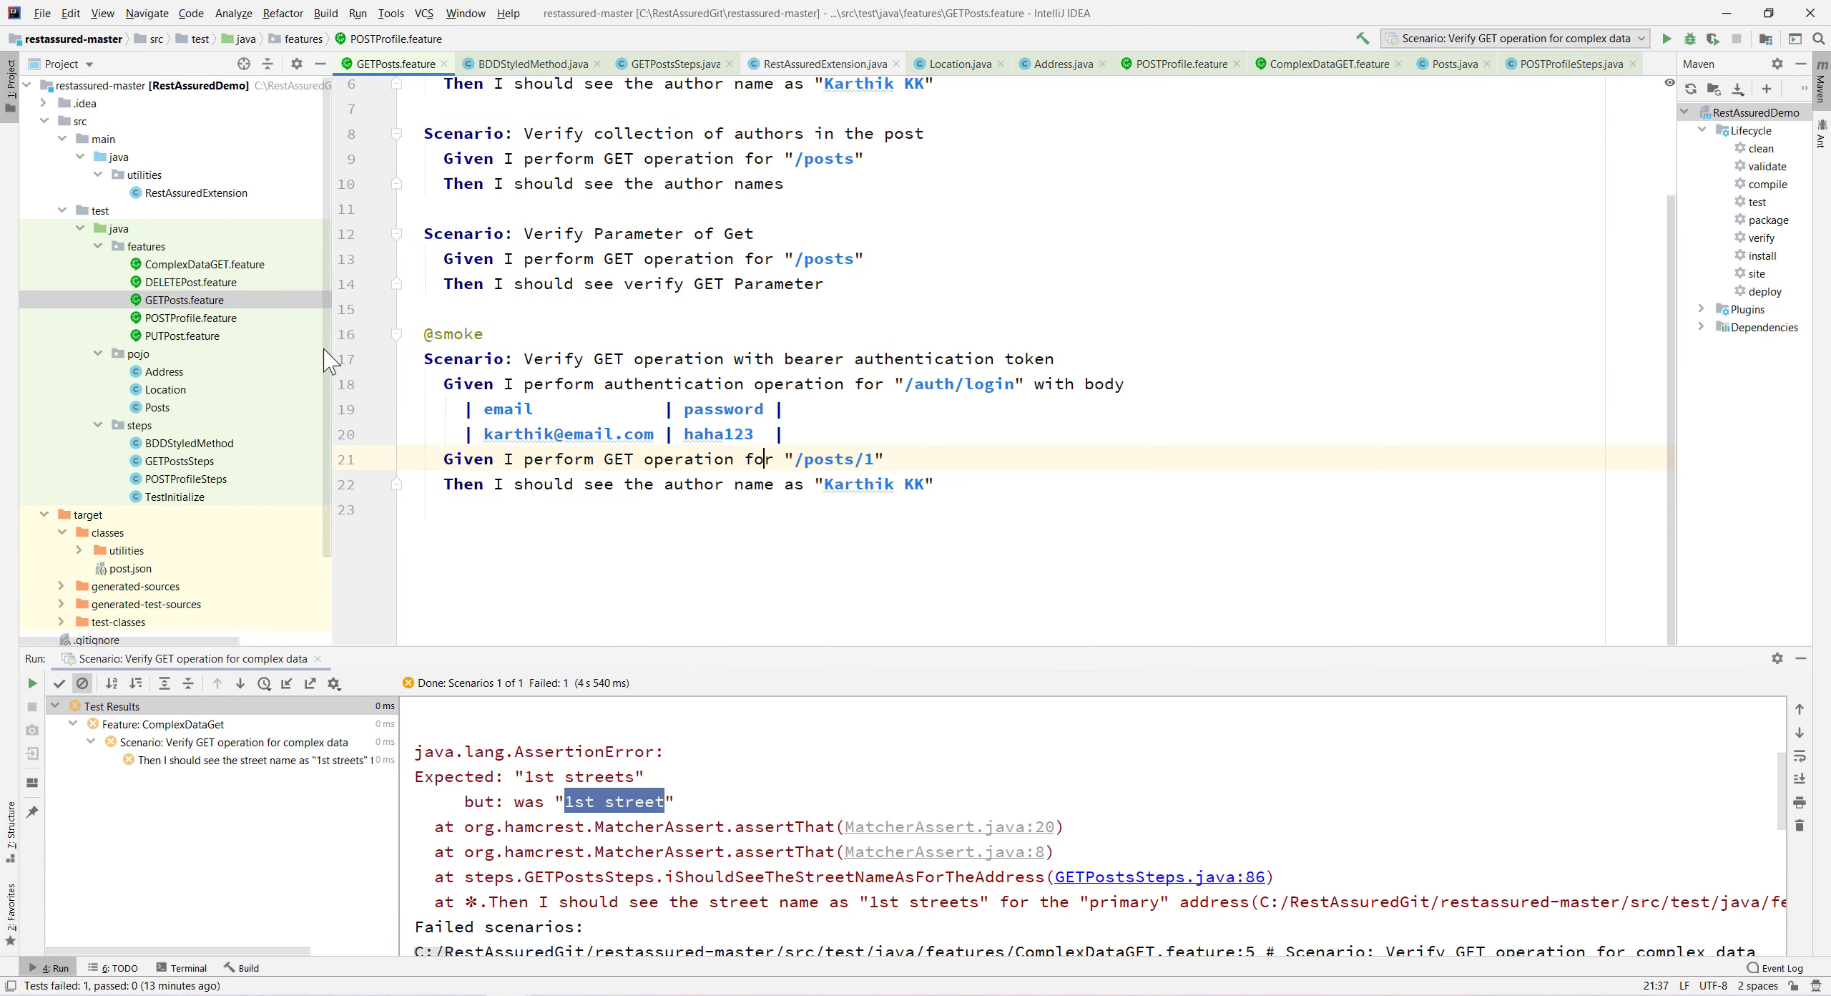
{"action": "left_click_drag", "start_coordinate": [427, 334], "coordinate": [934, 484]}
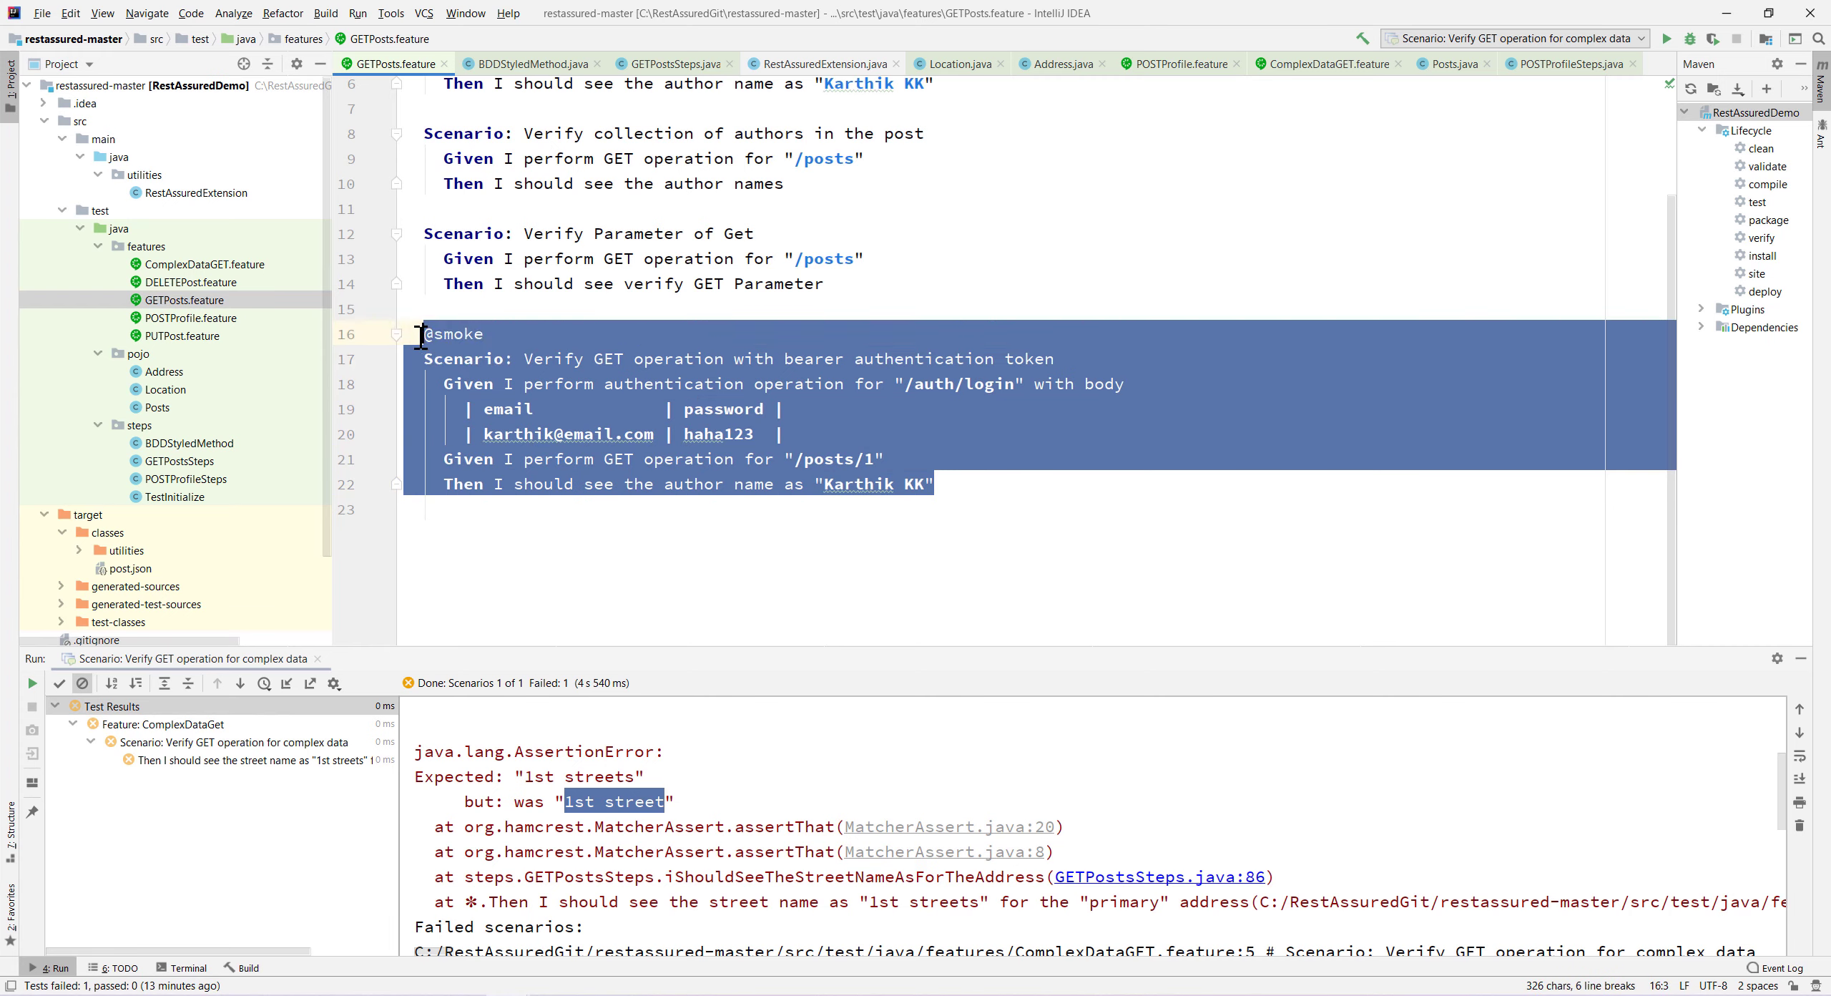
{"action": "left_click", "coordinate": [931, 483]}
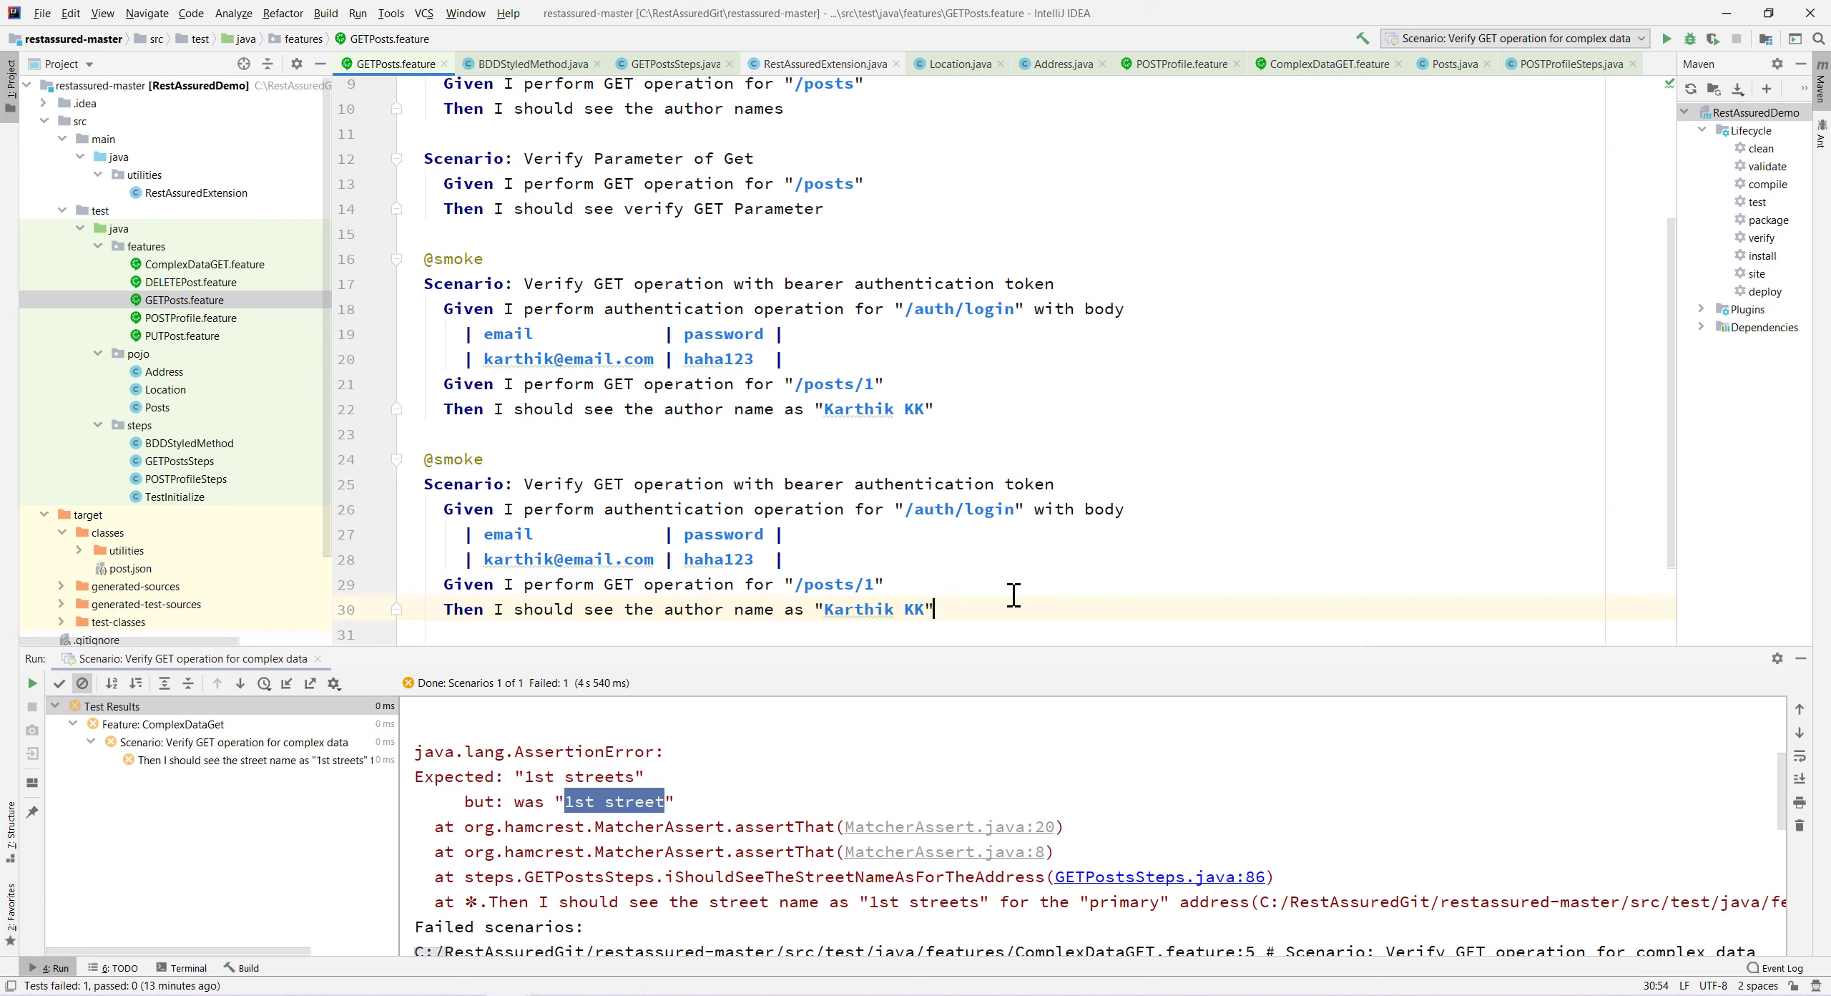
{"action": "type", "text": "with"}
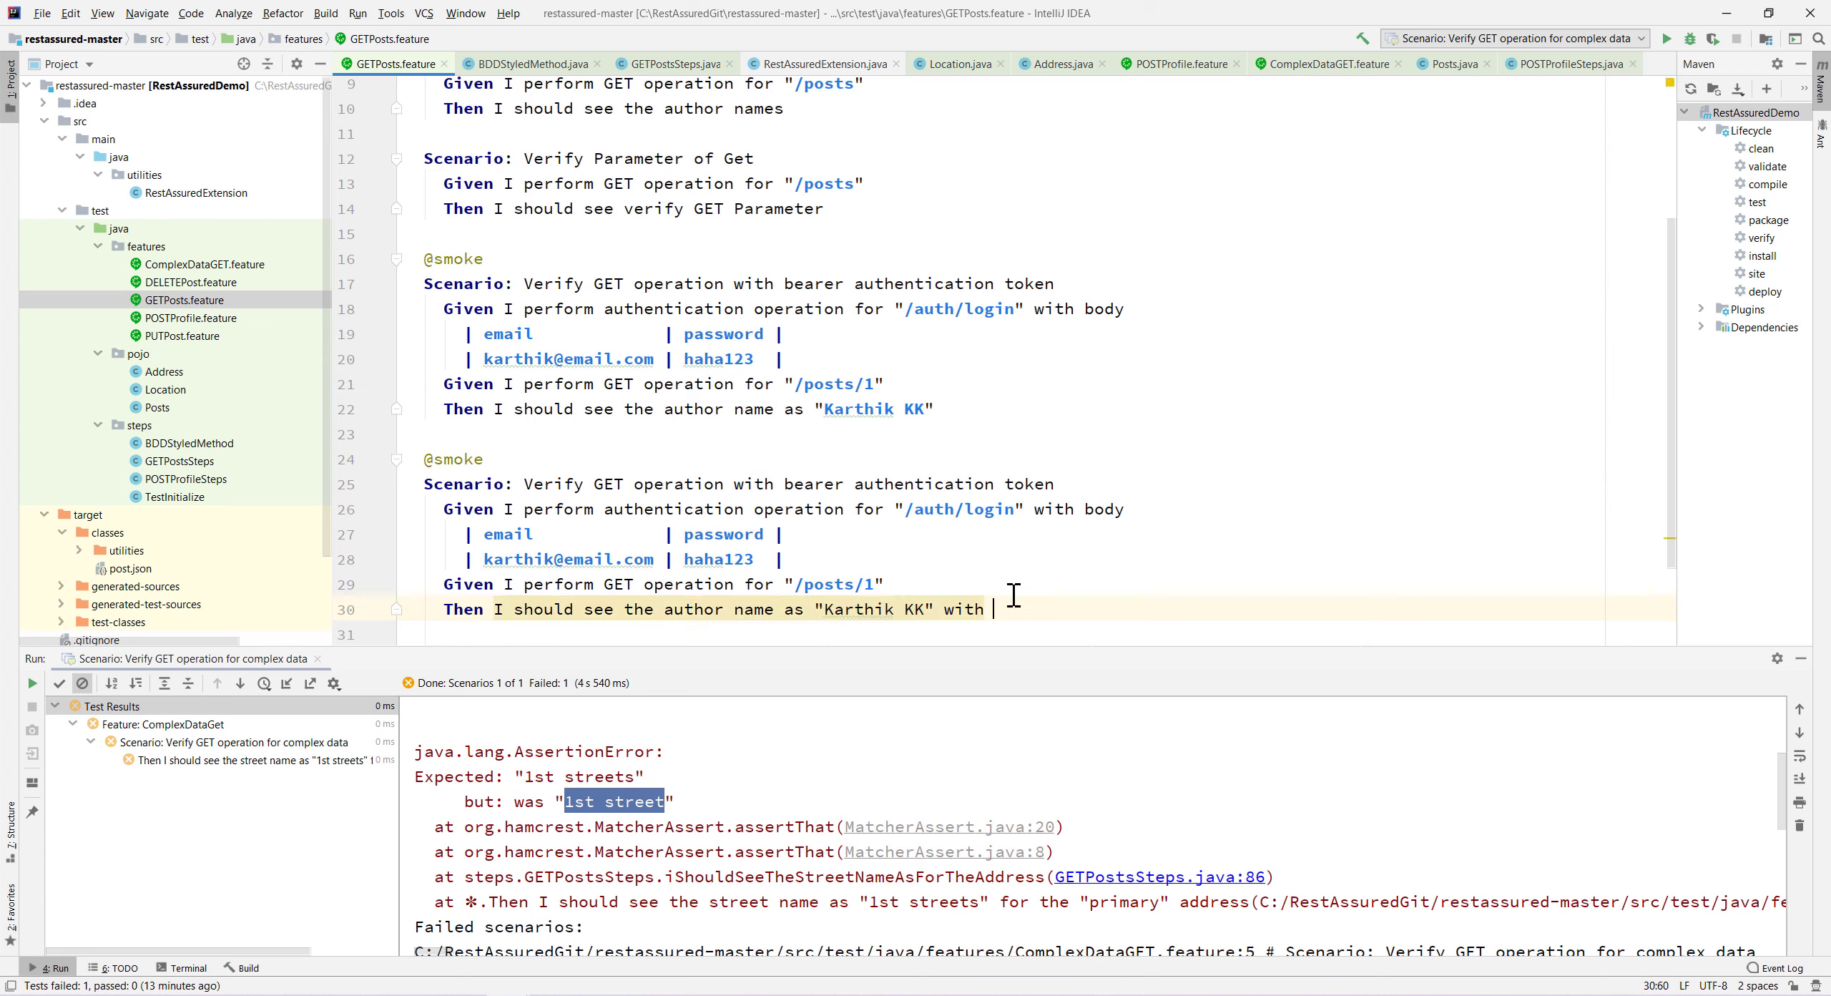
{"action": "type", "text": "json vali"}
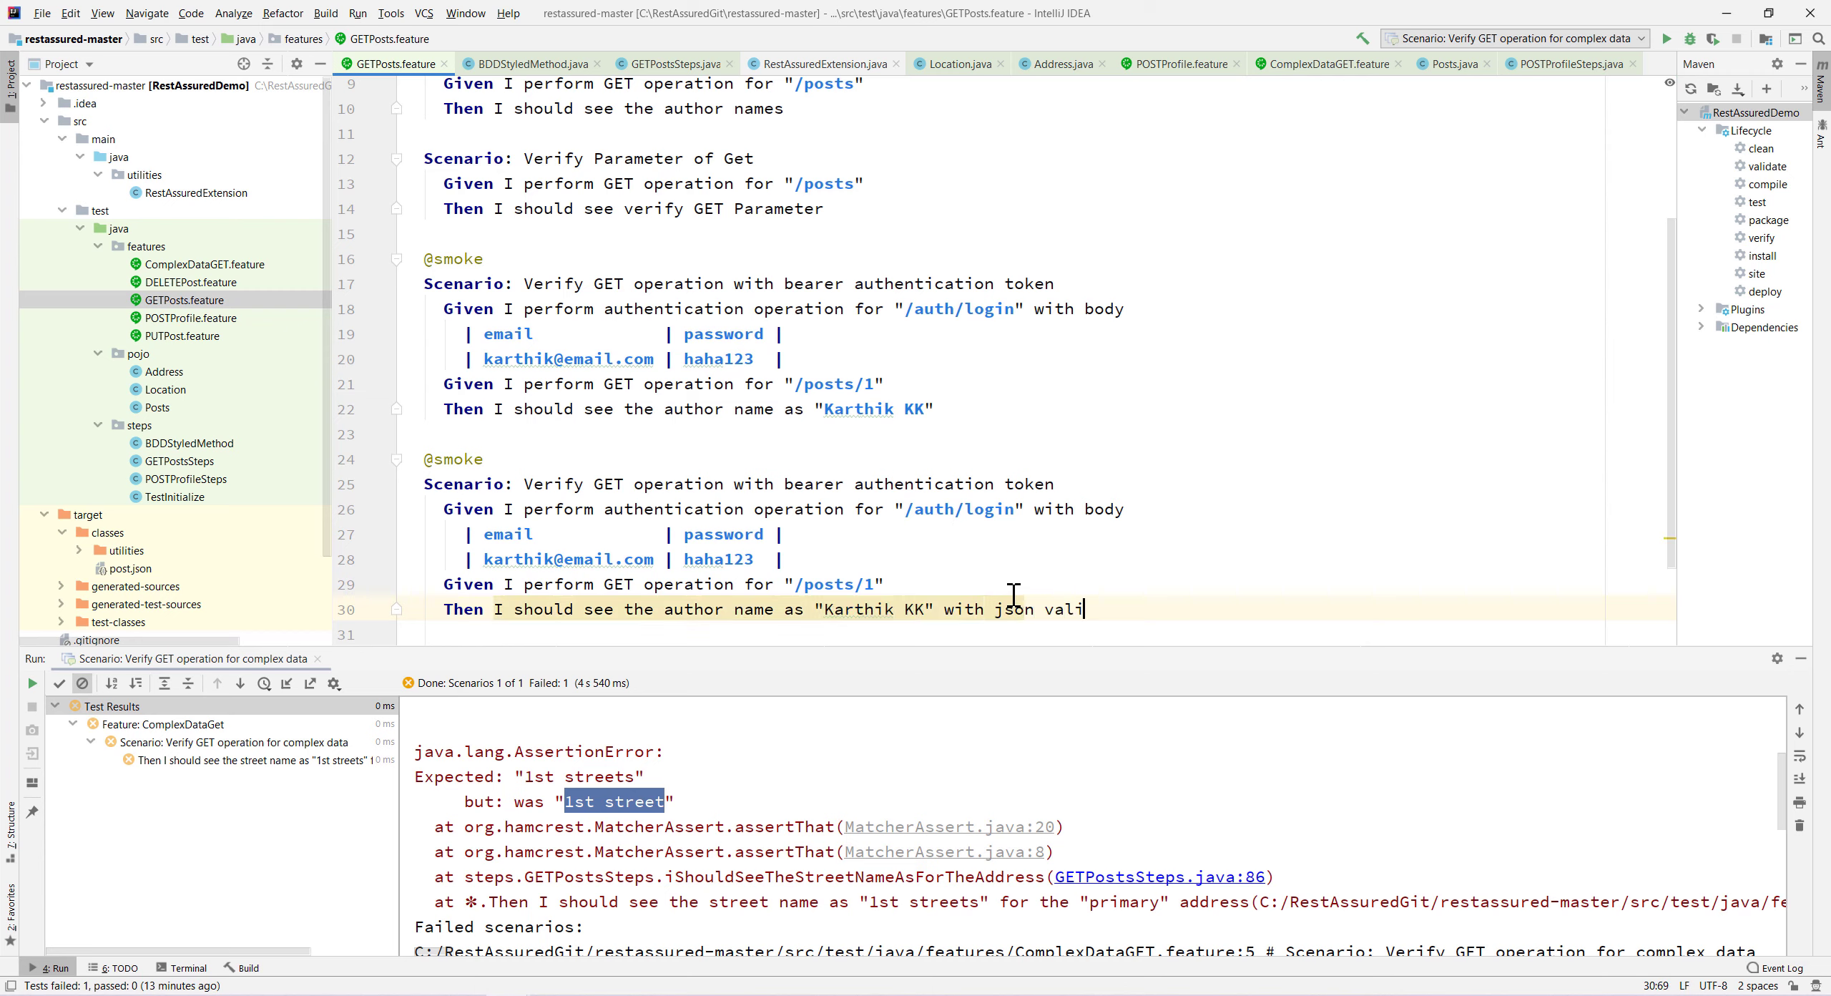
{"action": "type", "text": "dation"}
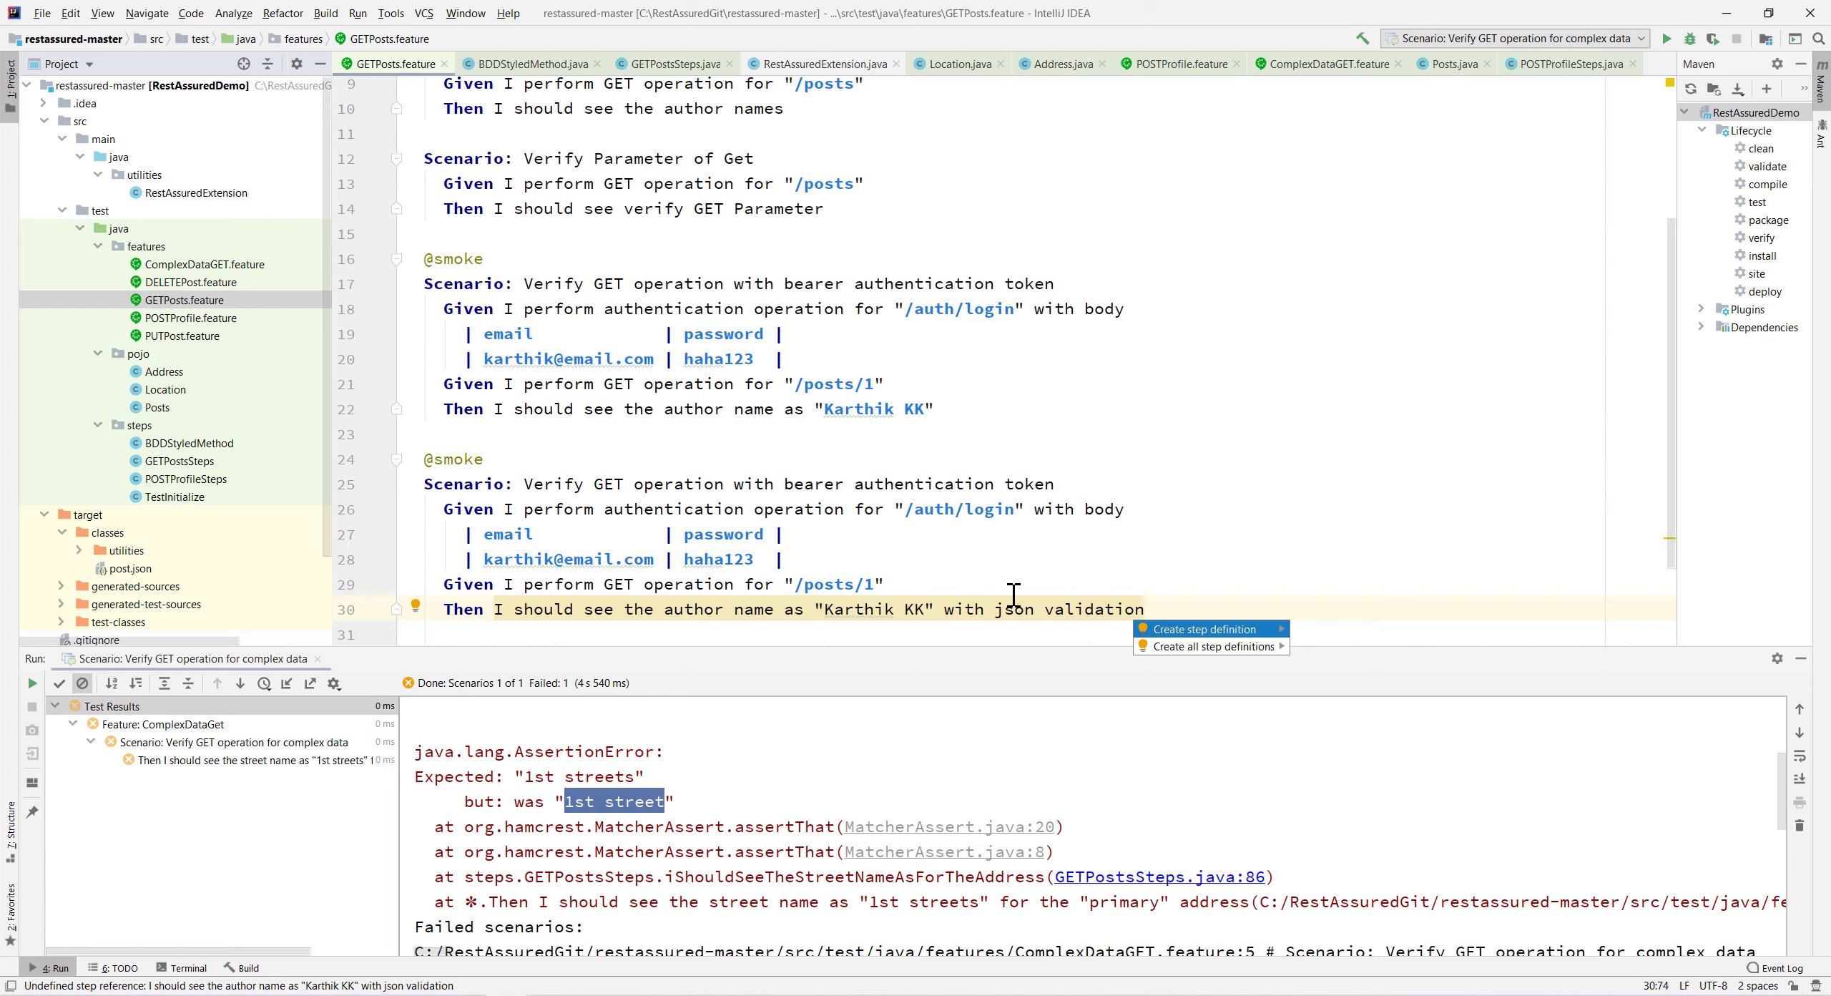
Generate the pending author-name json validation step definition in GETPostsSteps.java and review it.
{"action": "left_click", "coordinate": [1191, 630]}
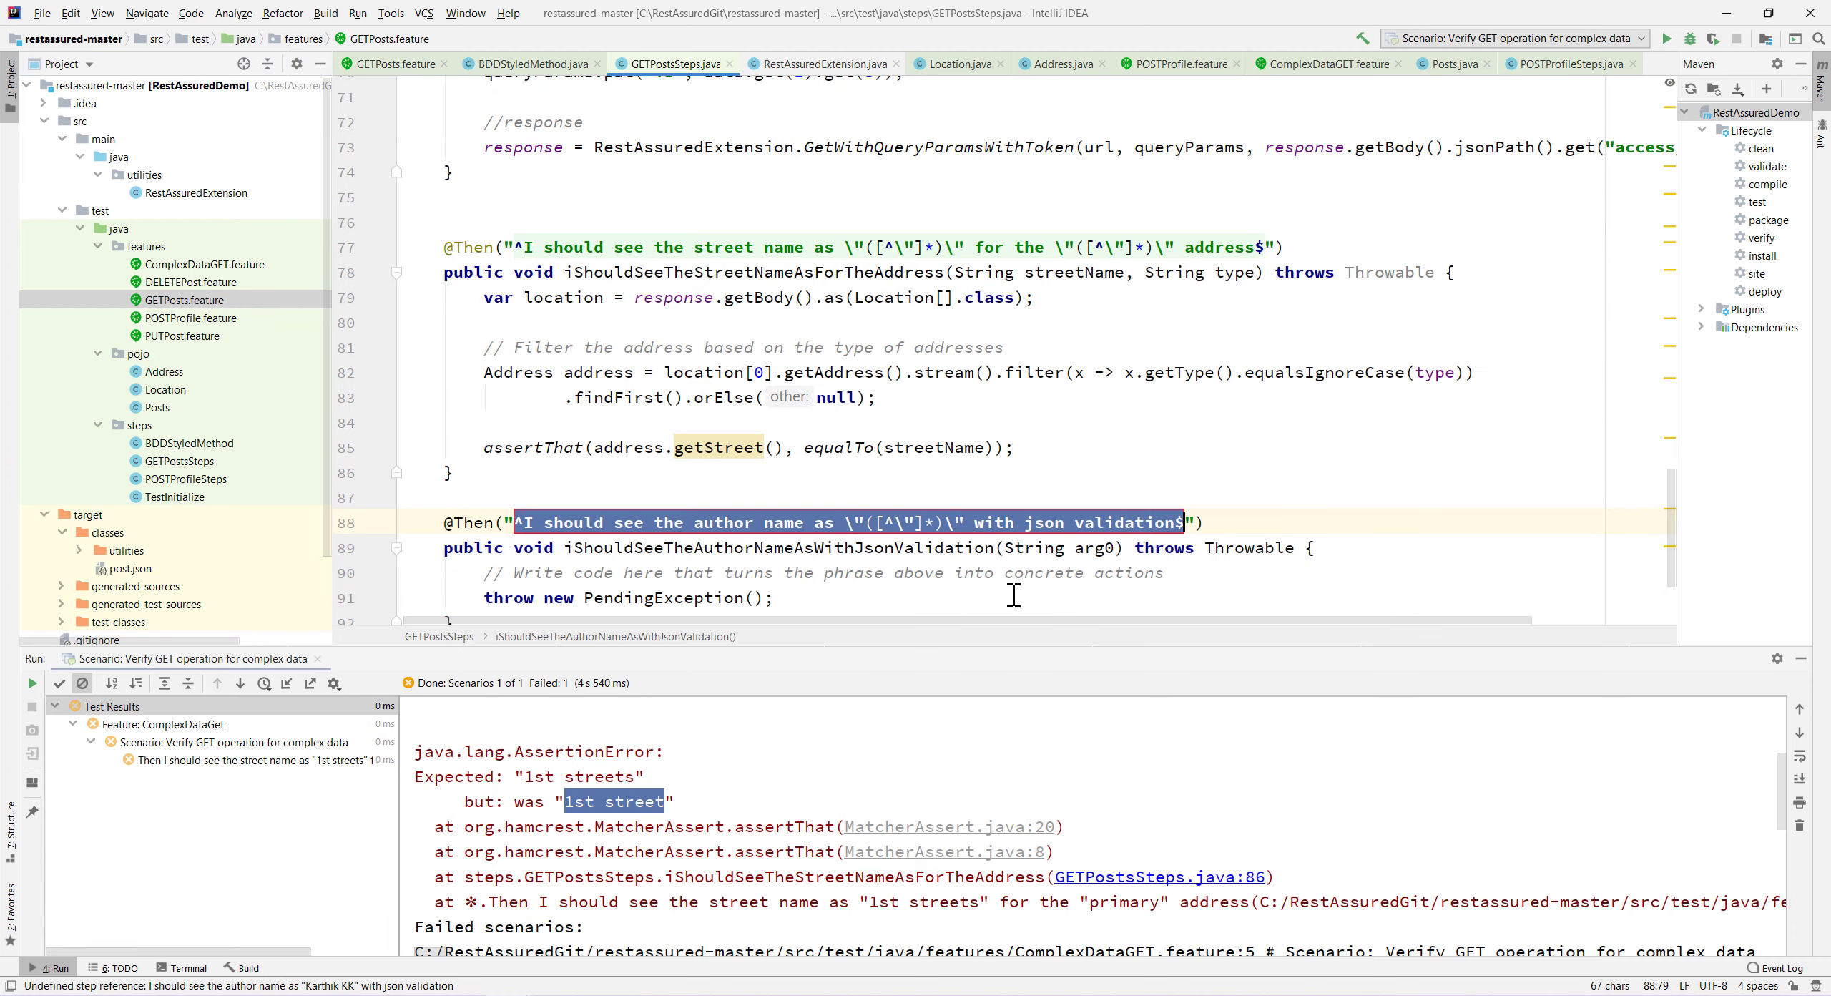
{"action": "scroll", "scroll_direction": "down", "scroll_amount": 3}
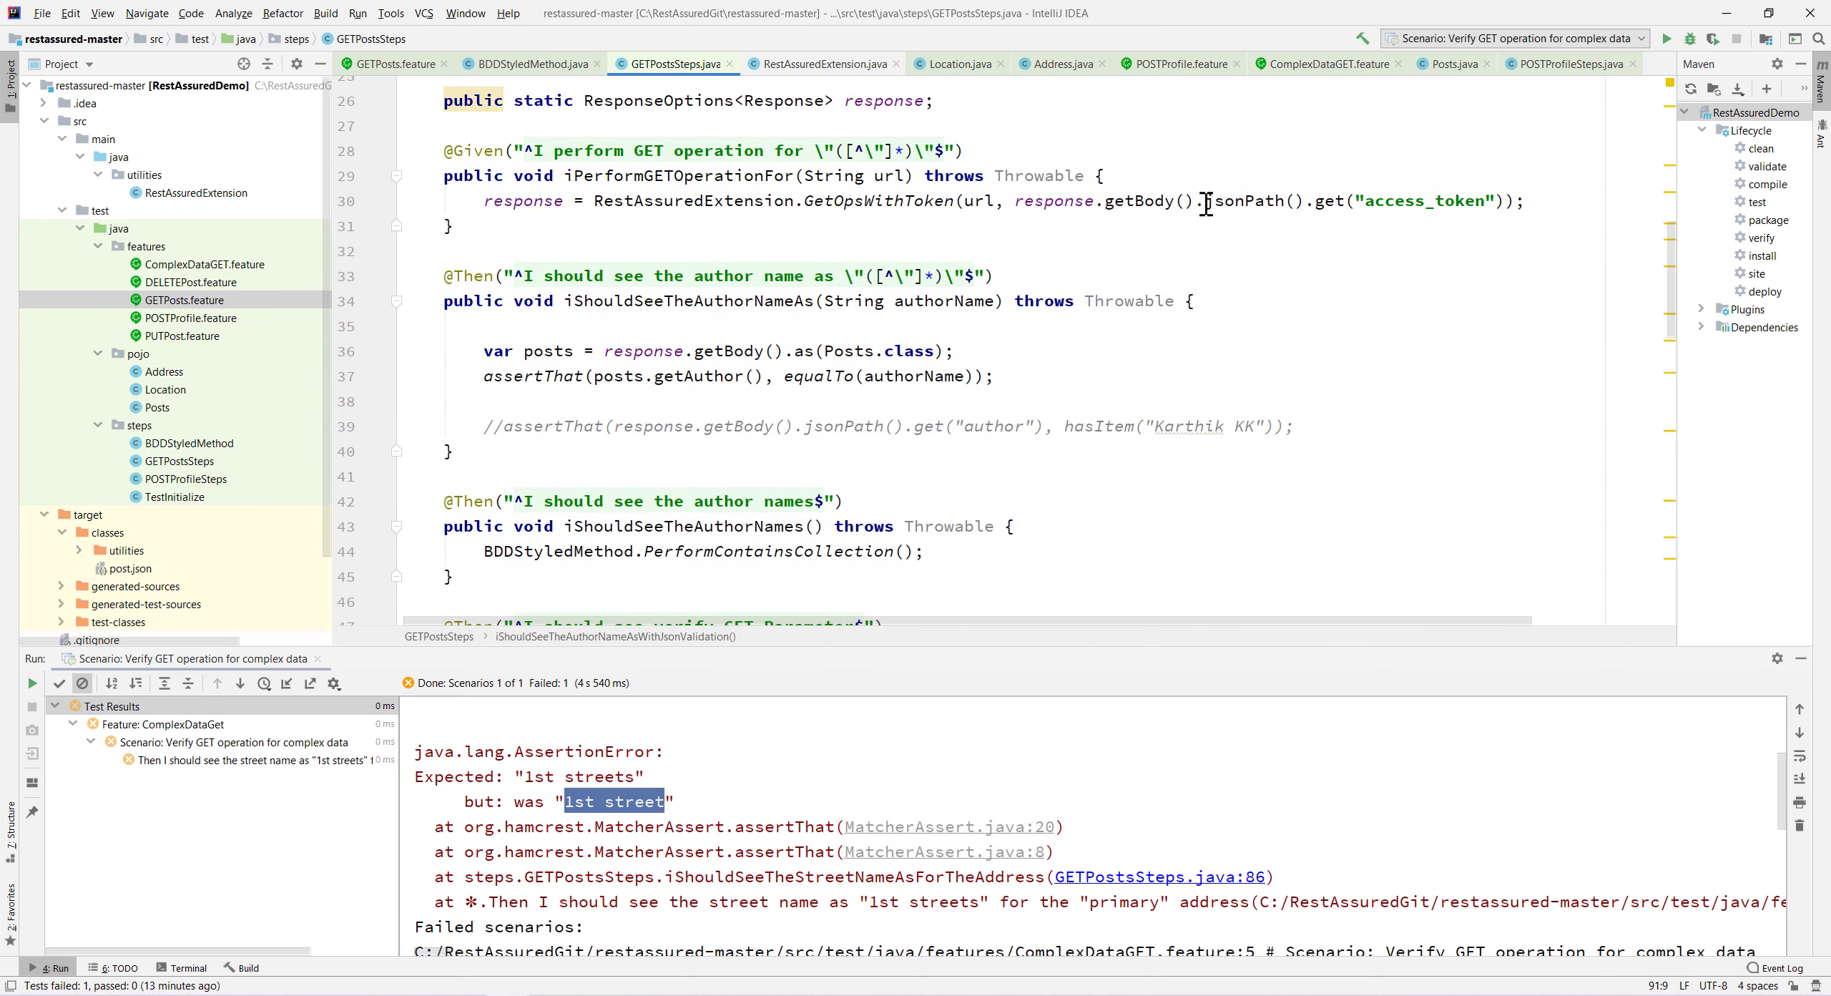
{"action": "left_click_drag", "start_coordinate": [1206, 200], "coordinate": [1506, 200]}
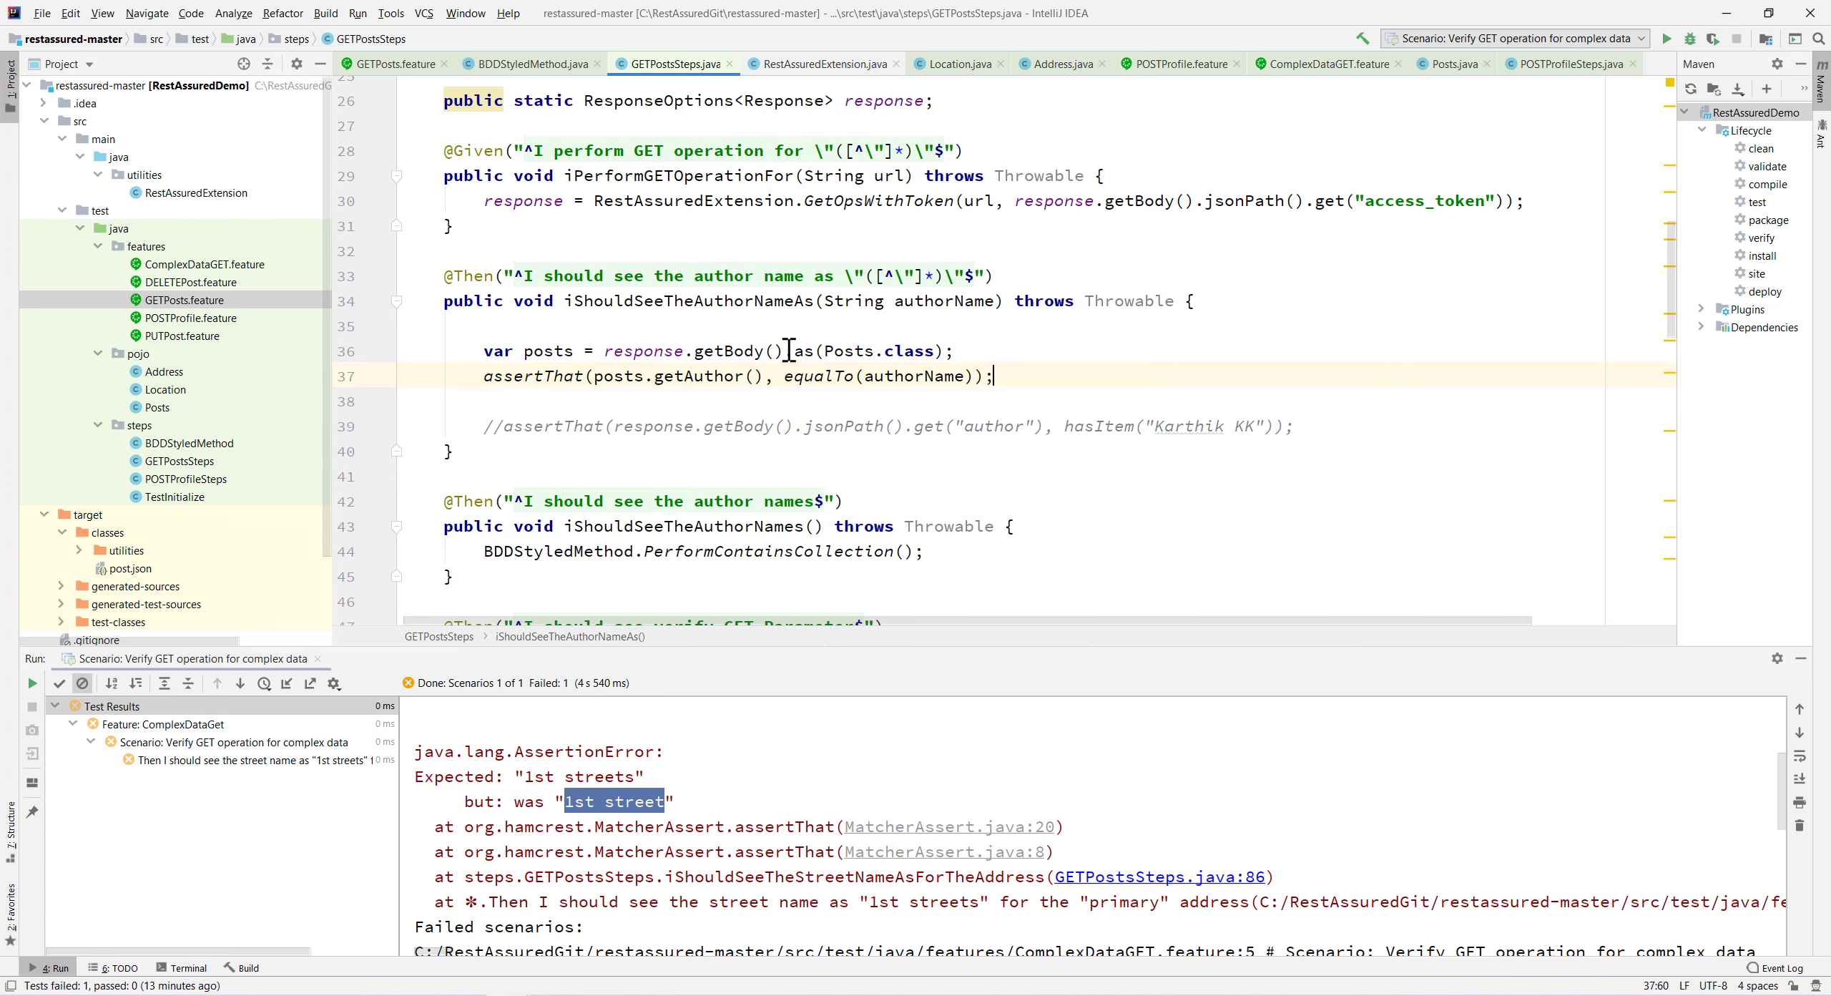
{"action": "double_click", "coordinate": [870, 350]}
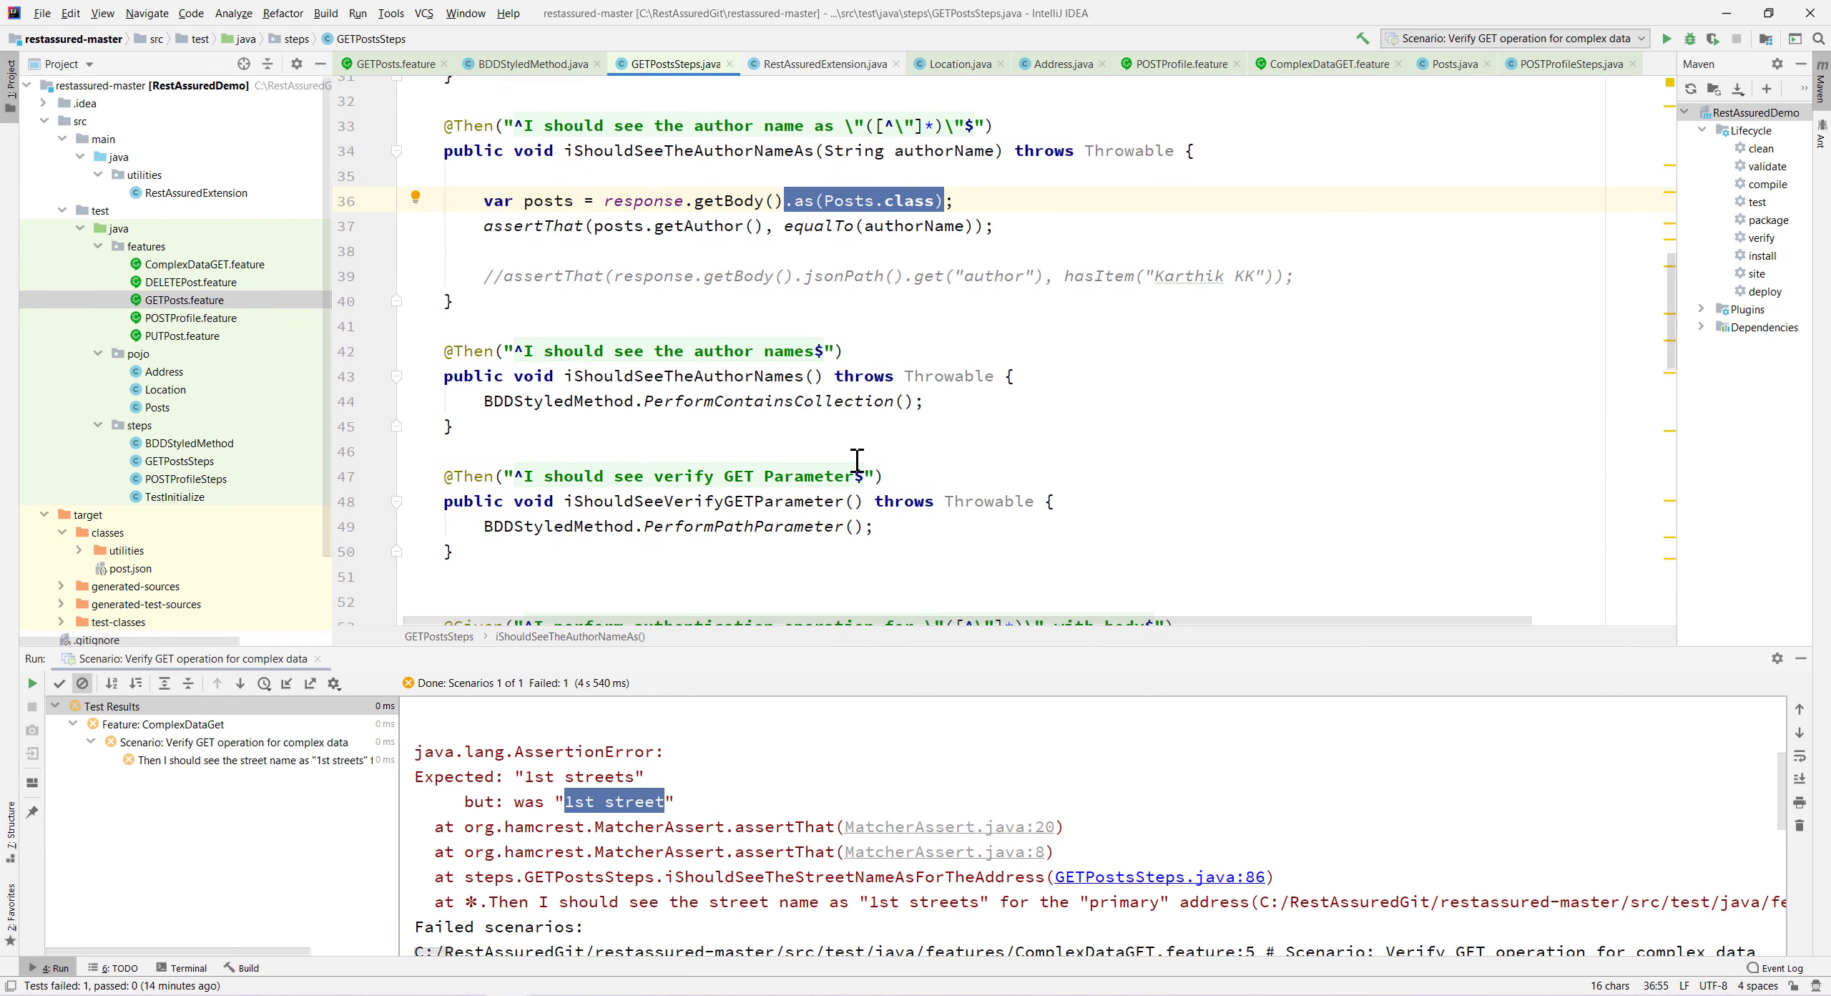
{"action": "scroll", "scroll_direction": "down", "scroll_amount": 3}
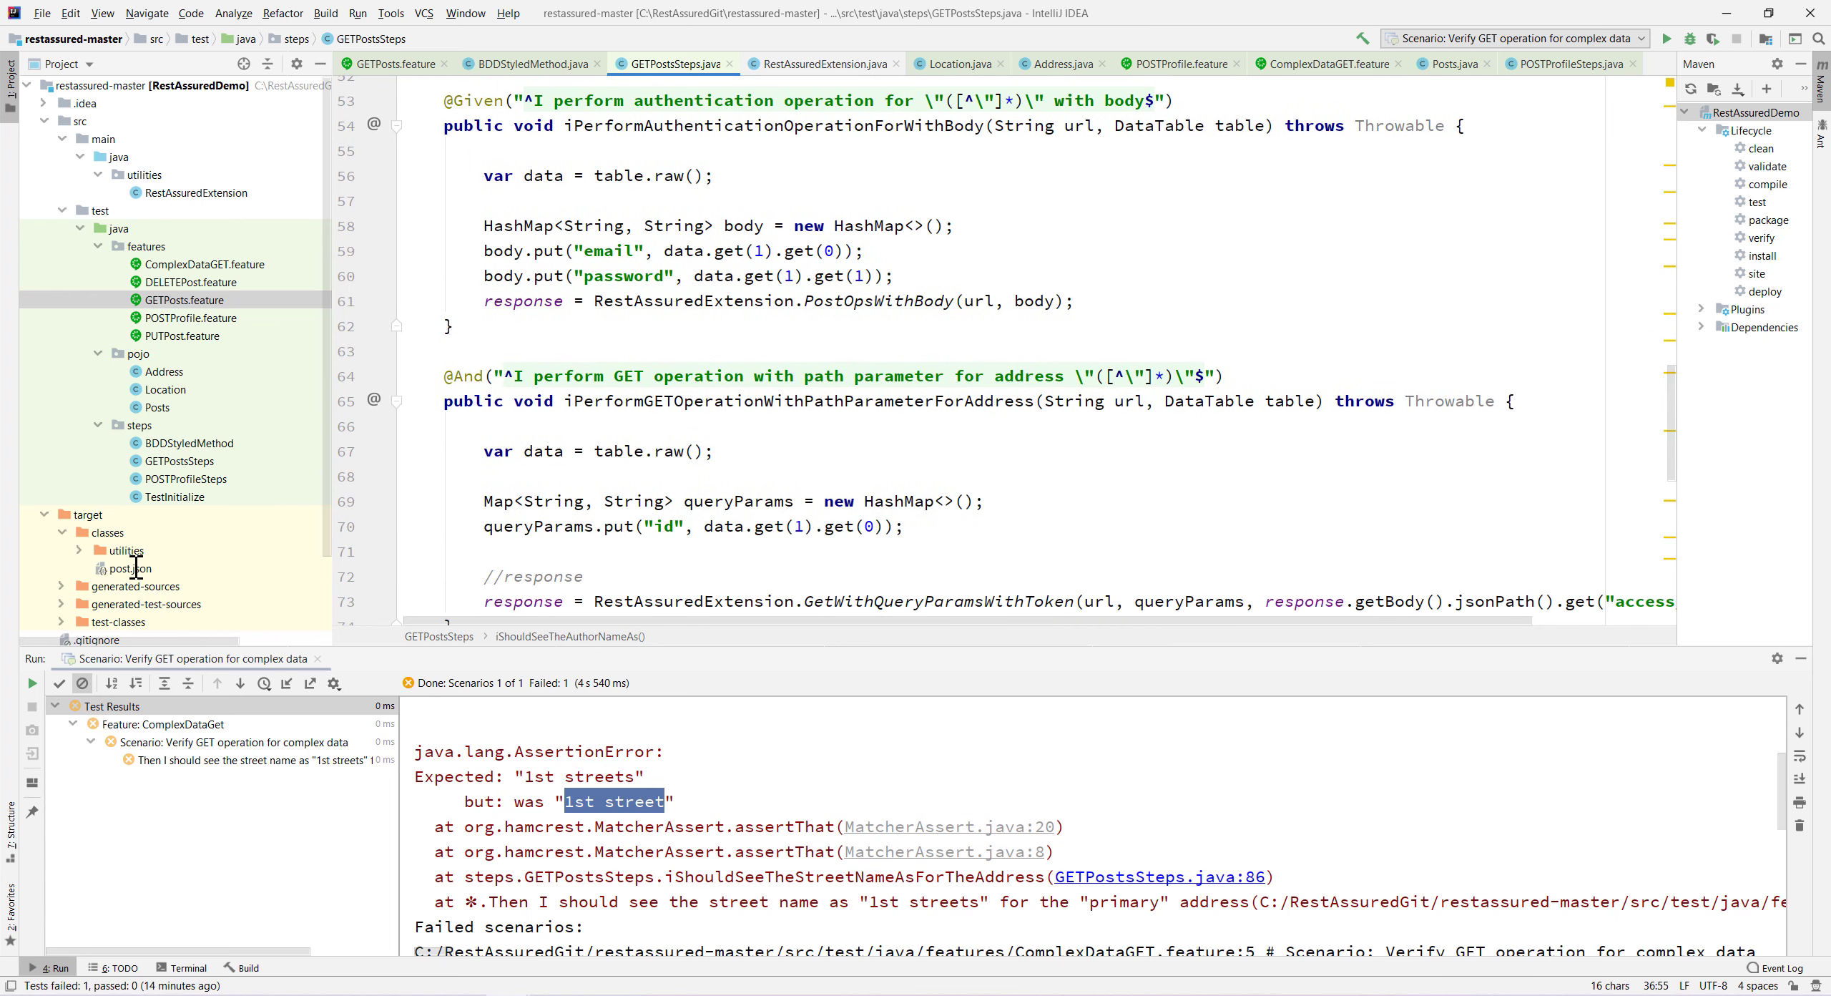
{"action": "mouse_move", "coordinate": [894, 474]}
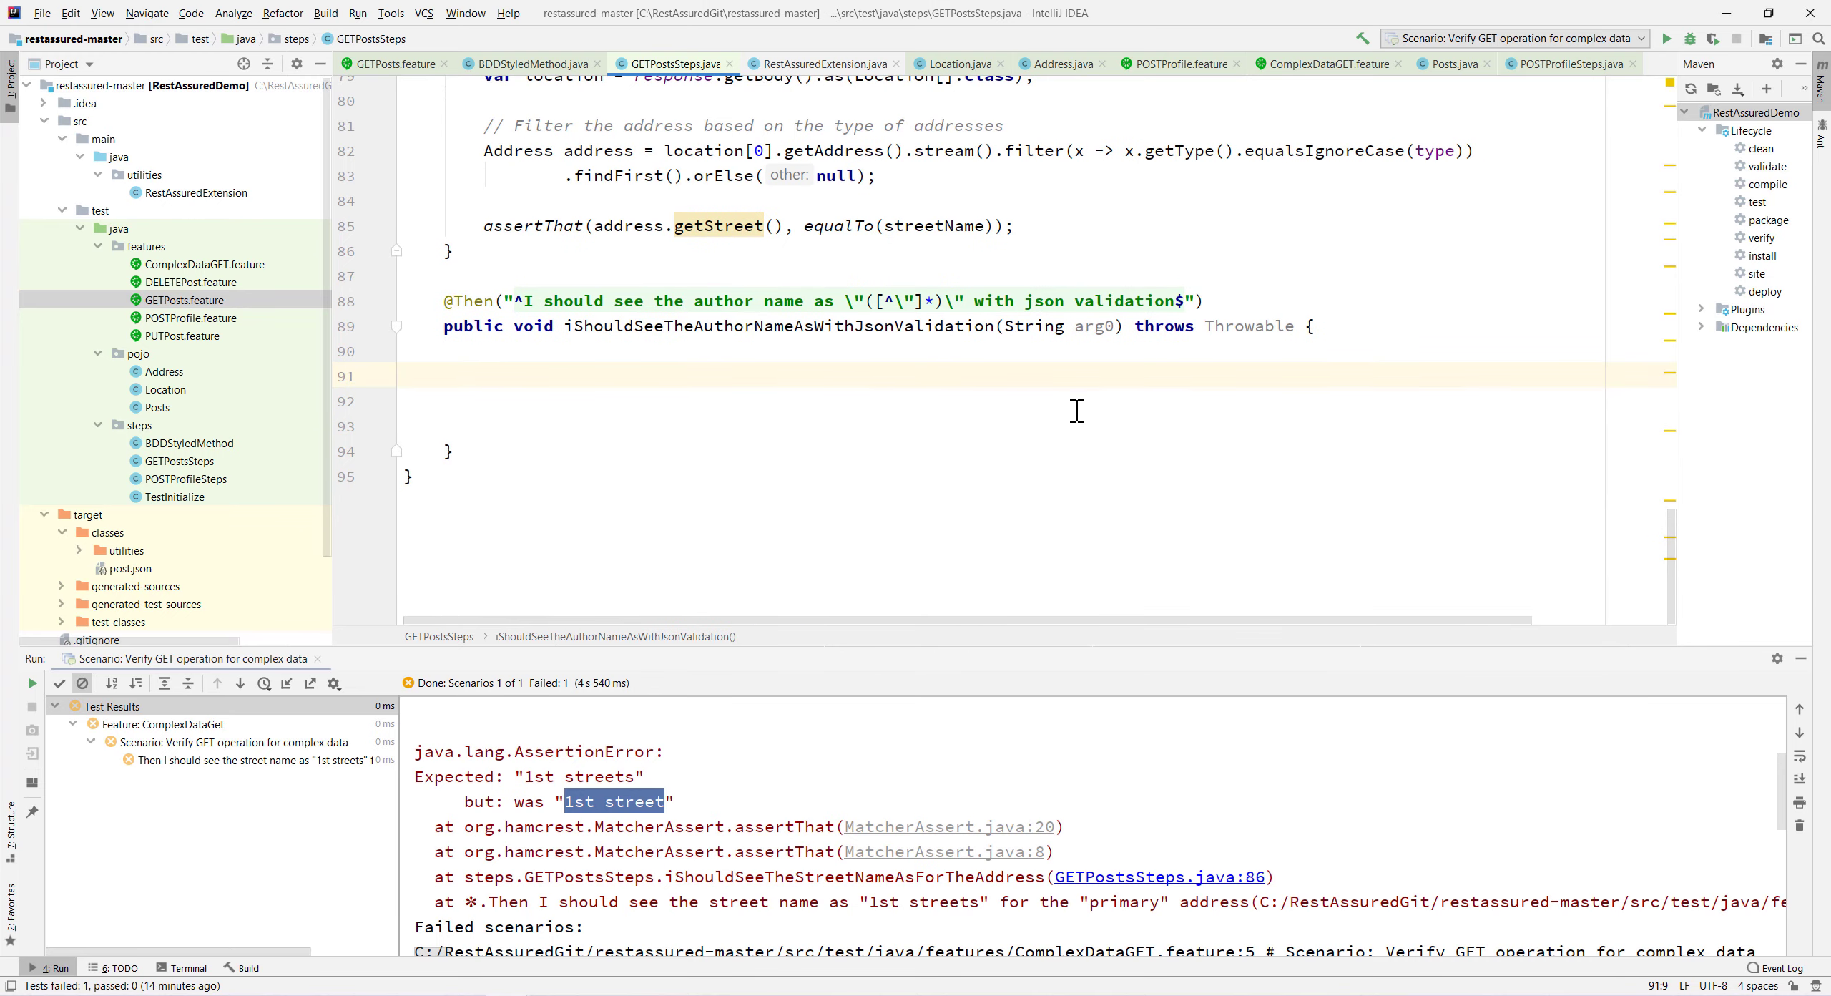
Store the response as a string with var responseBody = response.getBody().asString().
{"action": "type", "text": "var"}
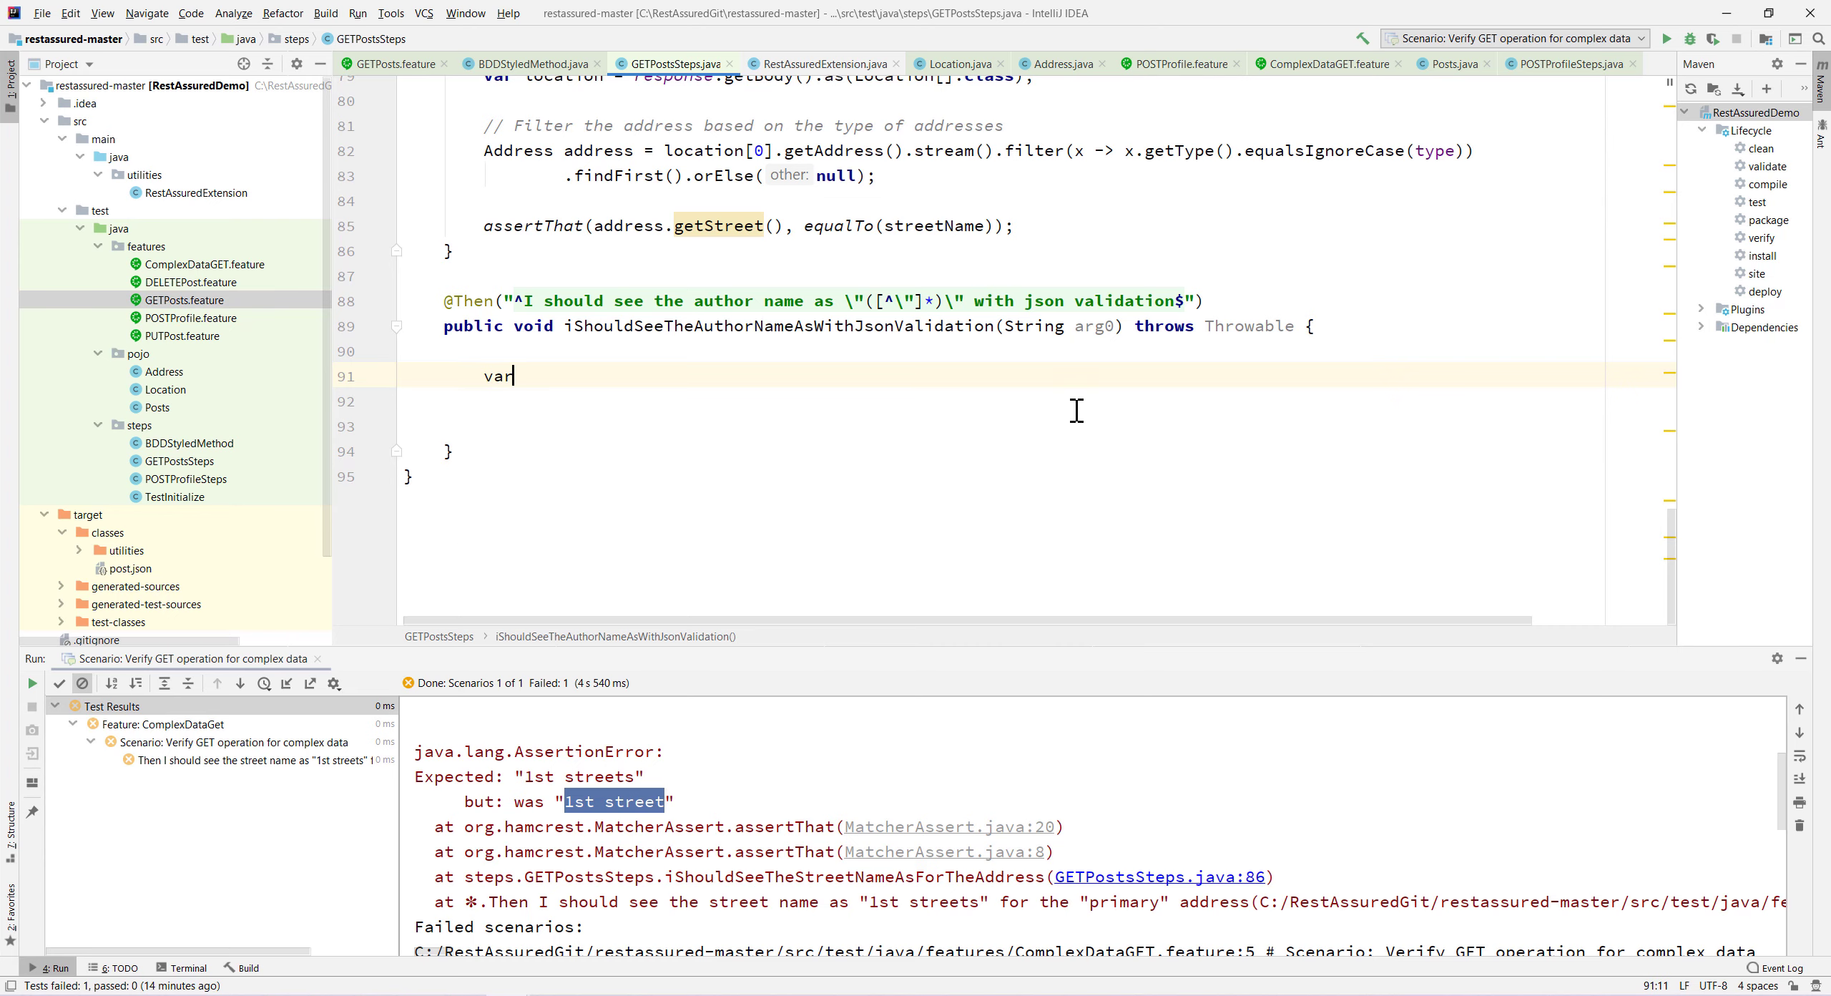
{"action": "type", "text": "respos"}
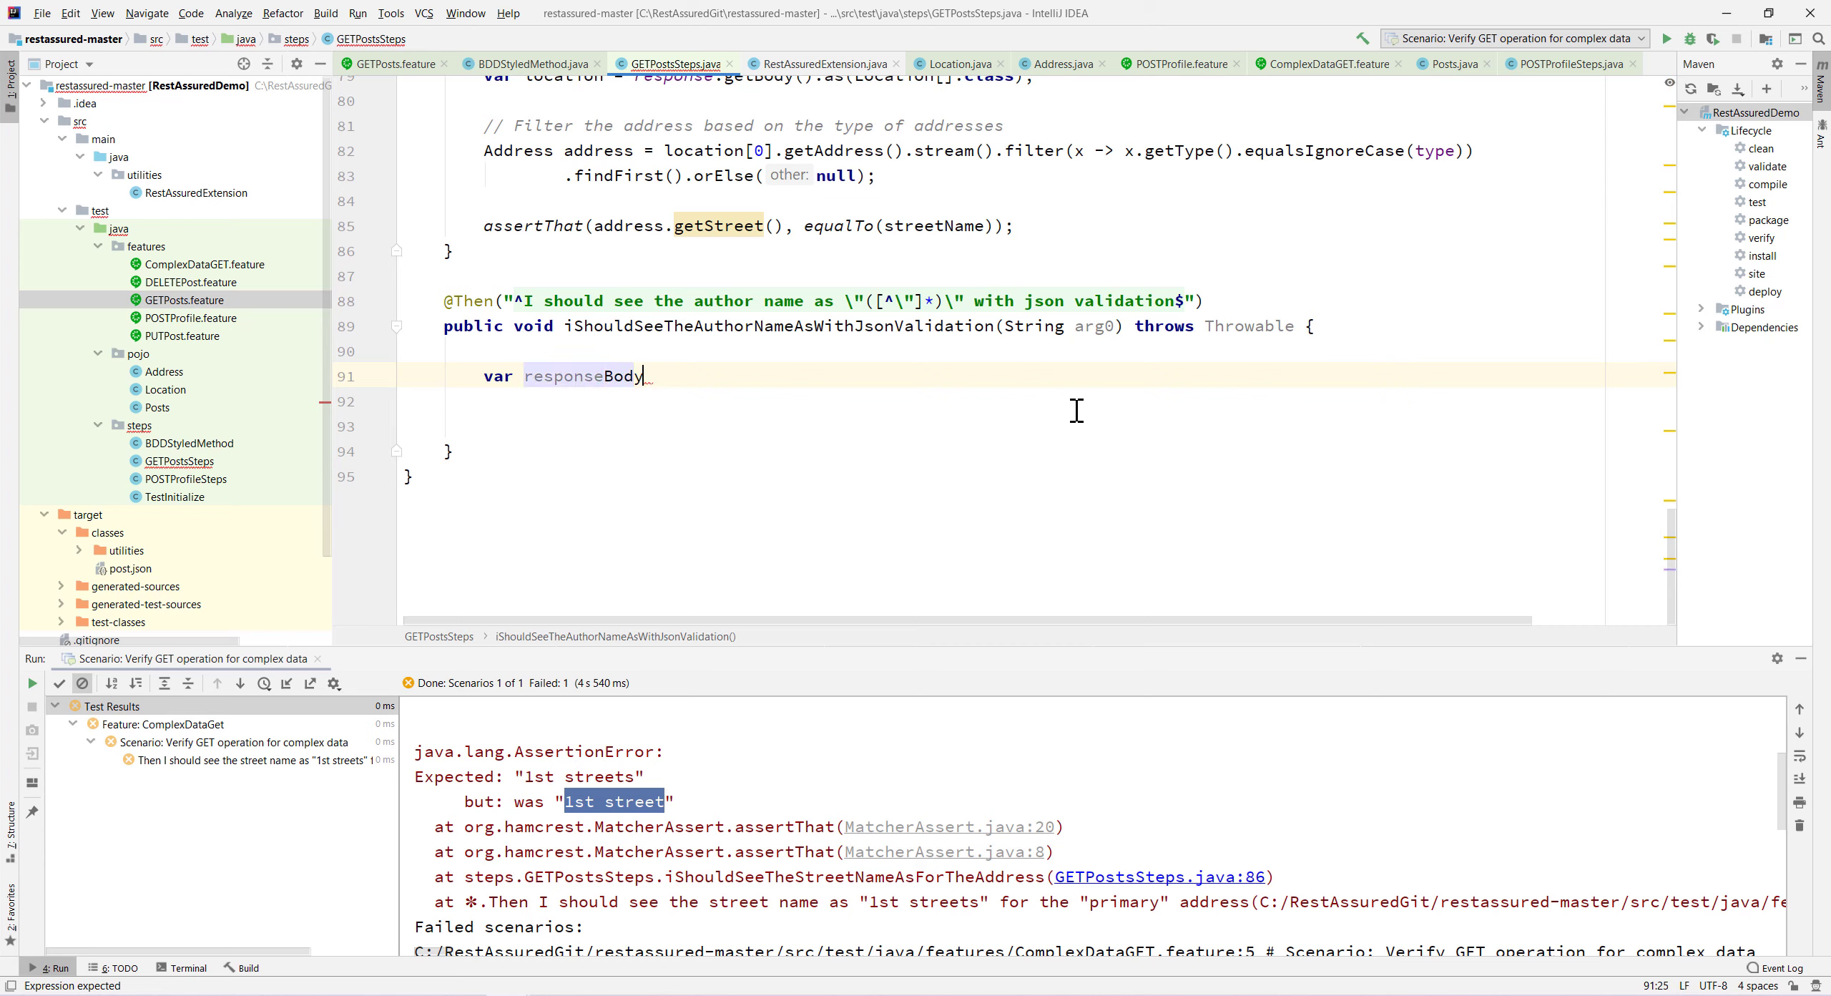
{"action": "type", "text": "= response.getBody("}
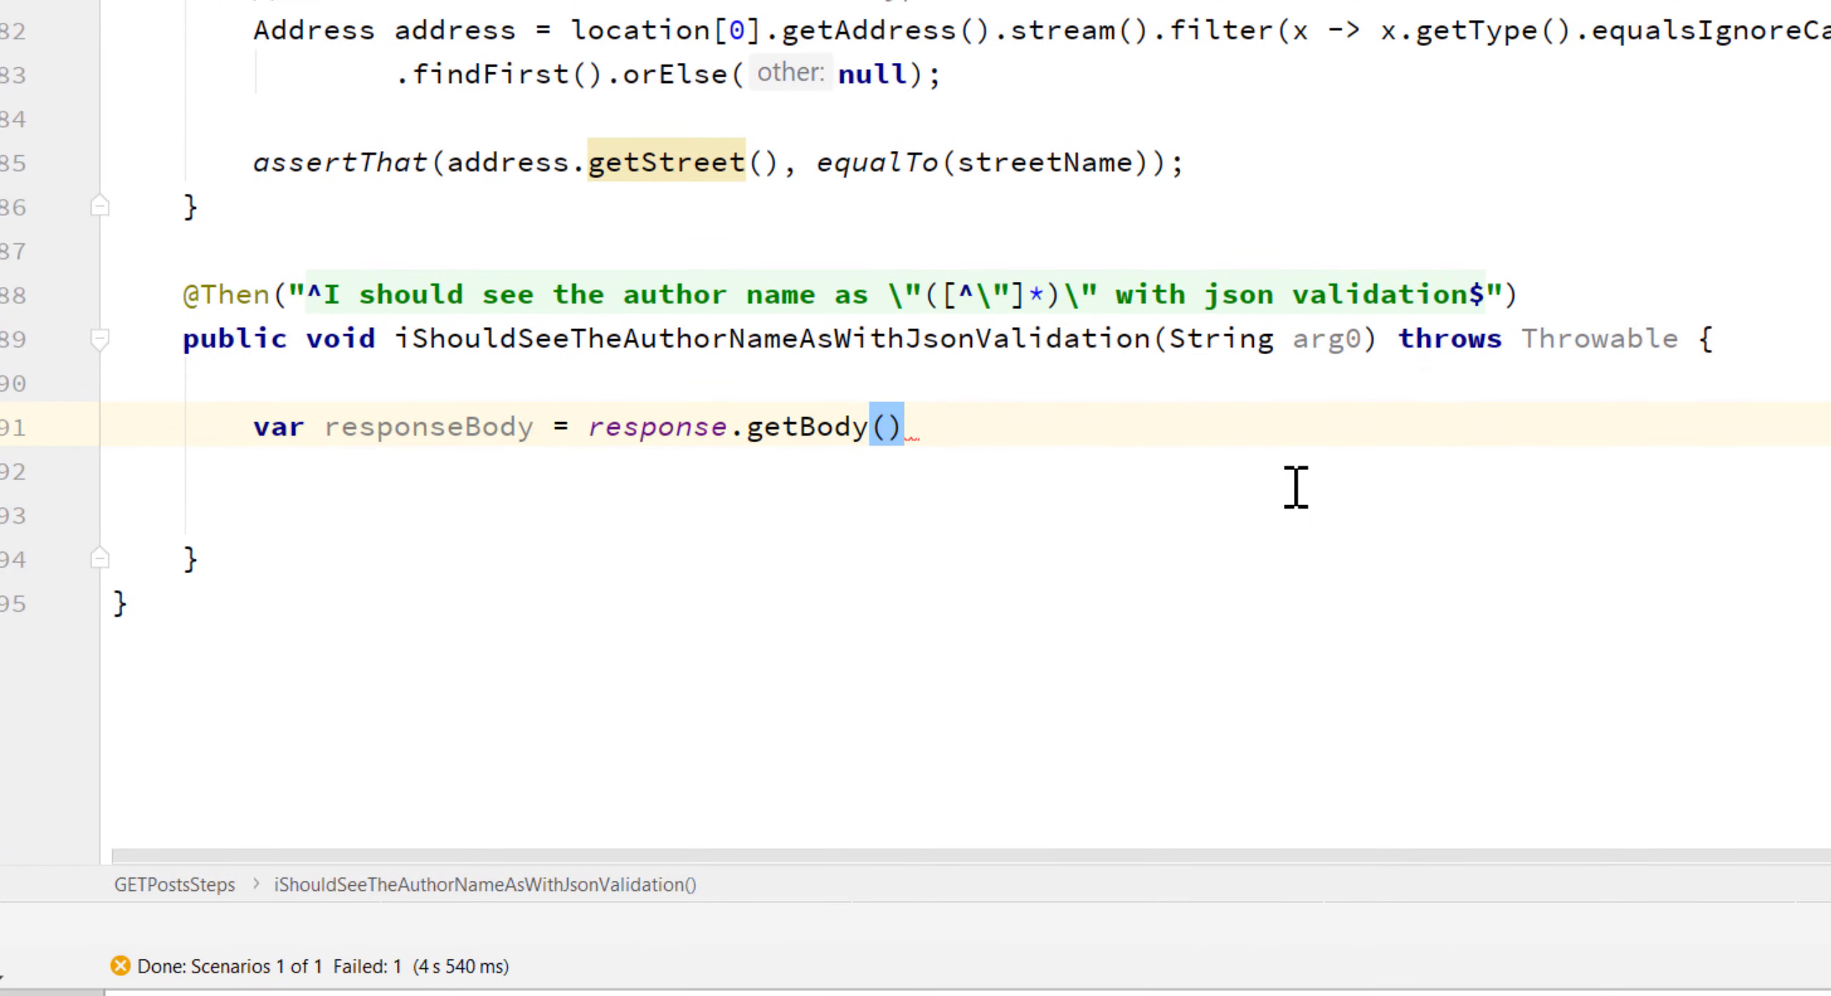
{"action": "type", "text": ".asString();"}
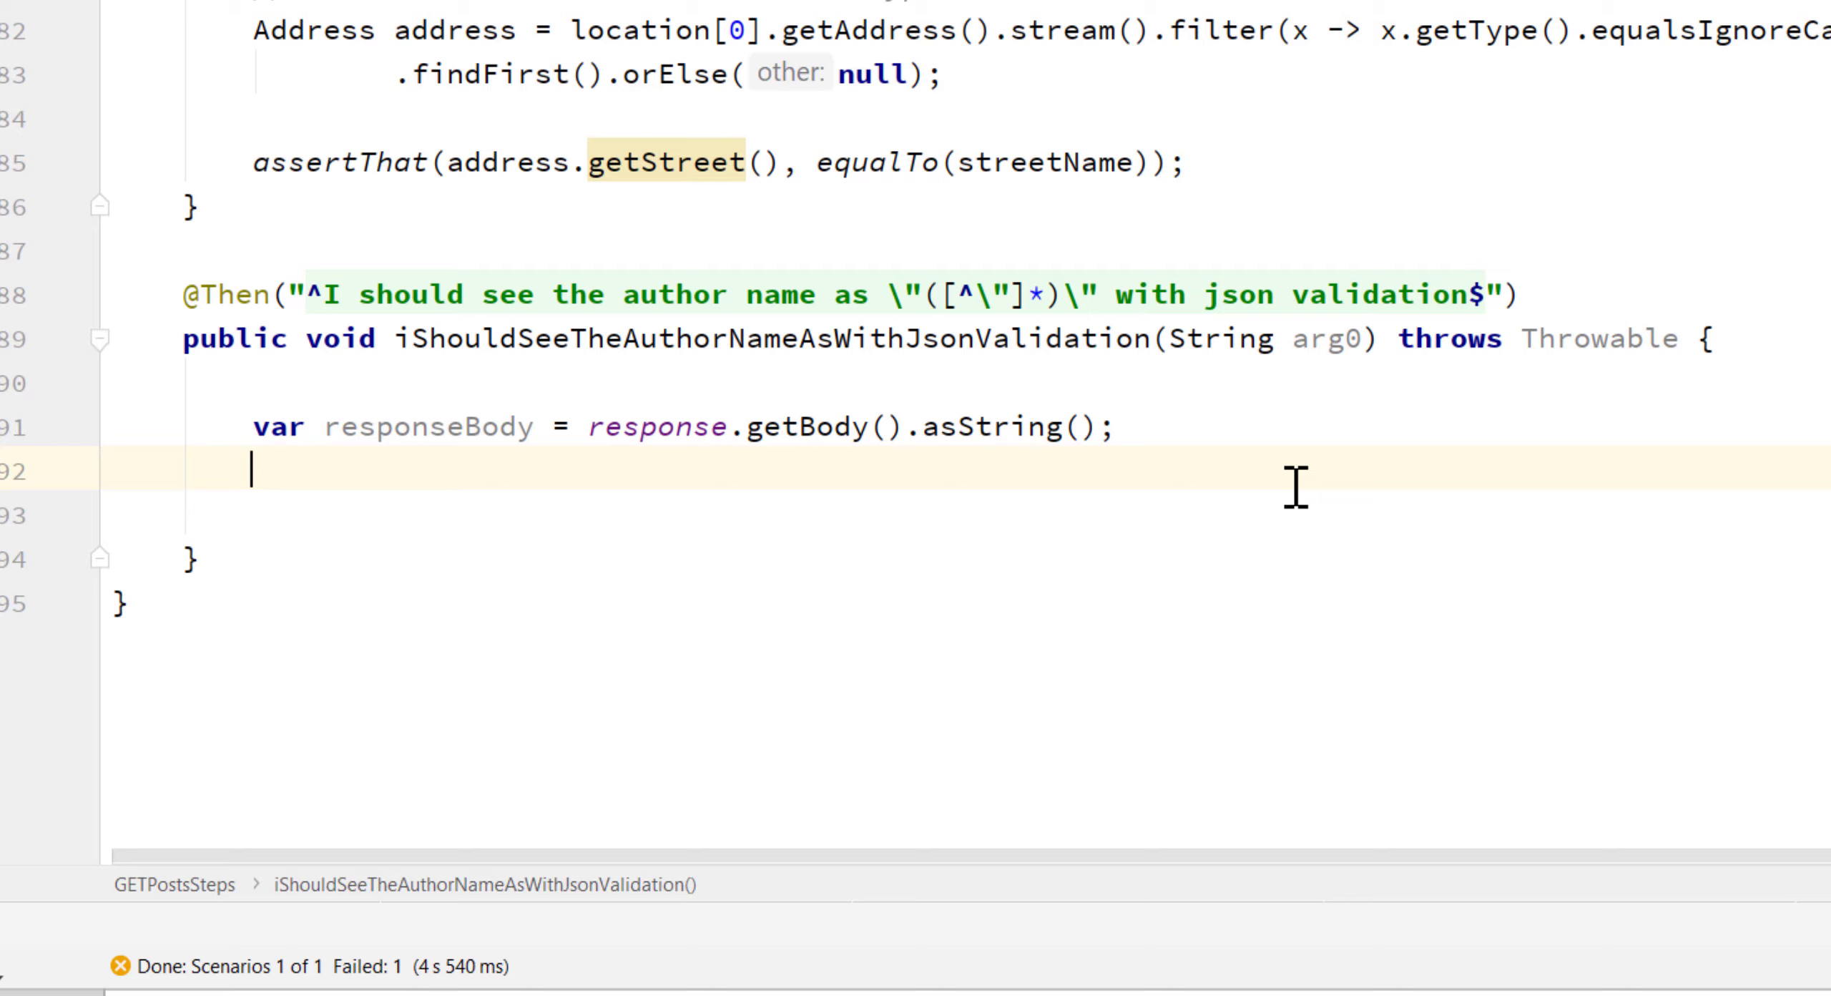
Add a 'return as string' comment and begin the assertThat on responseBody.
{"action": "type", "text": "//returns the body"}
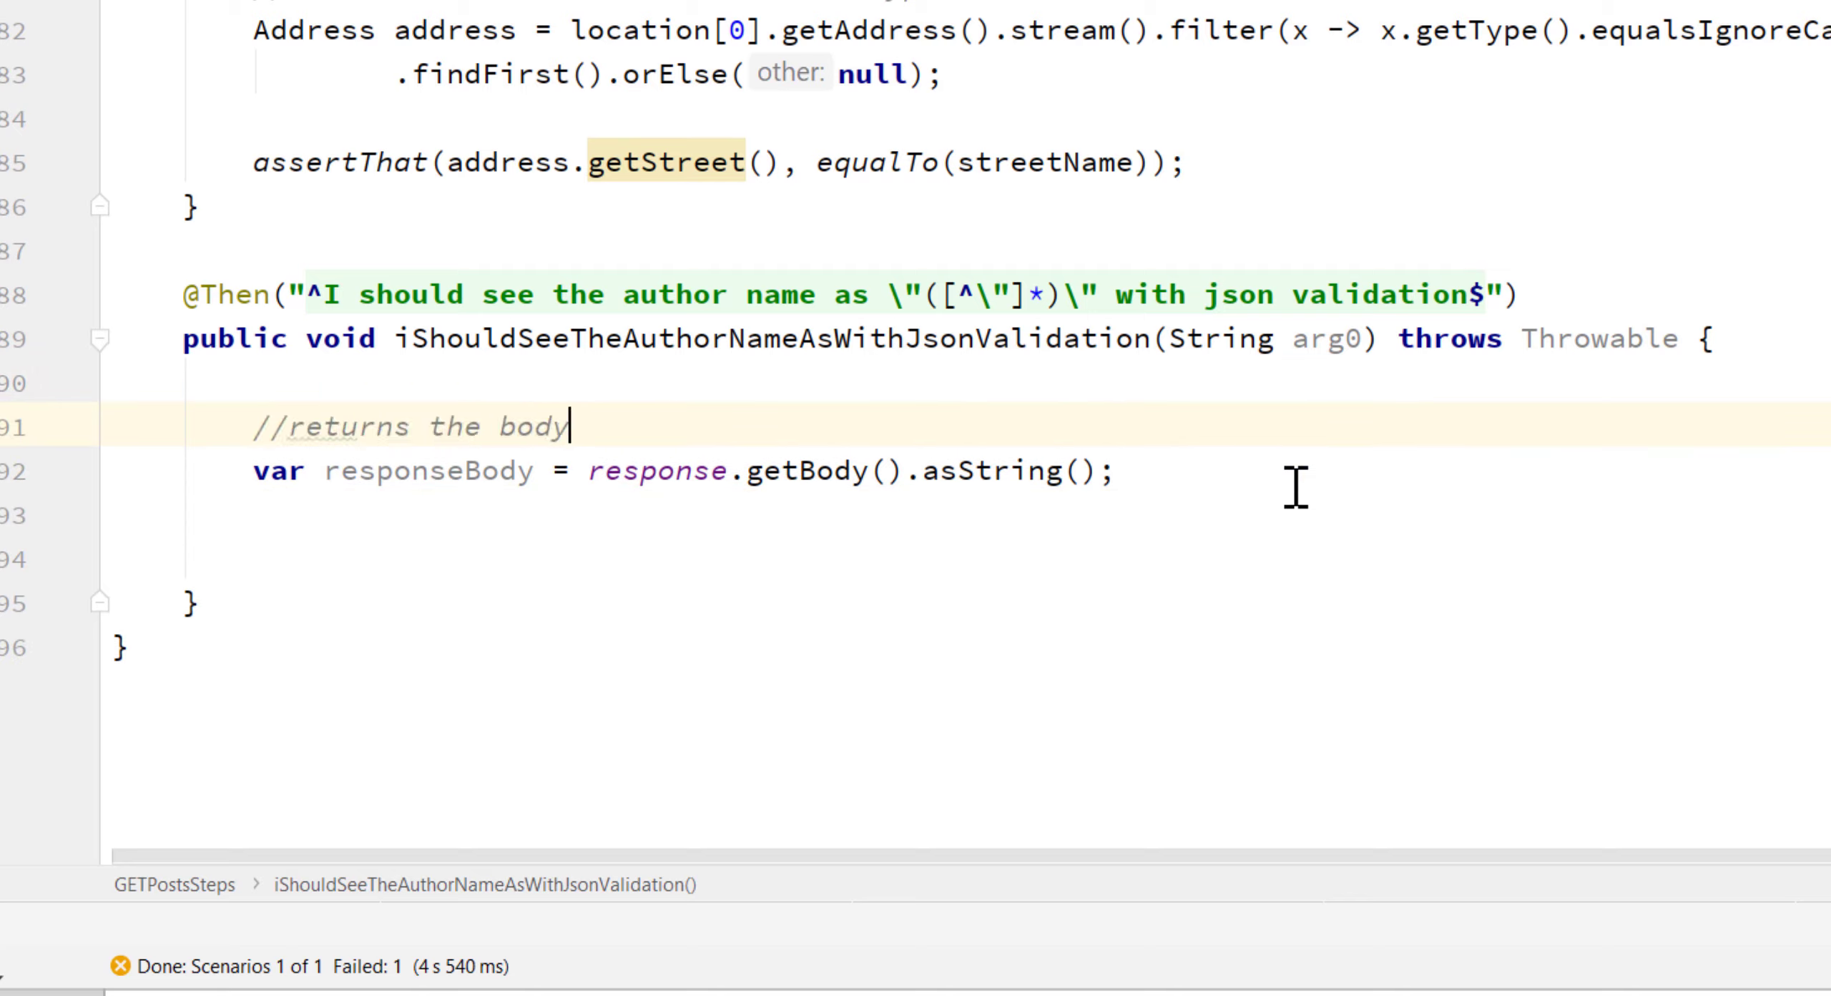
{"action": "type", "text": "as string"}
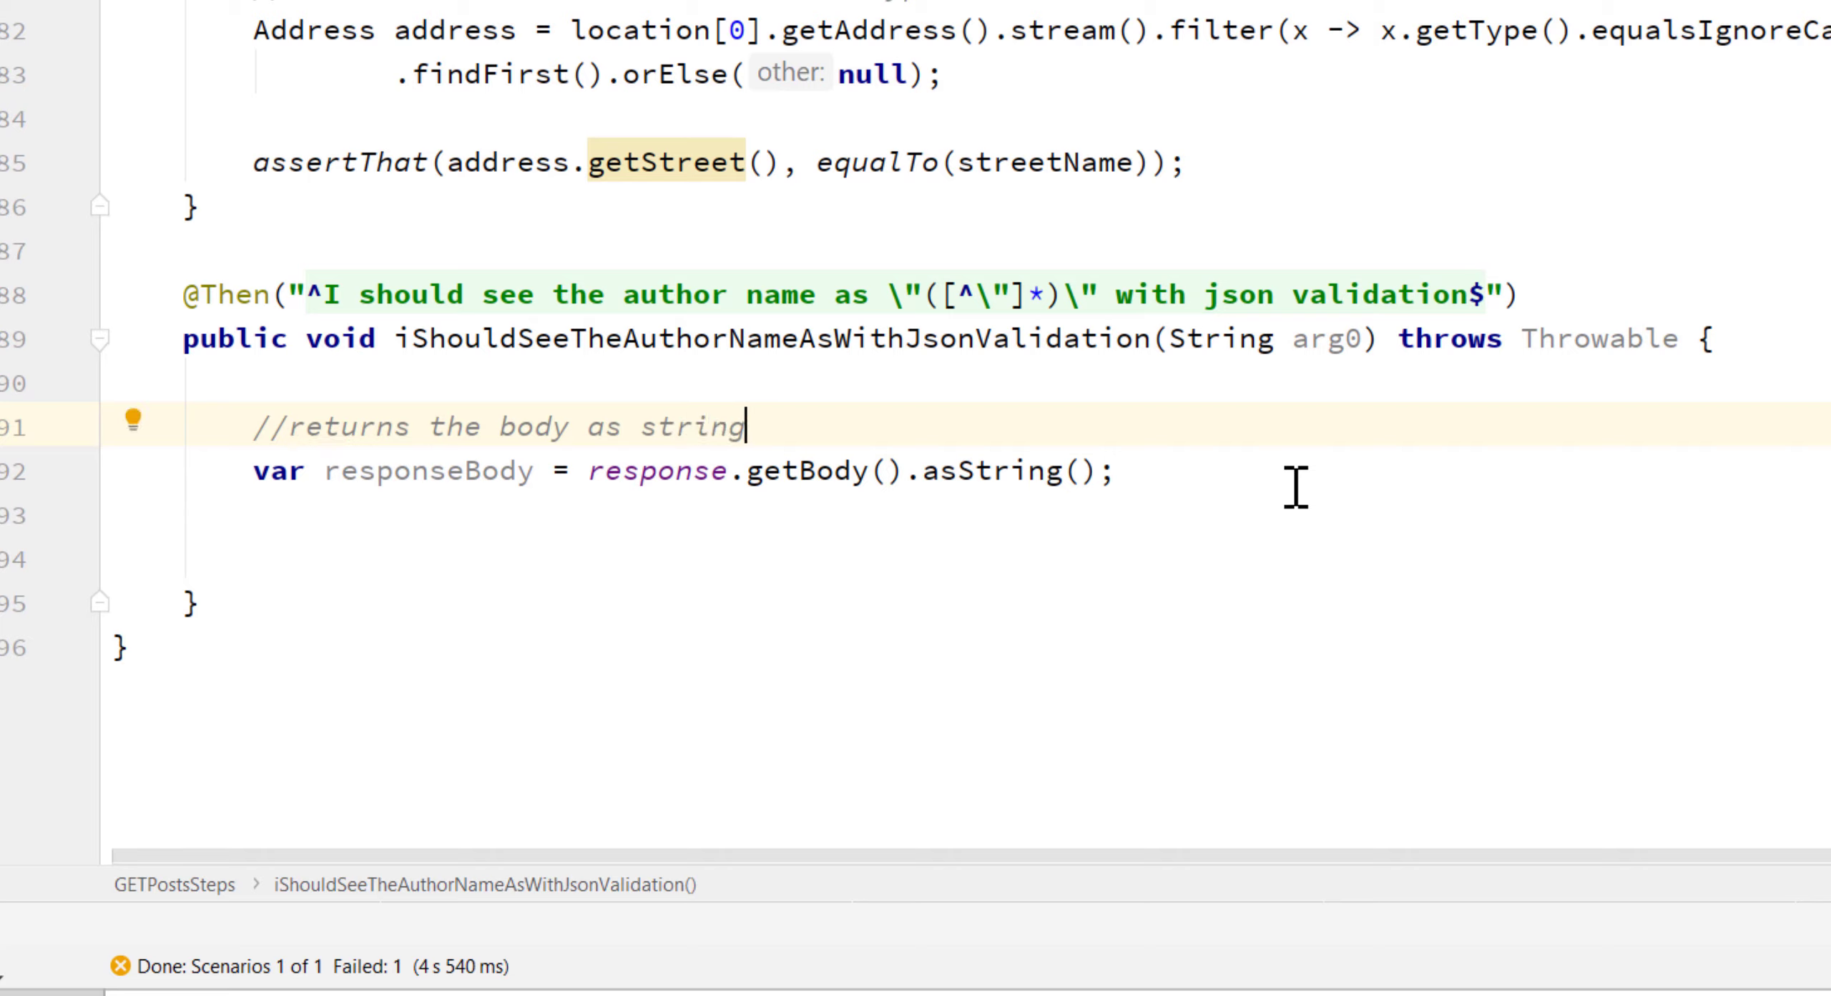
{"action": "key", "text": "Enter"}
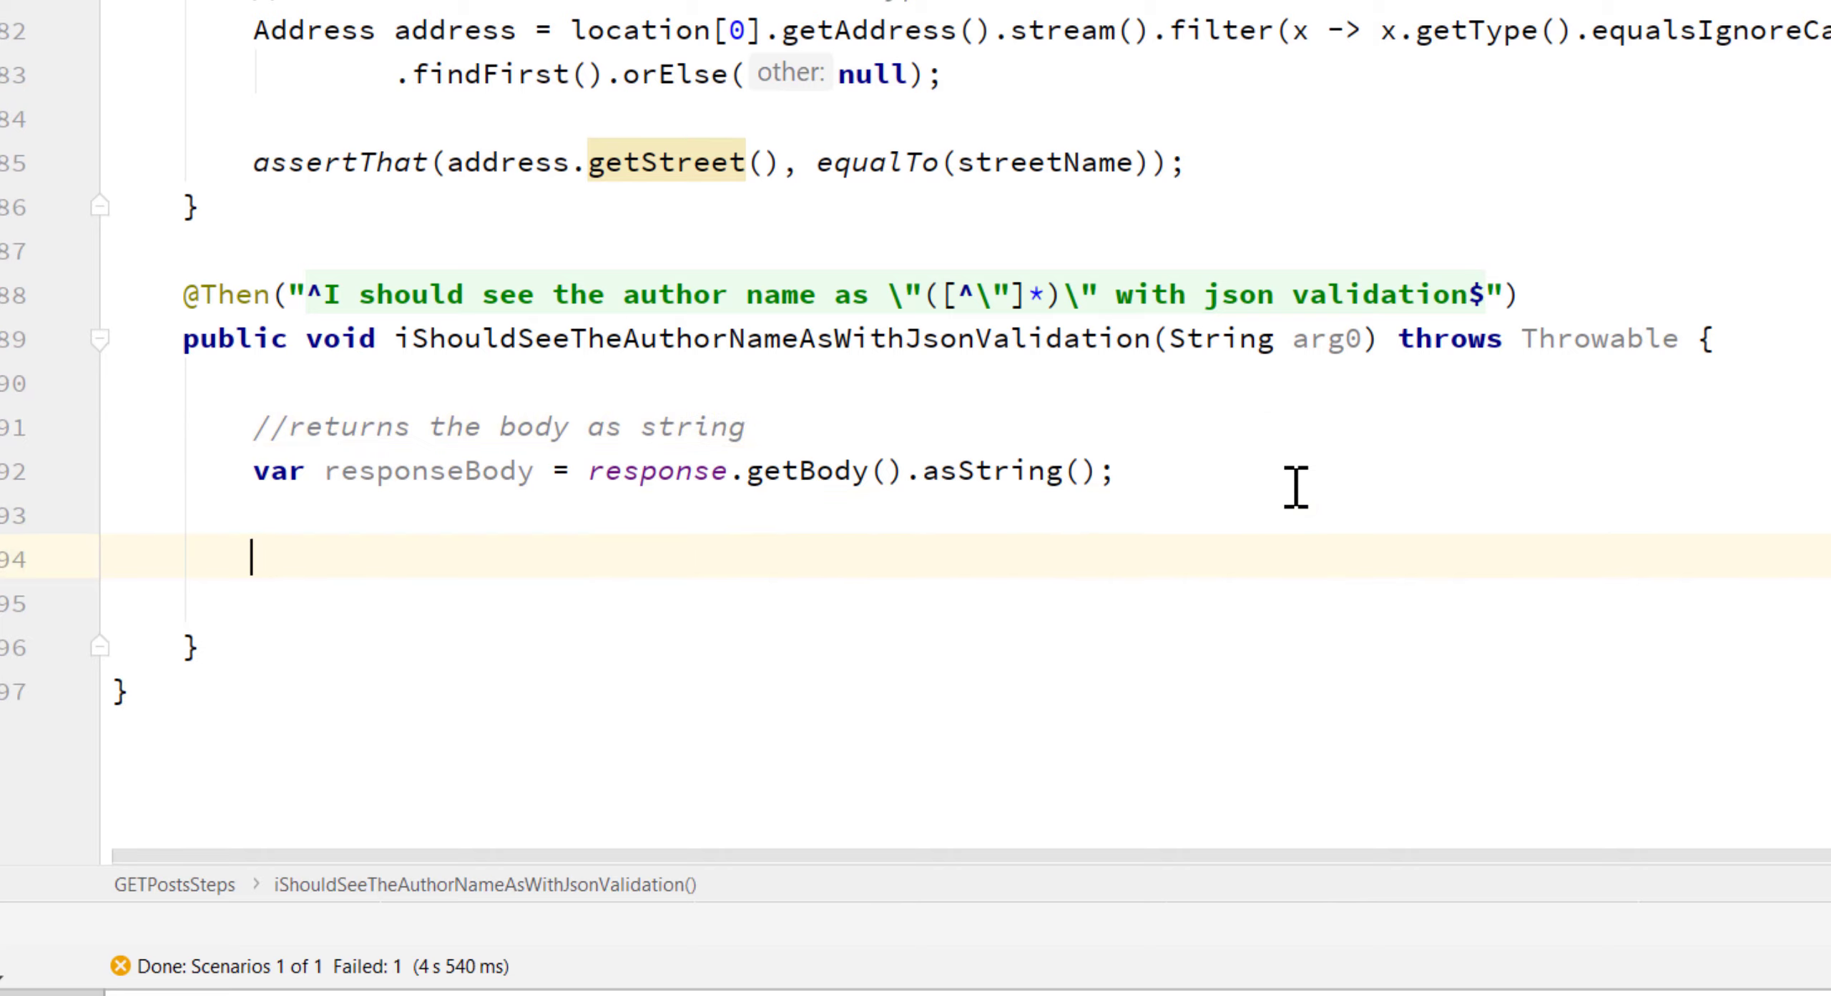
{"action": "type", "text": "//as"}
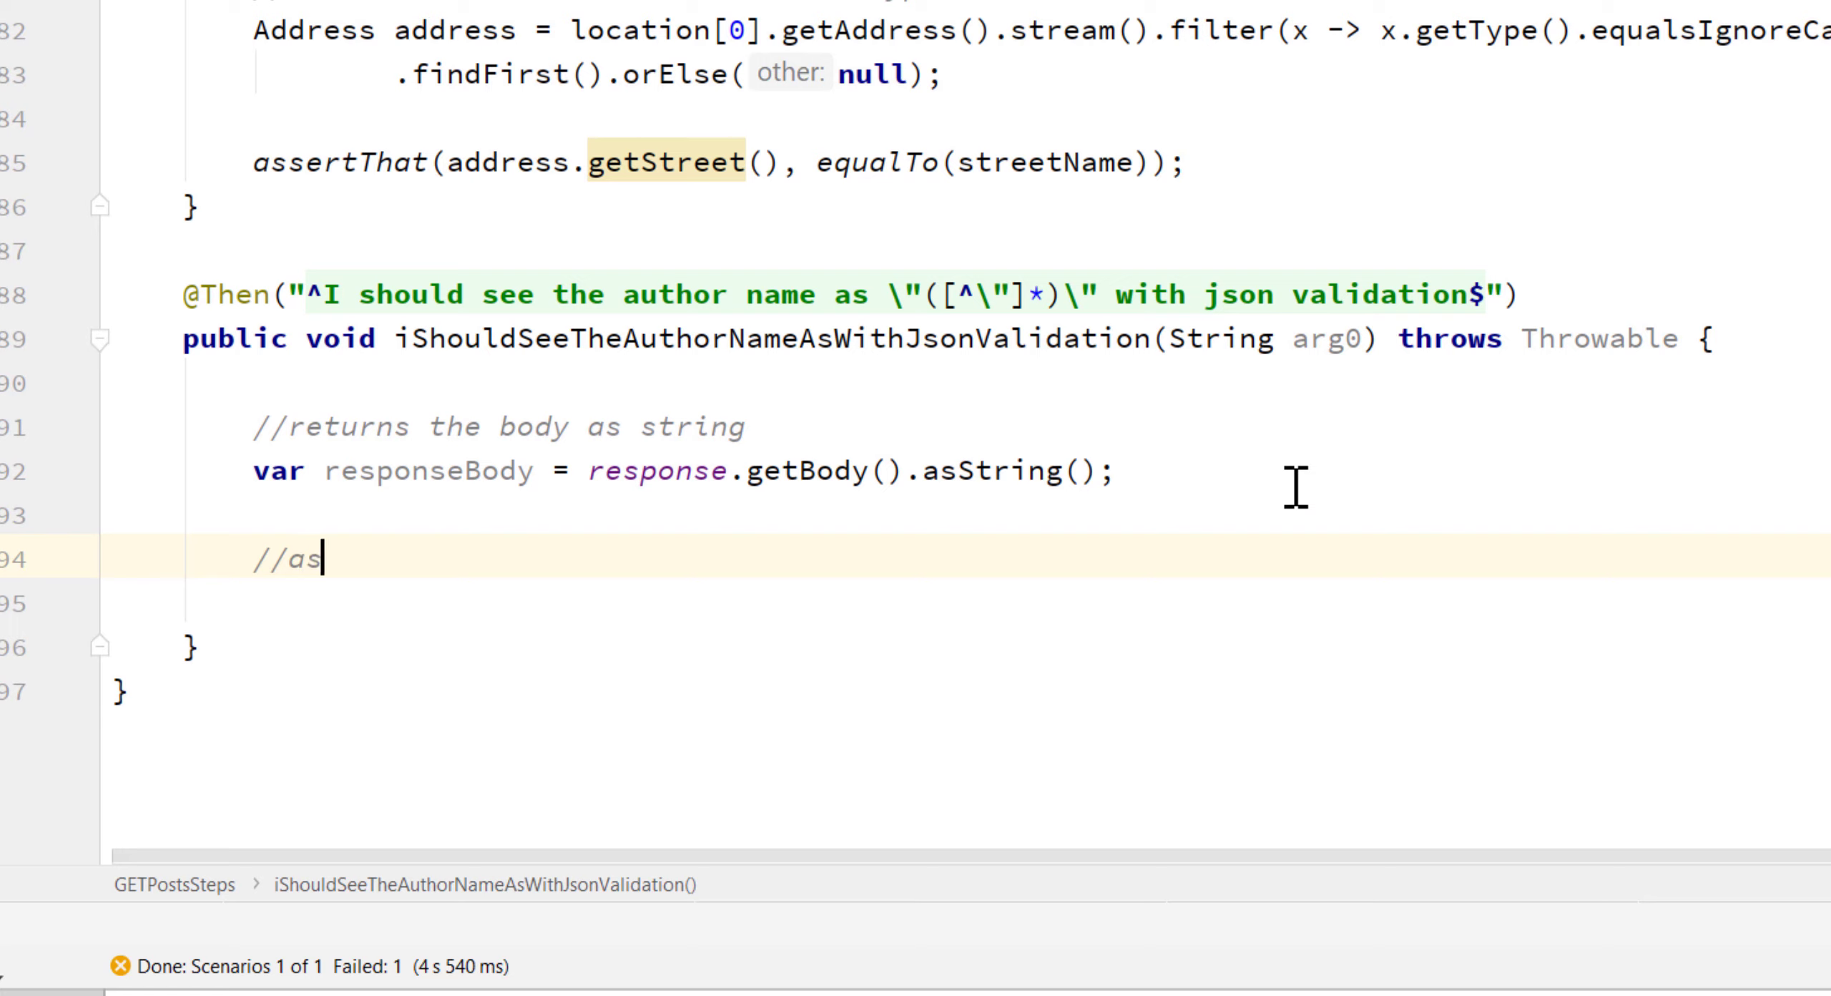
{"action": "type", "text": "sert"}
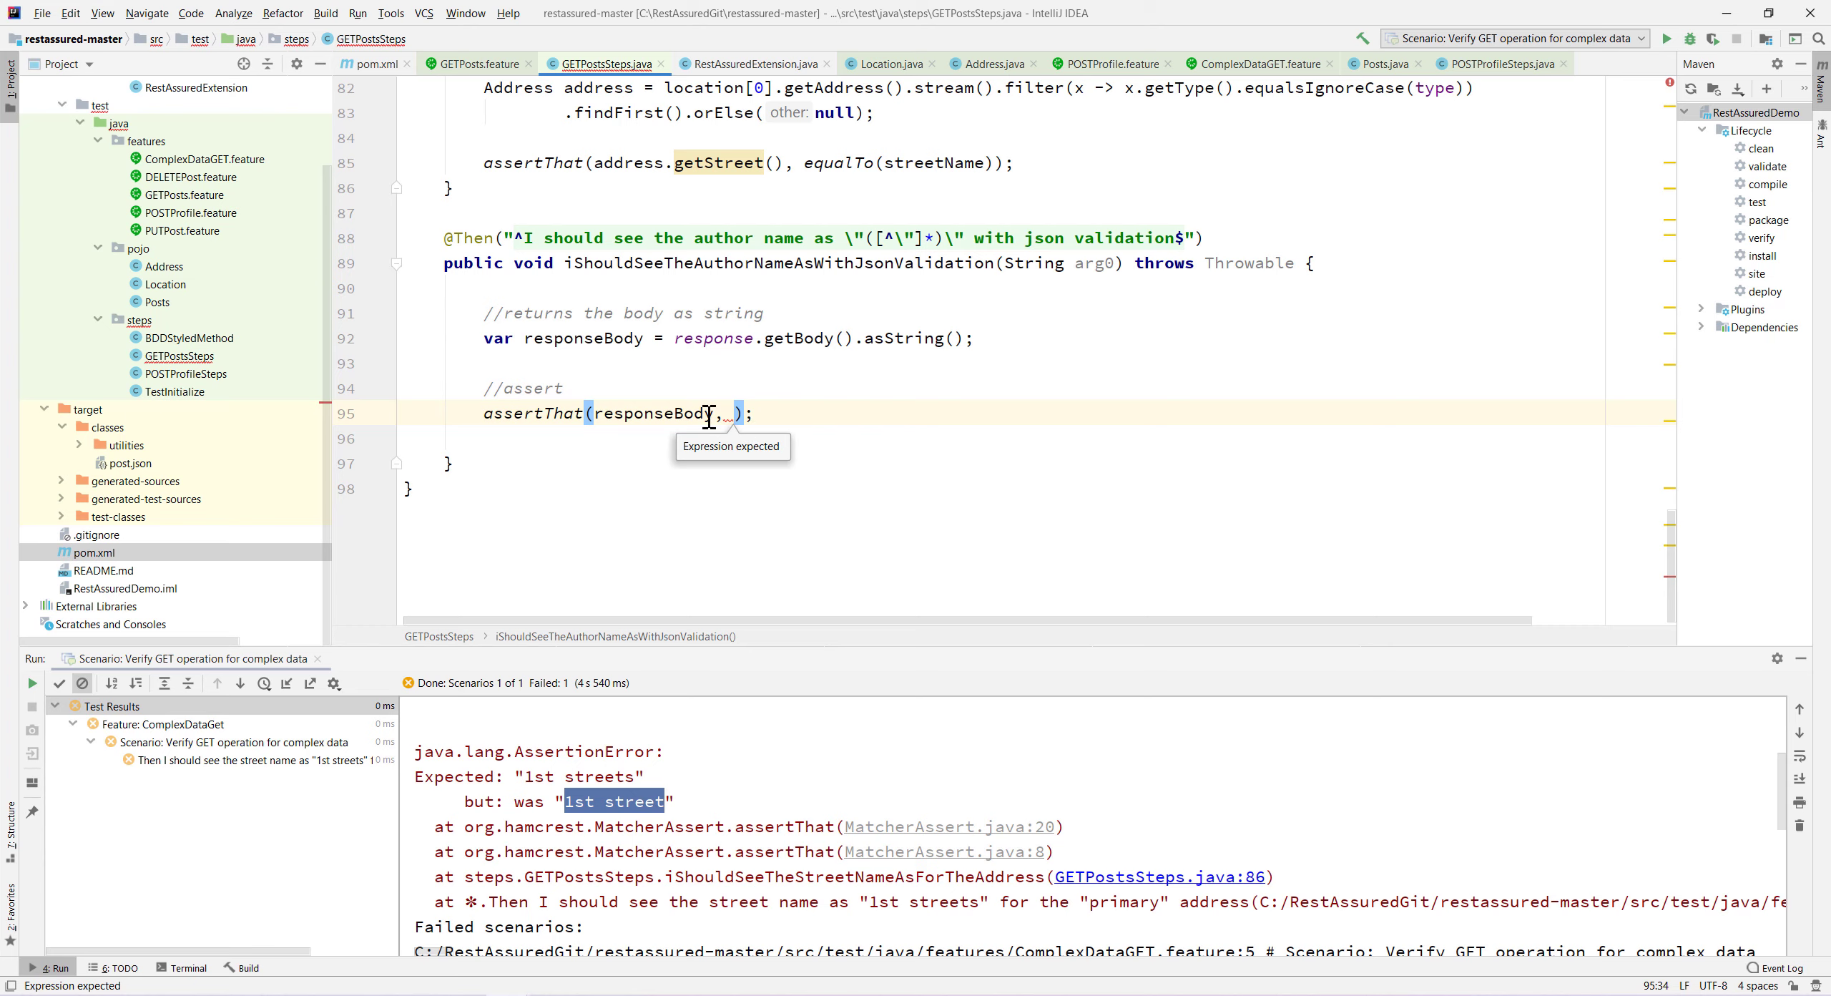
{"action": "mouse_move", "coordinate": [271, 455]}
{"action": "type", "text": "json sce"}
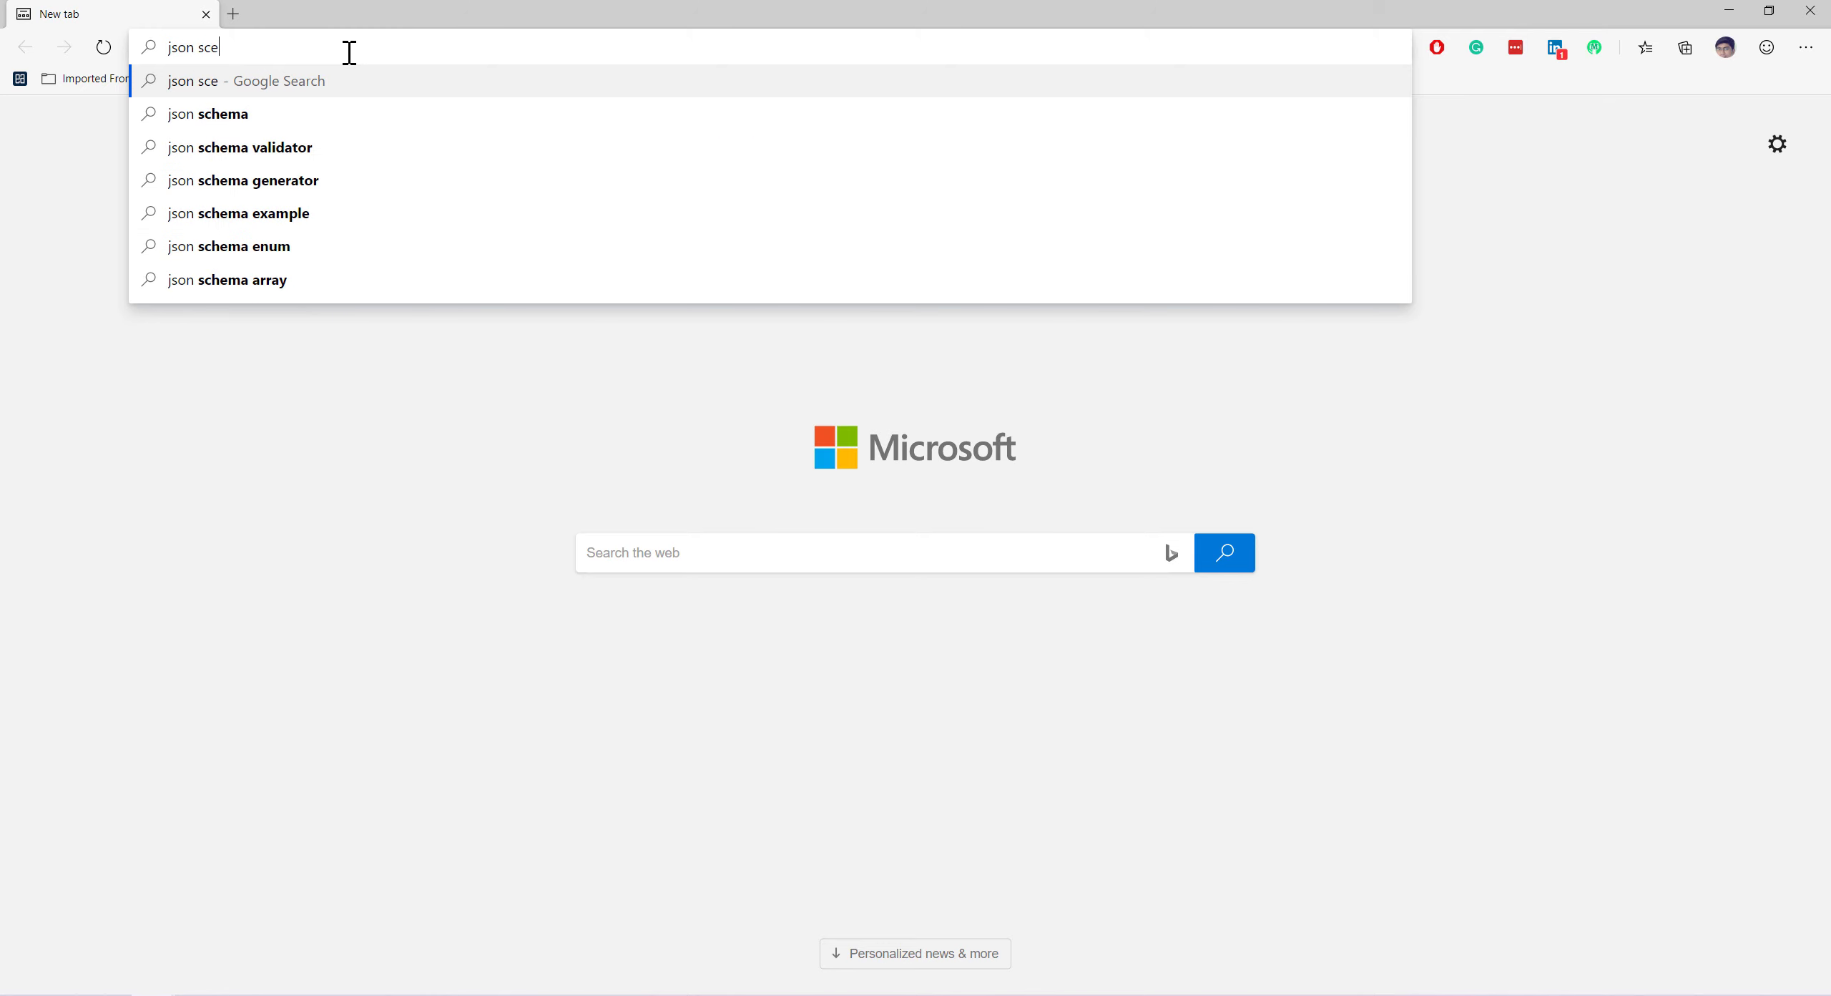
Find io.rest-assured json-schema-validator on Maven Repository and open version 4.1.2.
{"action": "left_click", "coordinate": [252, 147]}
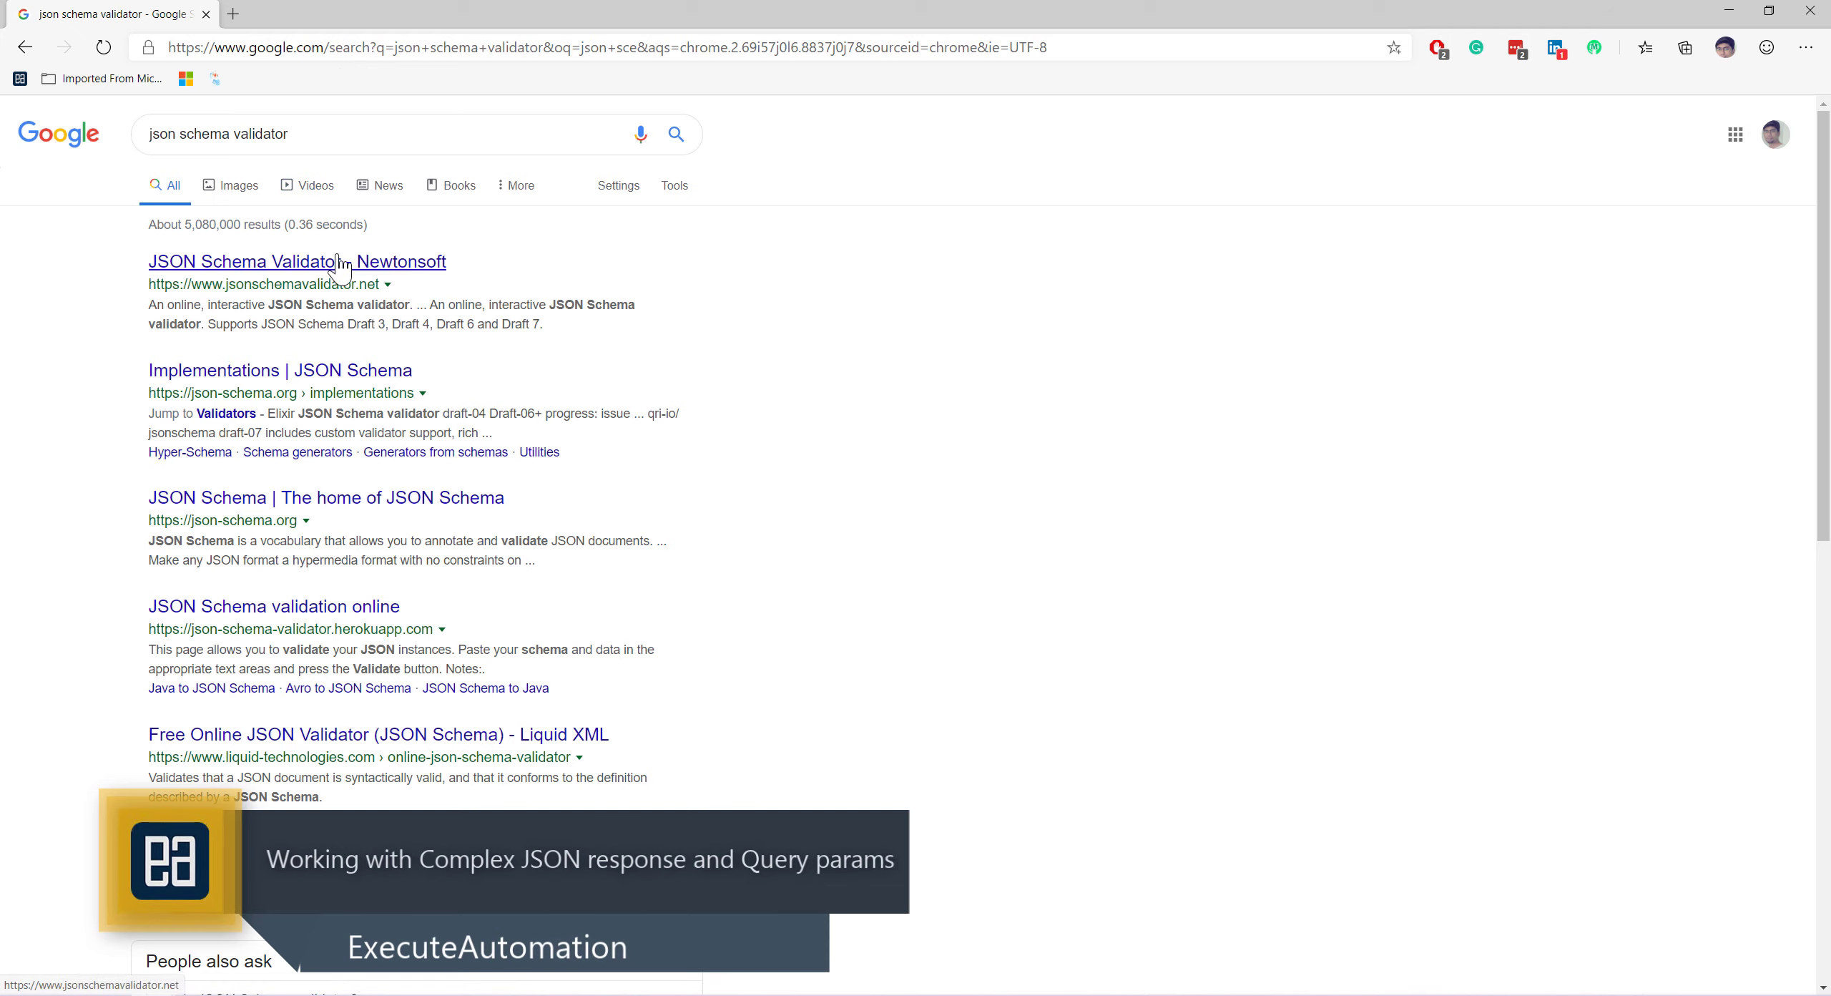
{"action": "left_click", "coordinate": [351, 133]}
{"action": "type", "text": " maven rest"}
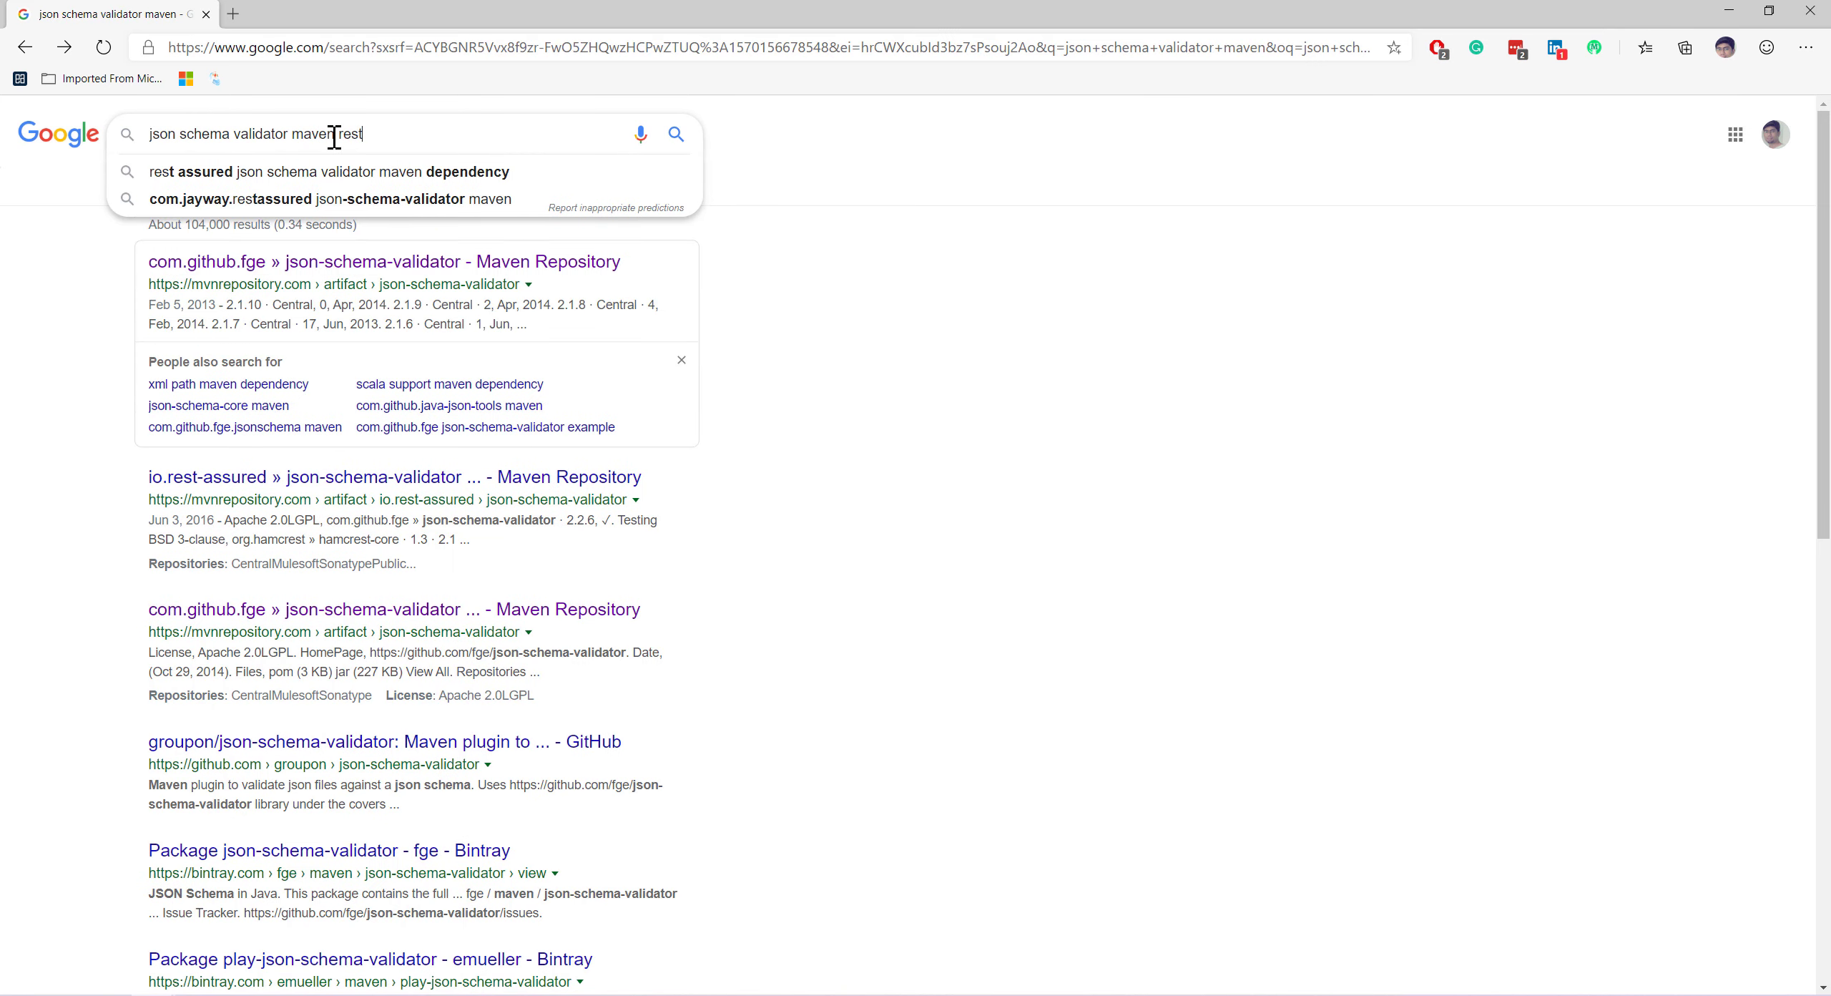
{"action": "left_click", "coordinate": [384, 477]}
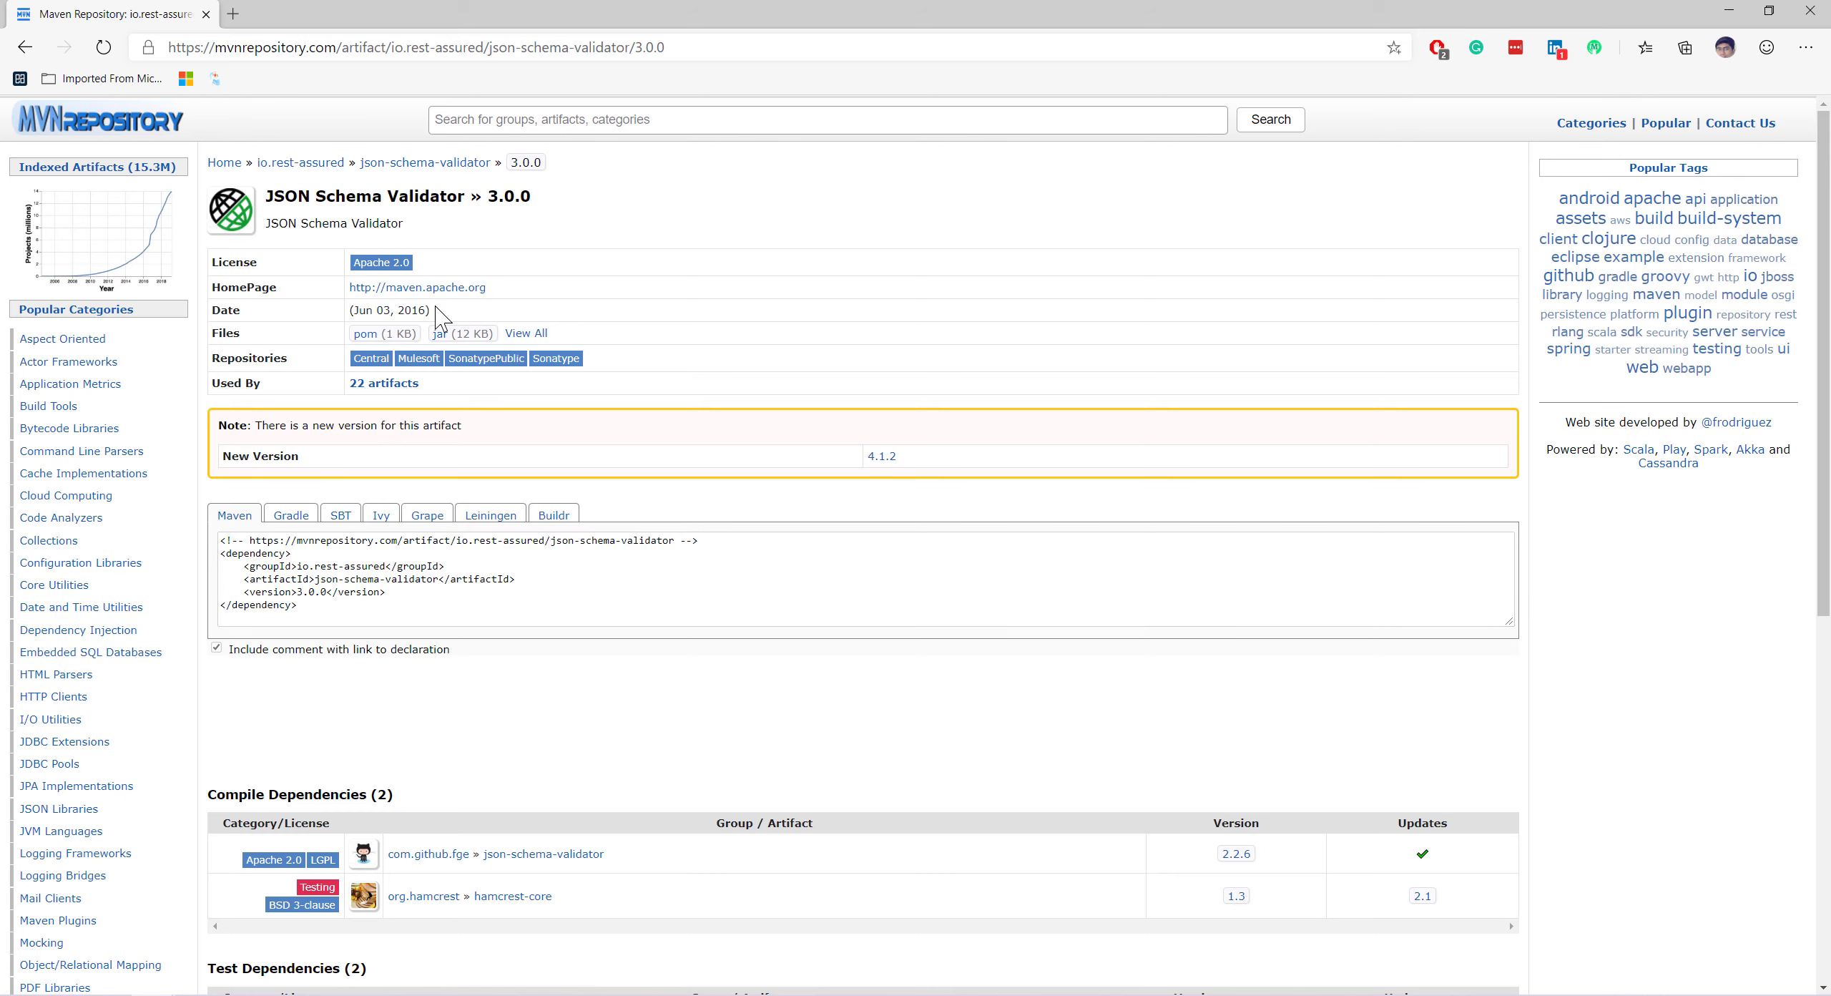
{"action": "left_click", "coordinate": [553, 515]}
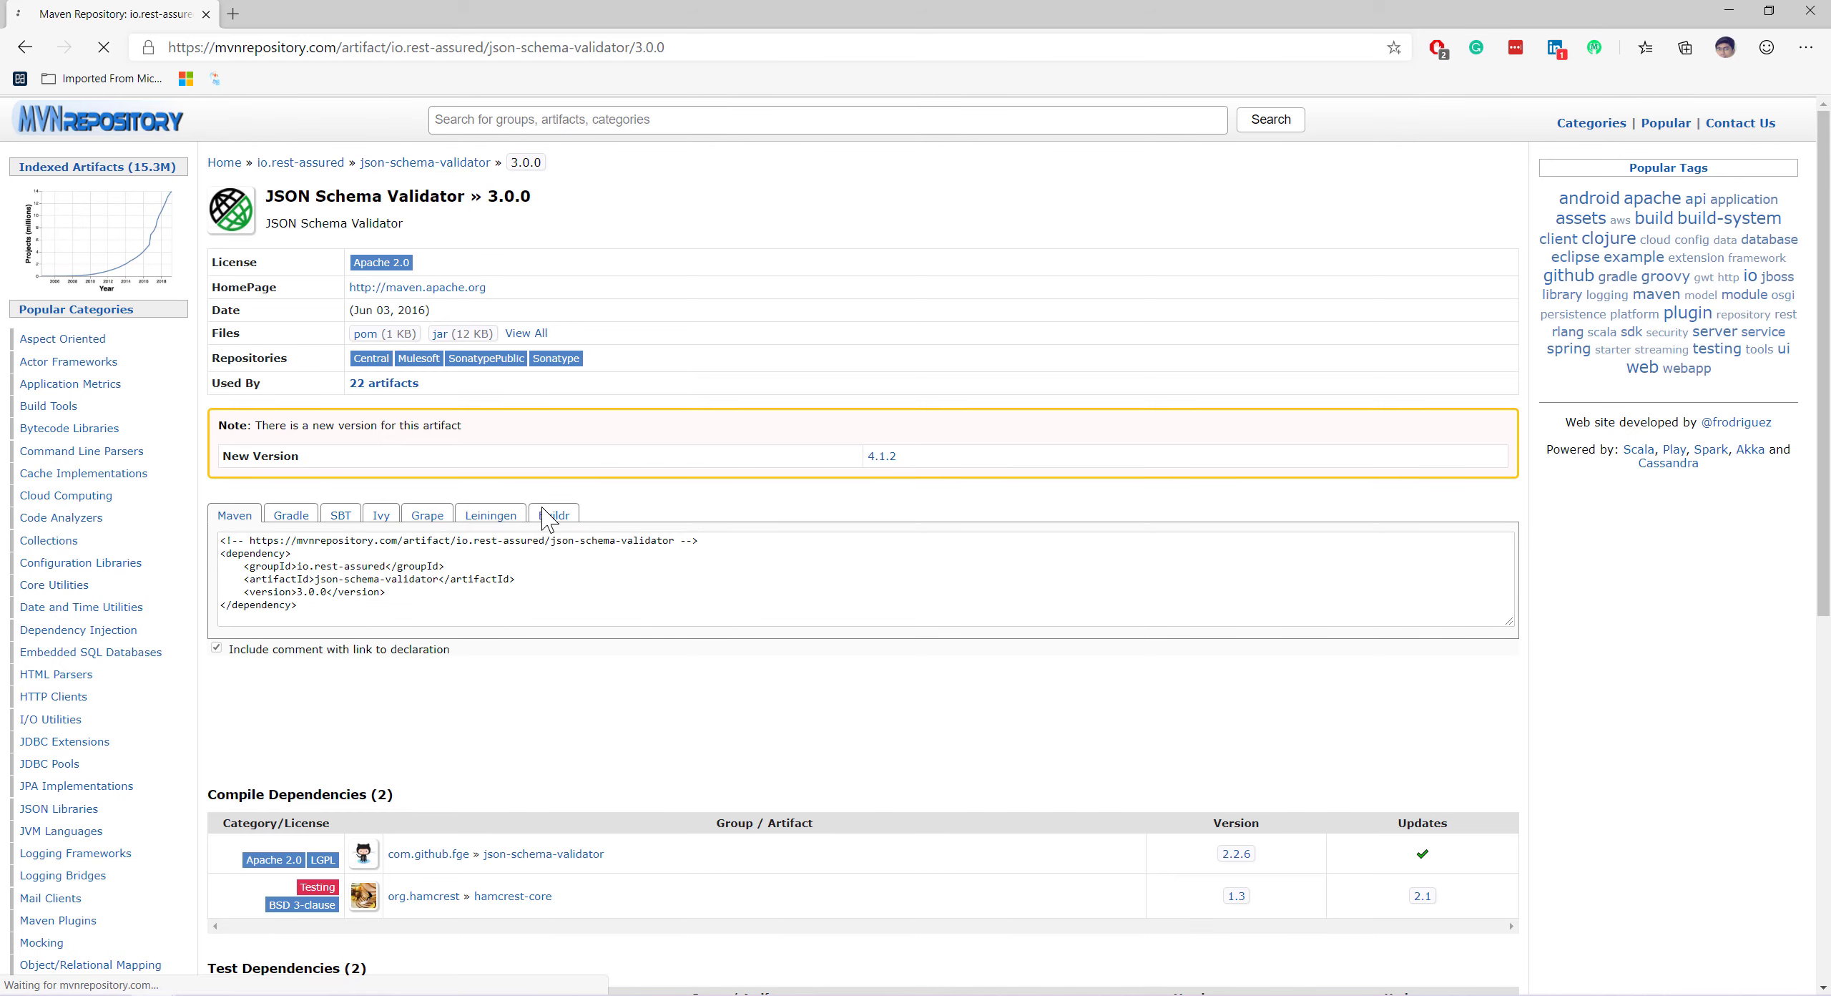
{"action": "left_click", "coordinate": [882, 457]}
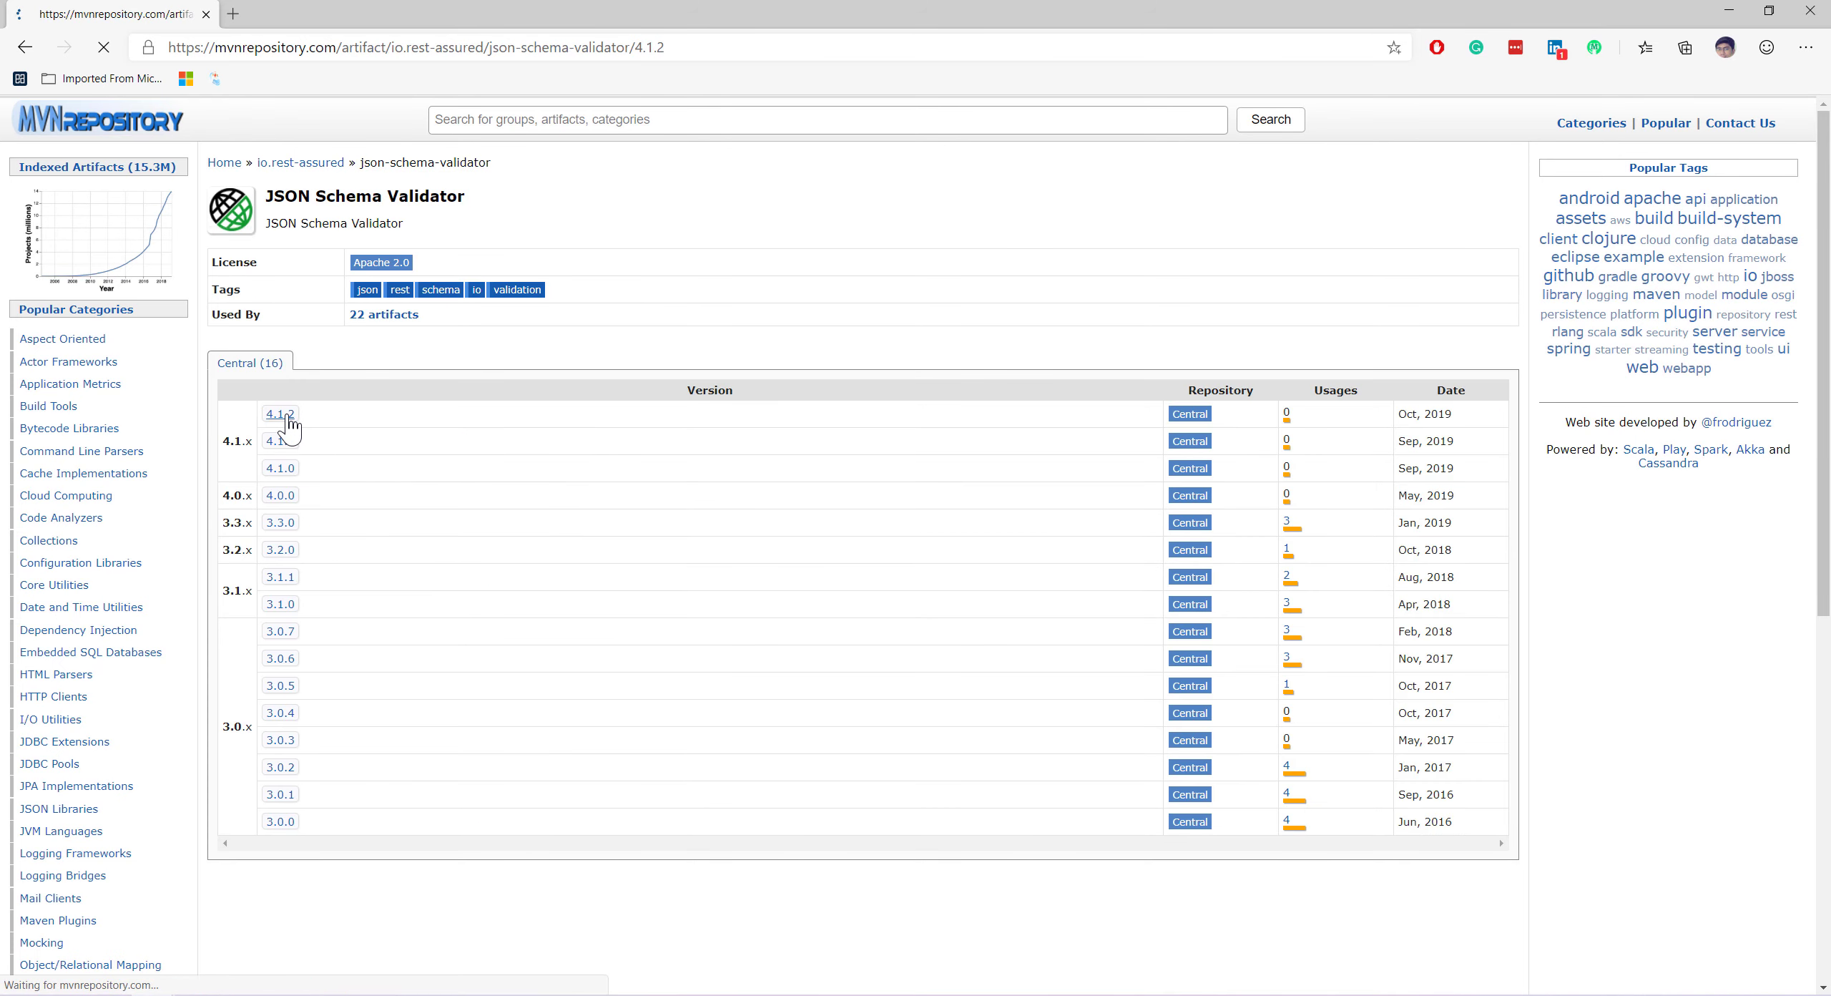
{"action": "left_click", "coordinate": [279, 414]}
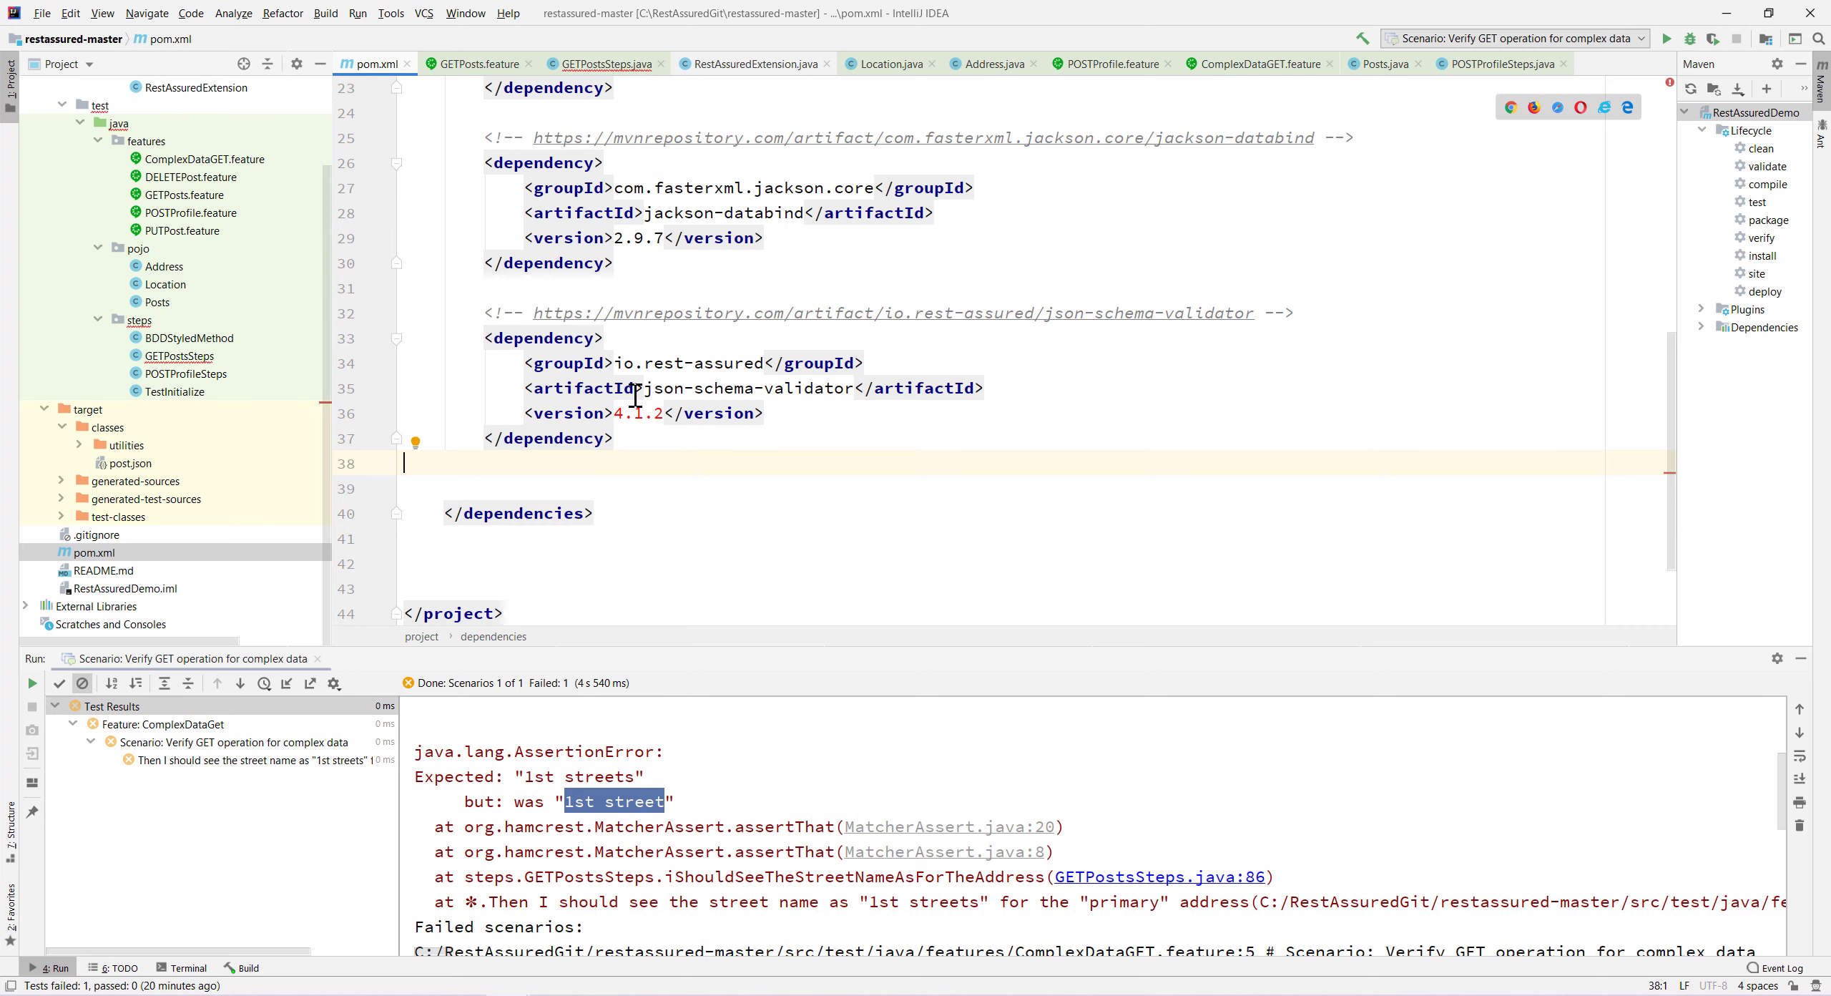
Bump the rest-assured dependency version in pom.xml from 3.3.0 to 4.1.2.
{"action": "scroll", "scroll_direction": "up", "scroll_amount": 3}
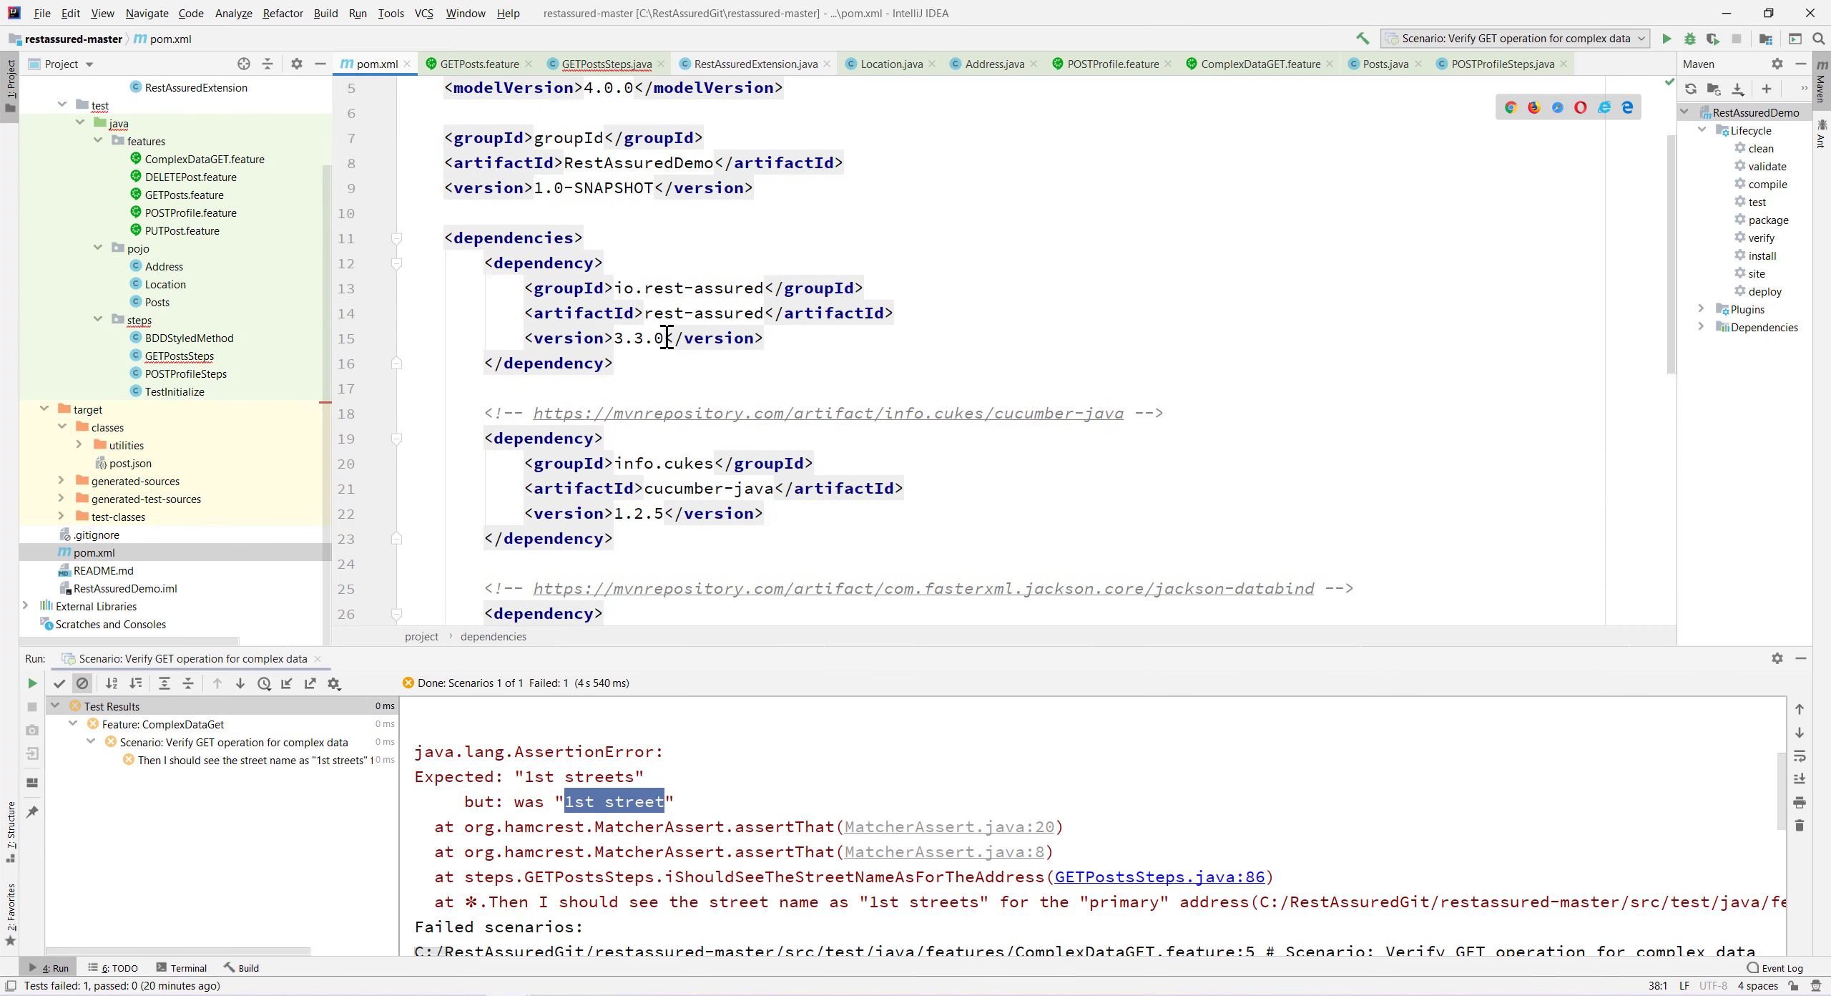
{"action": "double_click", "coordinate": [640, 338]}
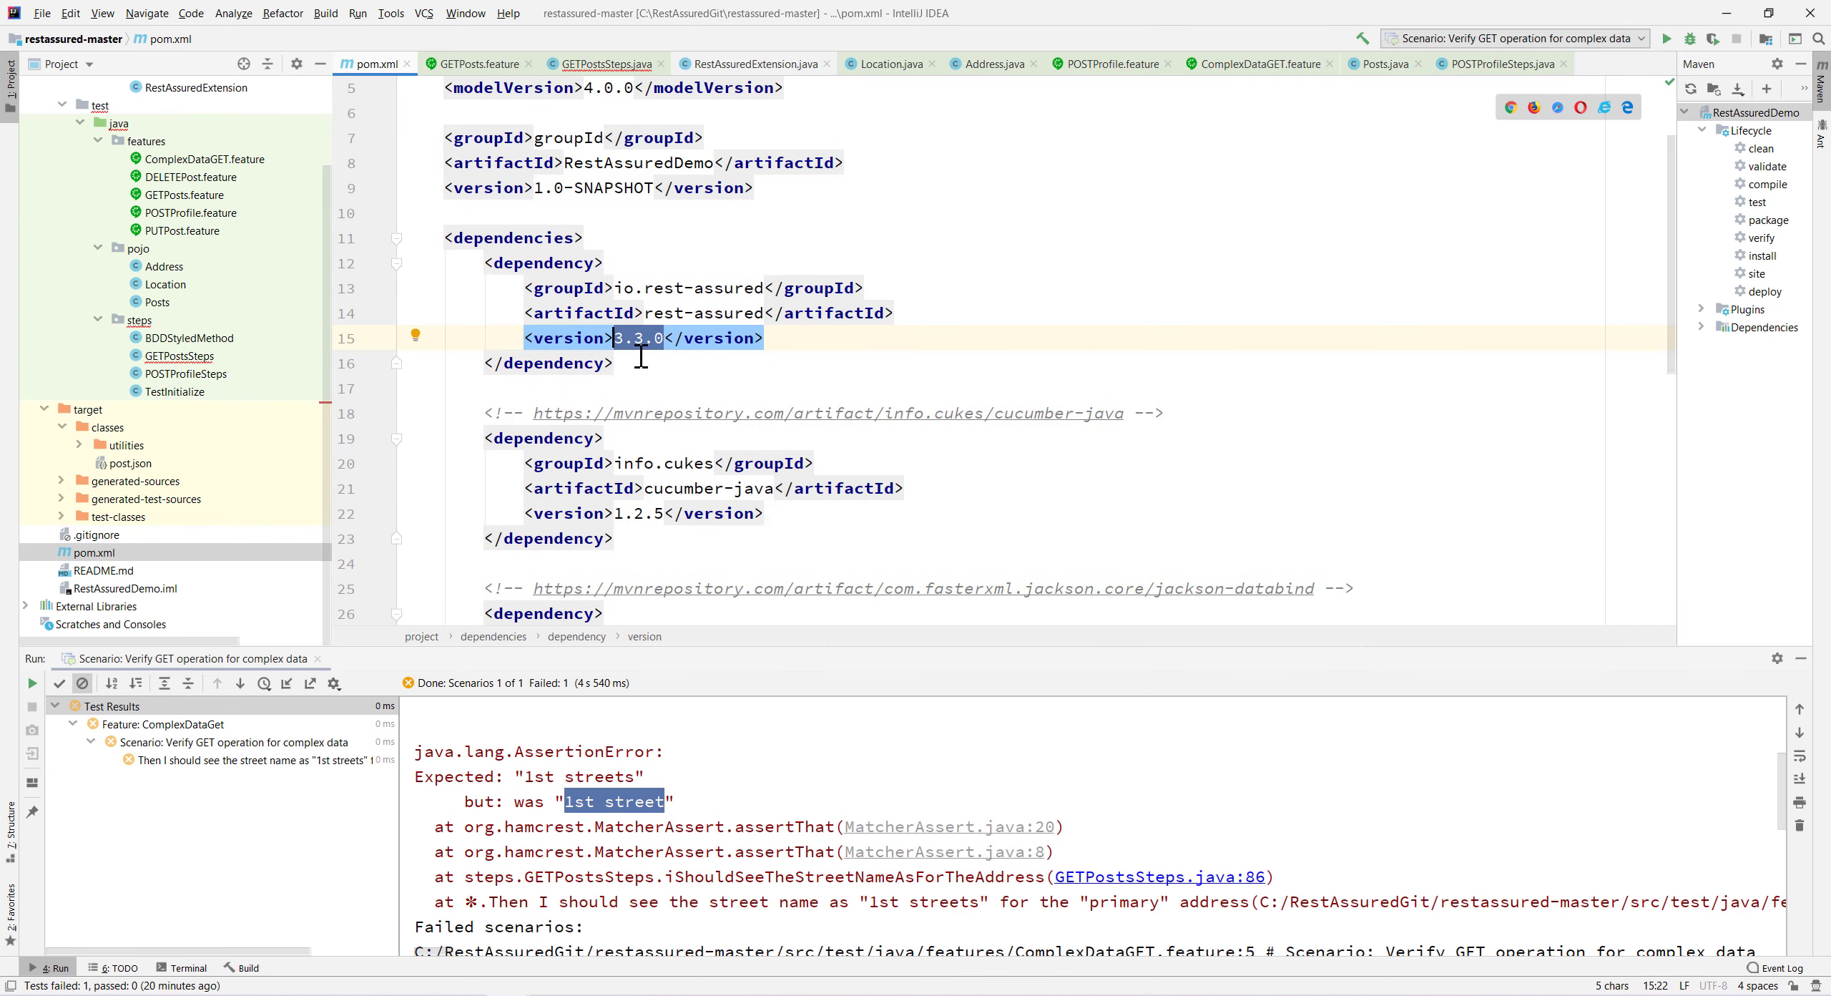
{"action": "scroll", "scroll_direction": "down", "scroll_amount": 3}
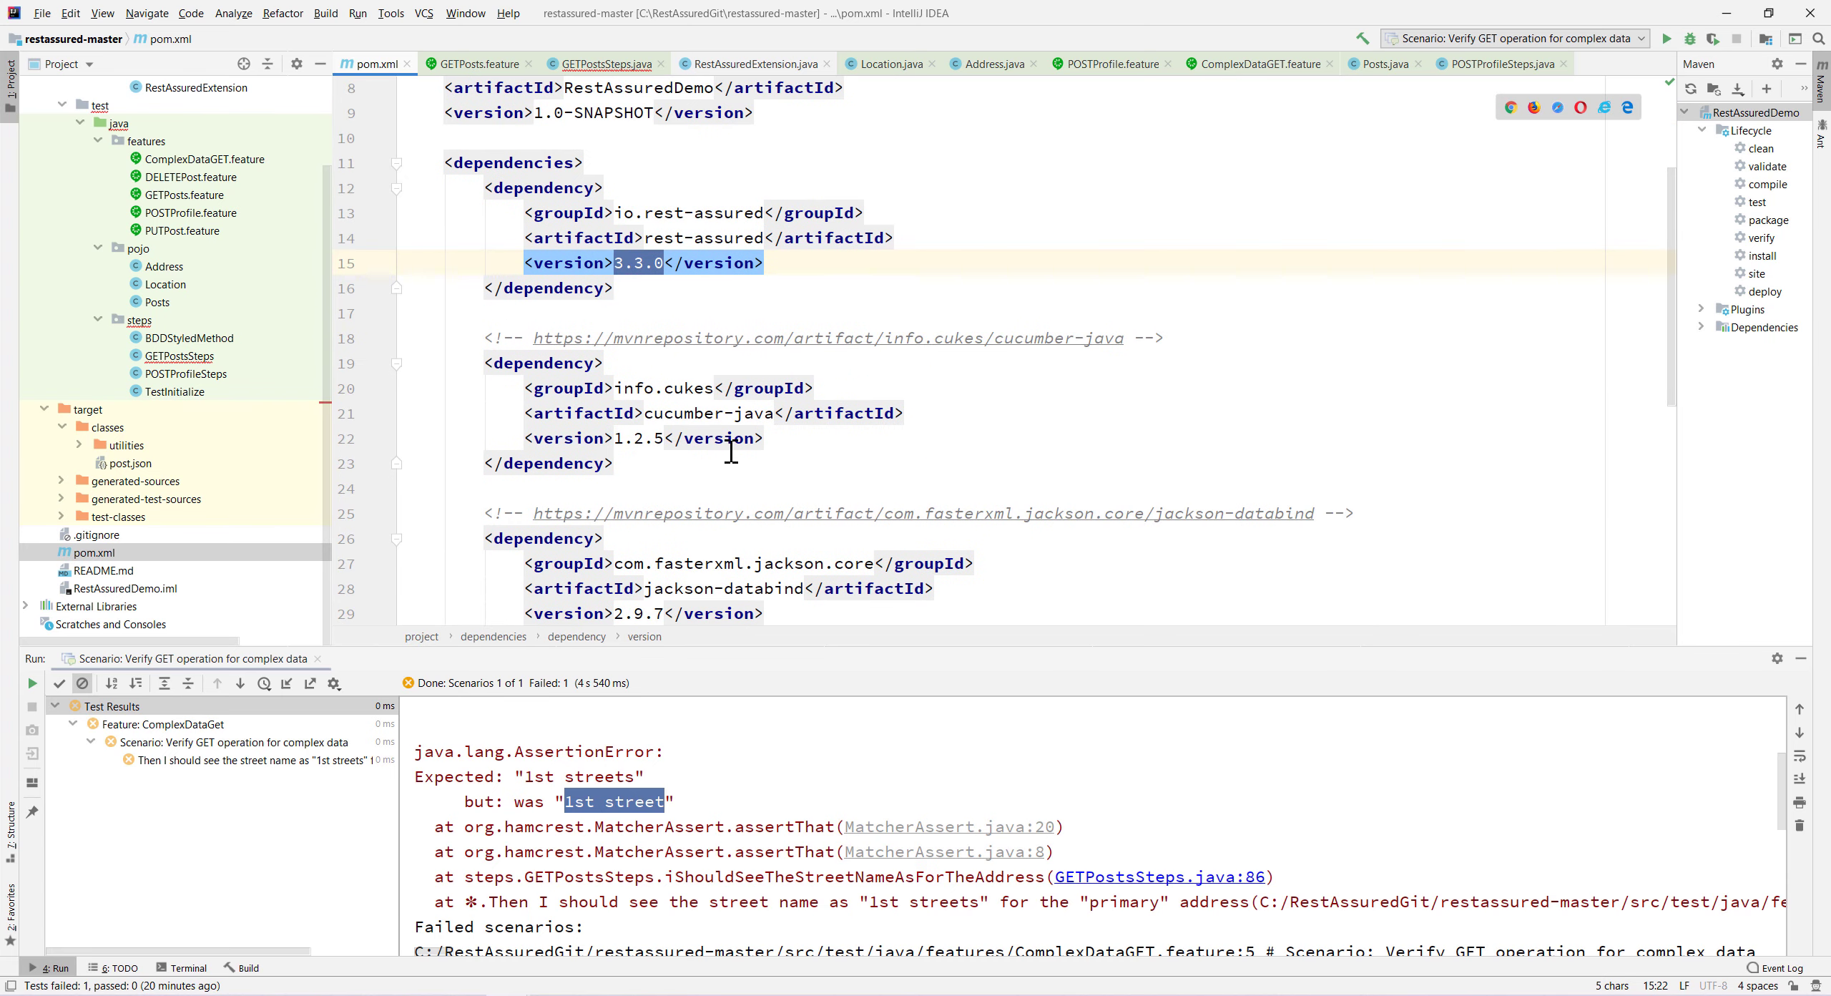
{"action": "type", "text": "4.1.2"}
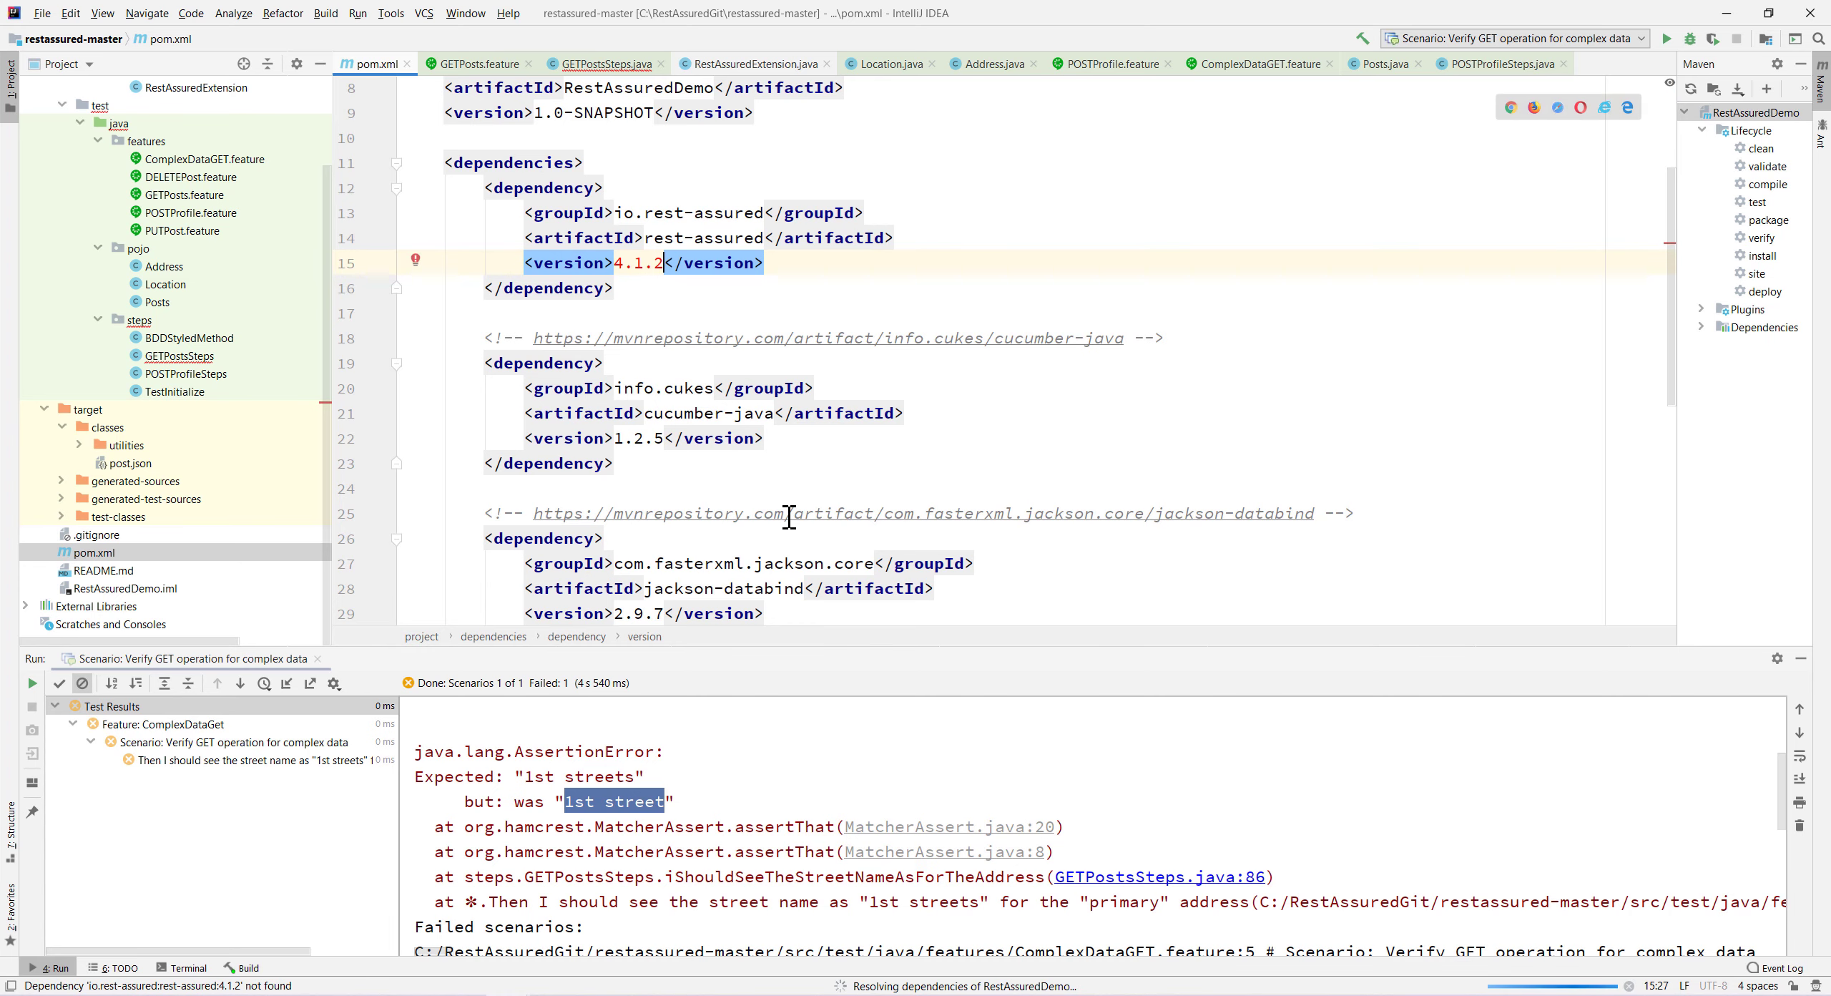
{"action": "scroll", "scroll_direction": "down", "scroll_amount": 3}
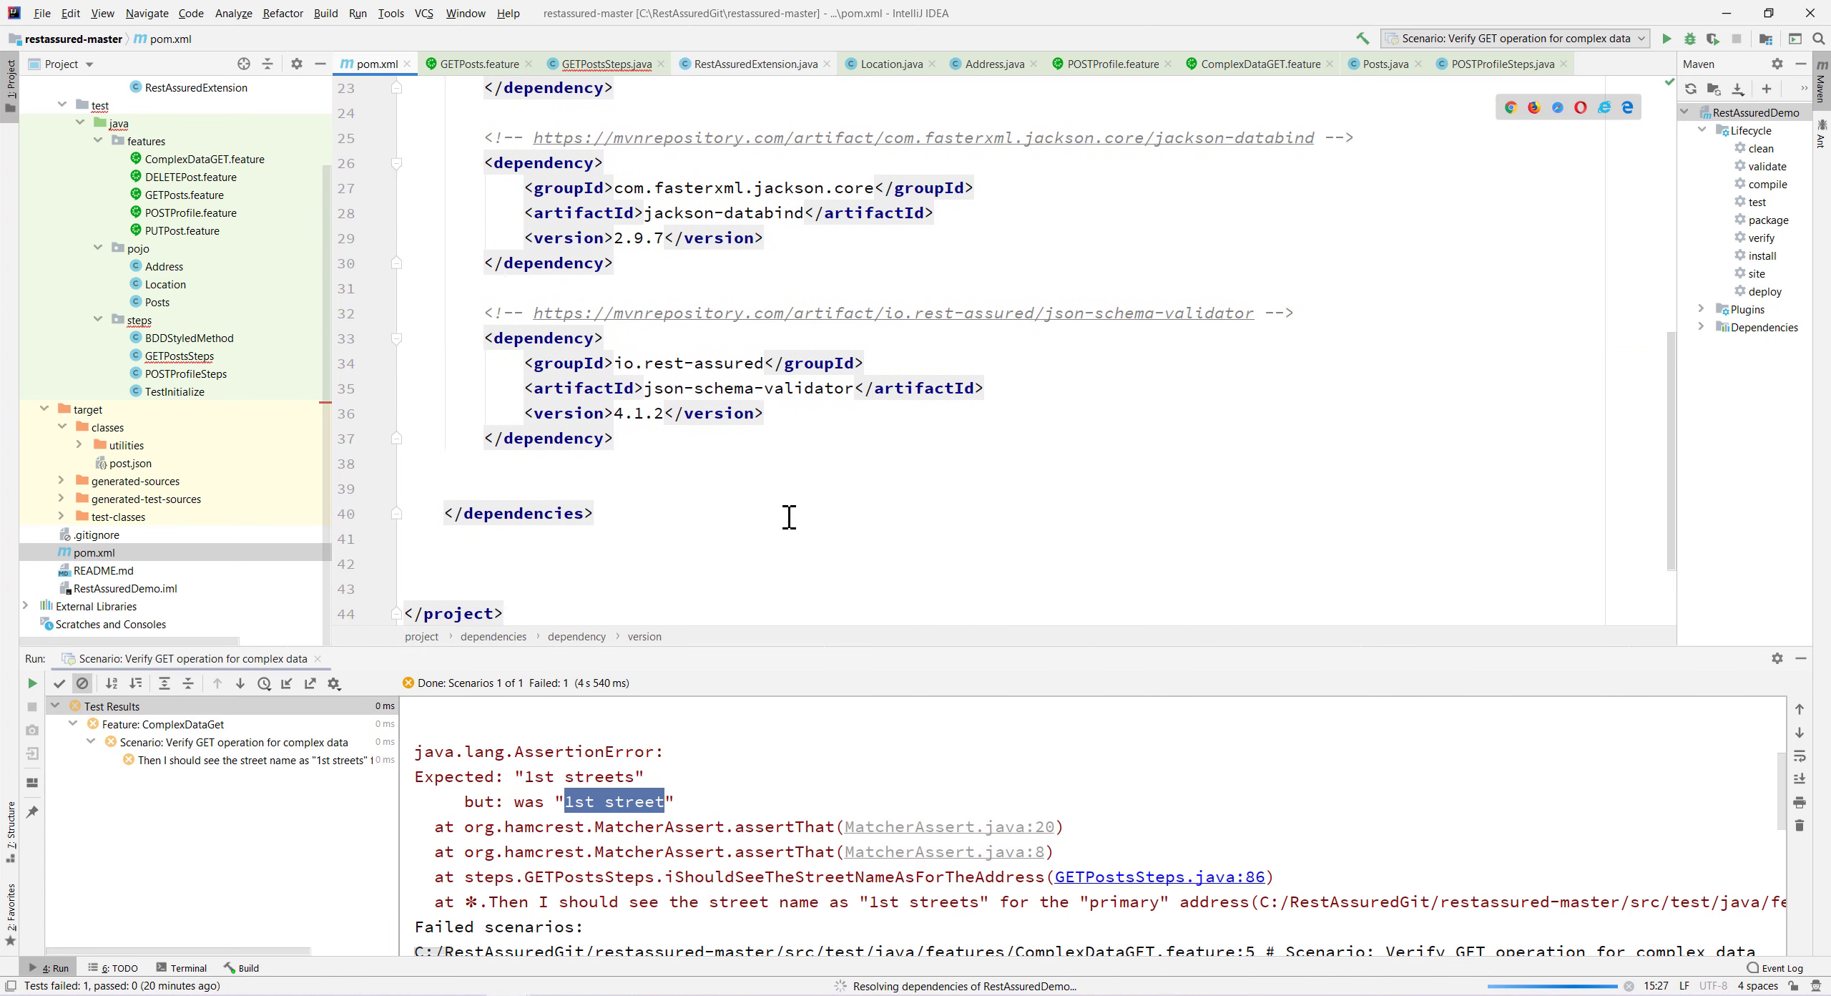
{"action": "left_click", "coordinate": [768, 487]}
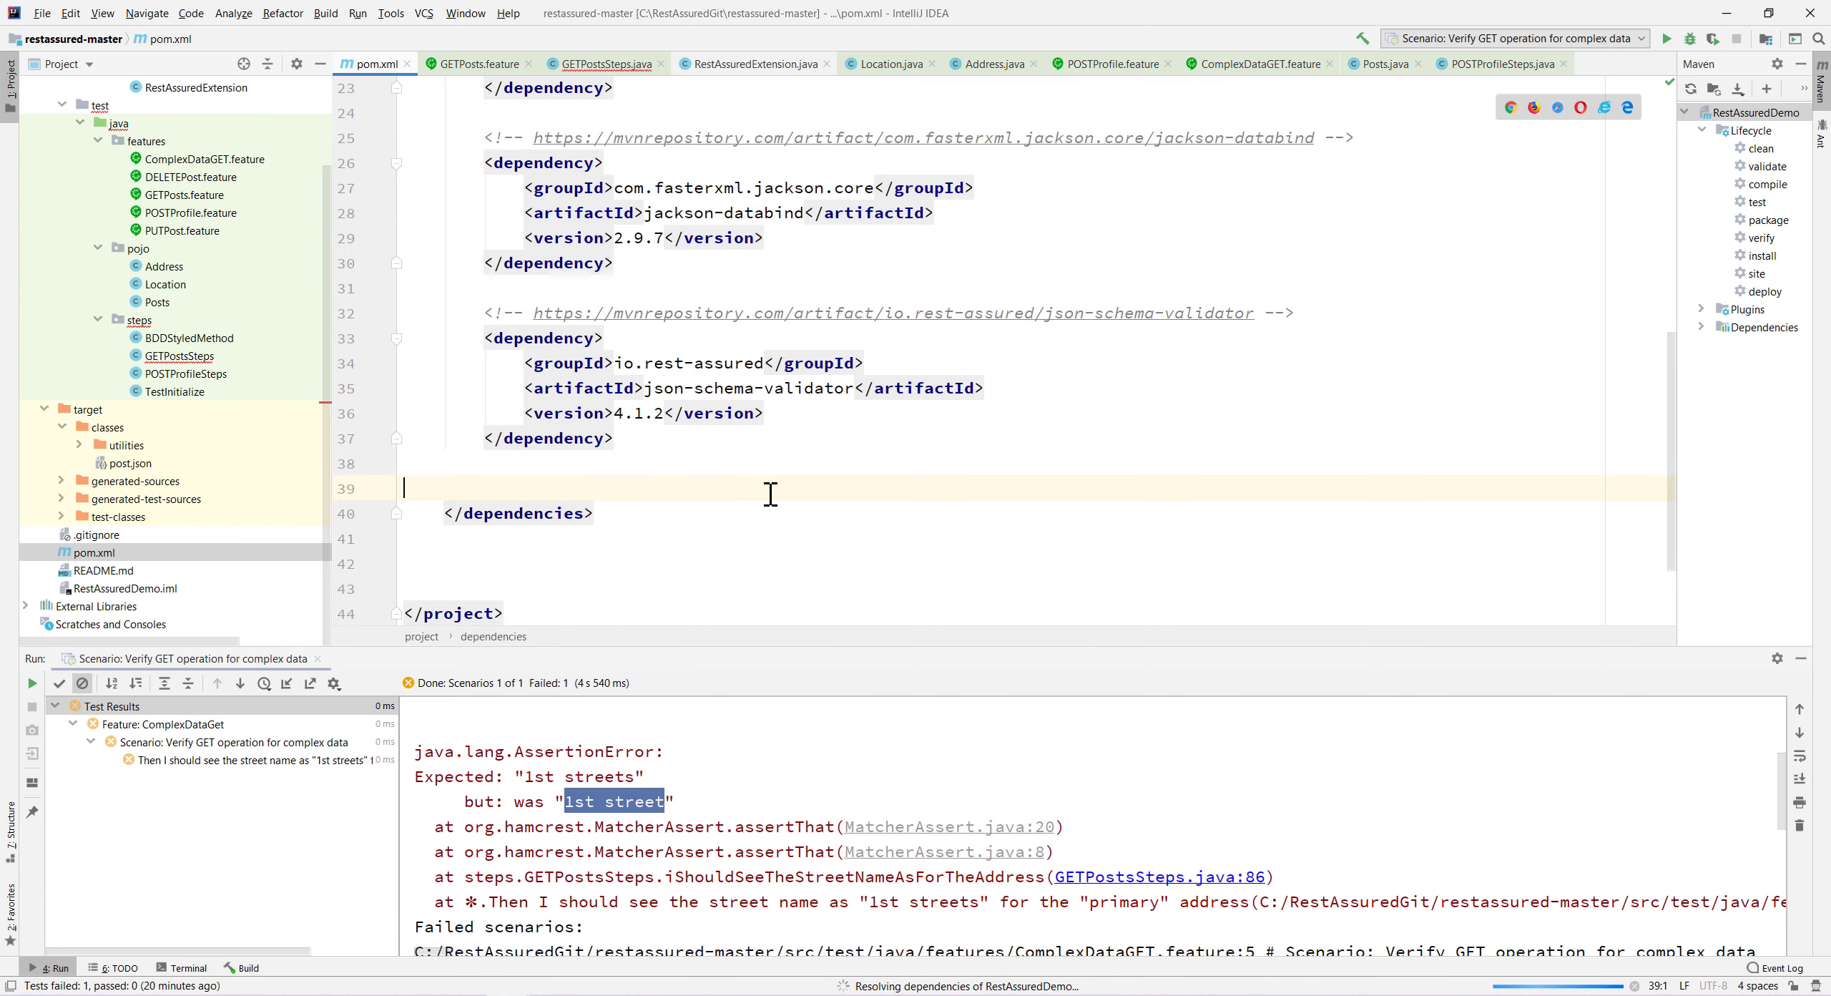
{"action": "left_click", "coordinate": [517, 512]}
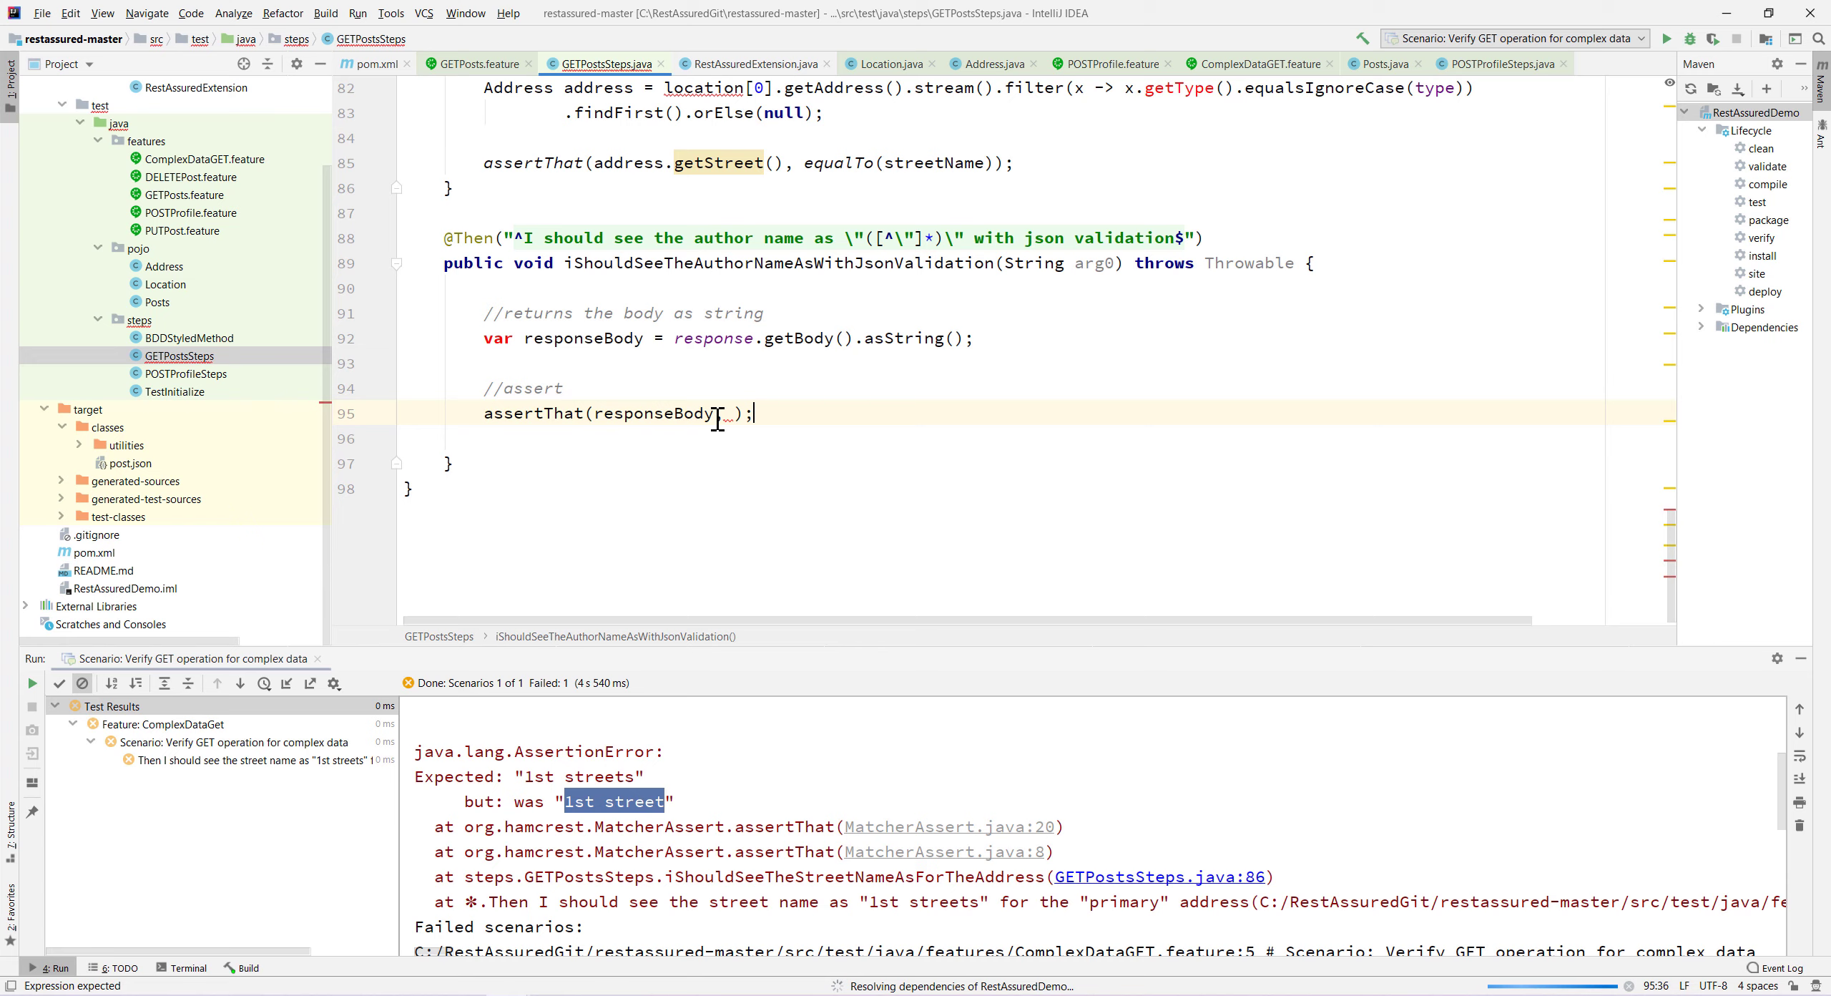
{"action": "mouse_move", "coordinate": [496, 338]}
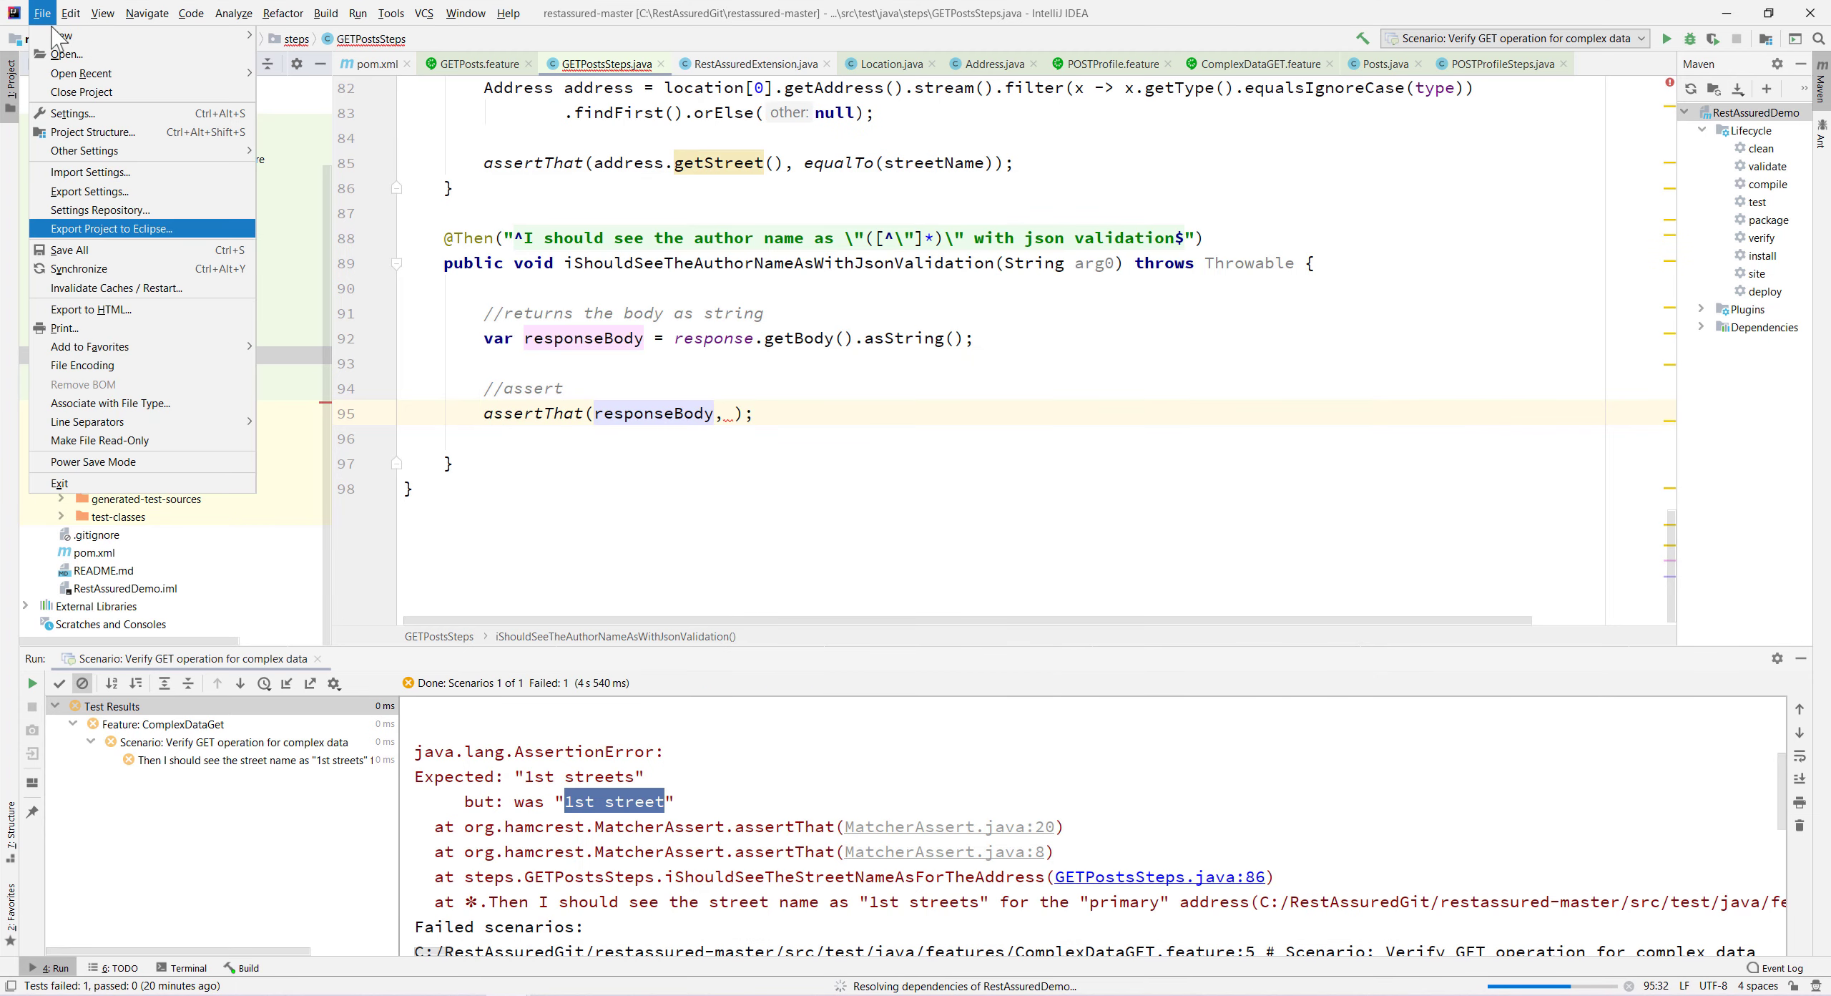
{"action": "left_click", "coordinate": [73, 112]}
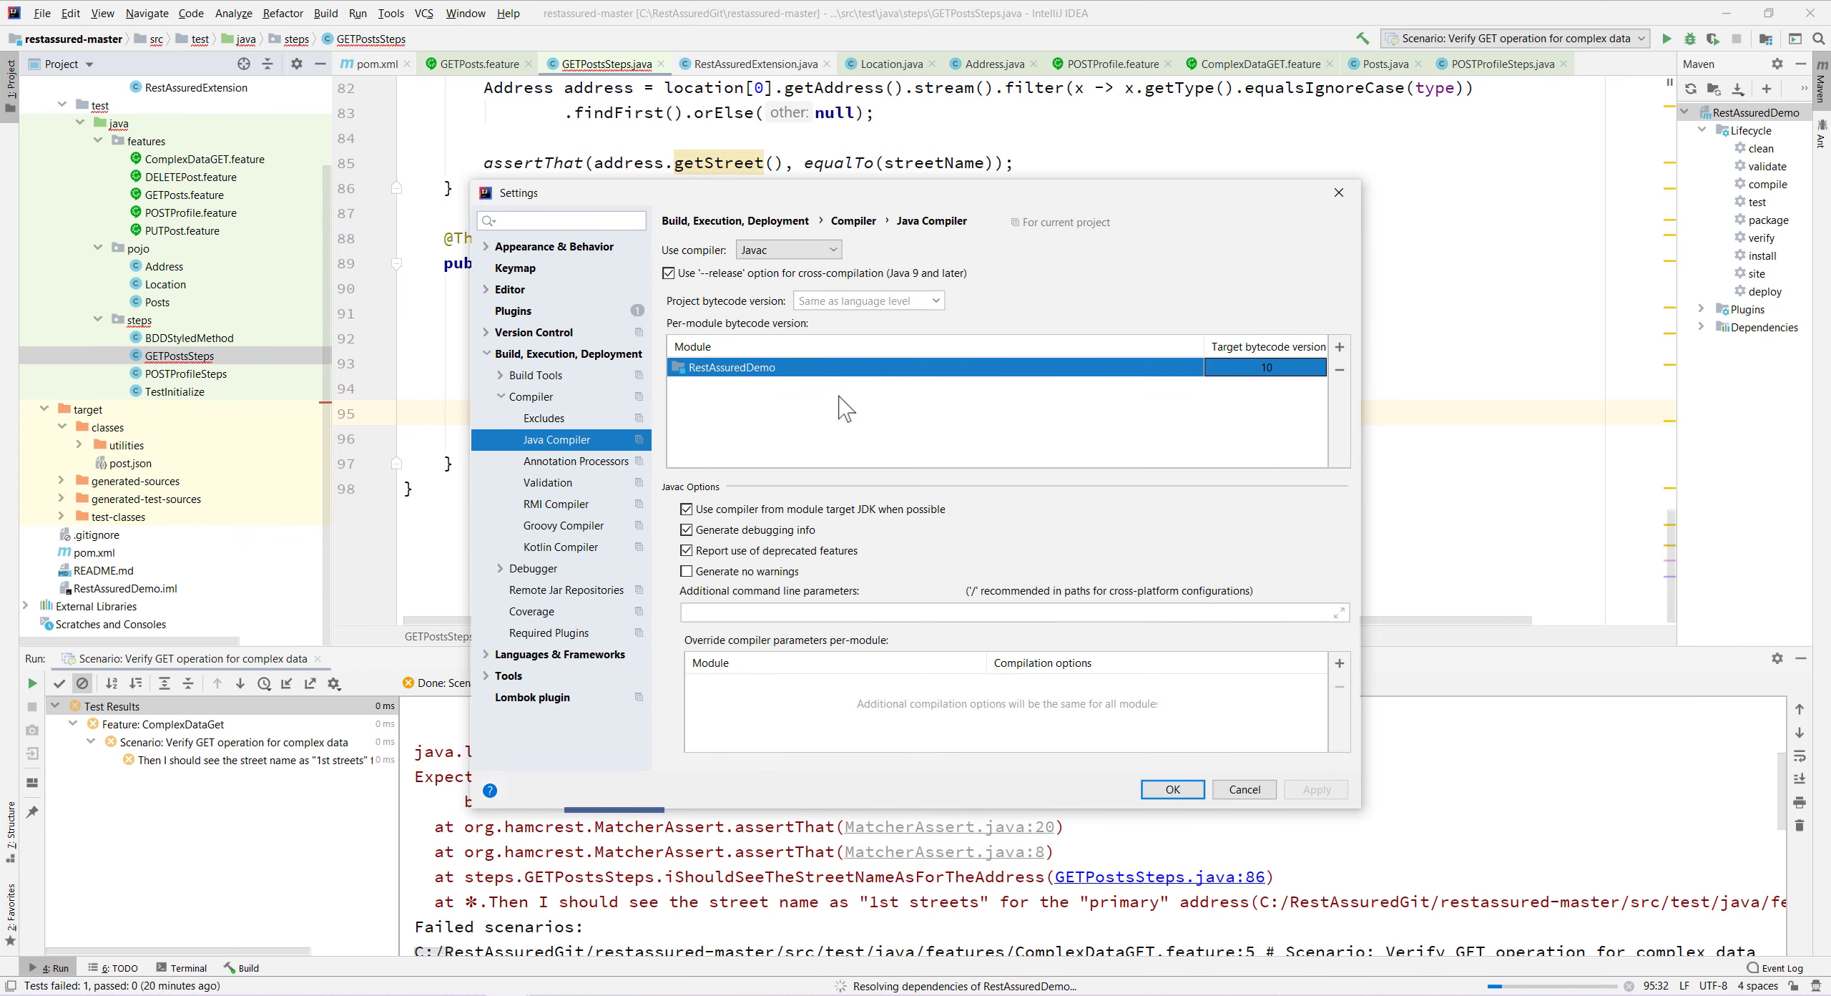
{"action": "left_click", "coordinate": [1242, 789]}
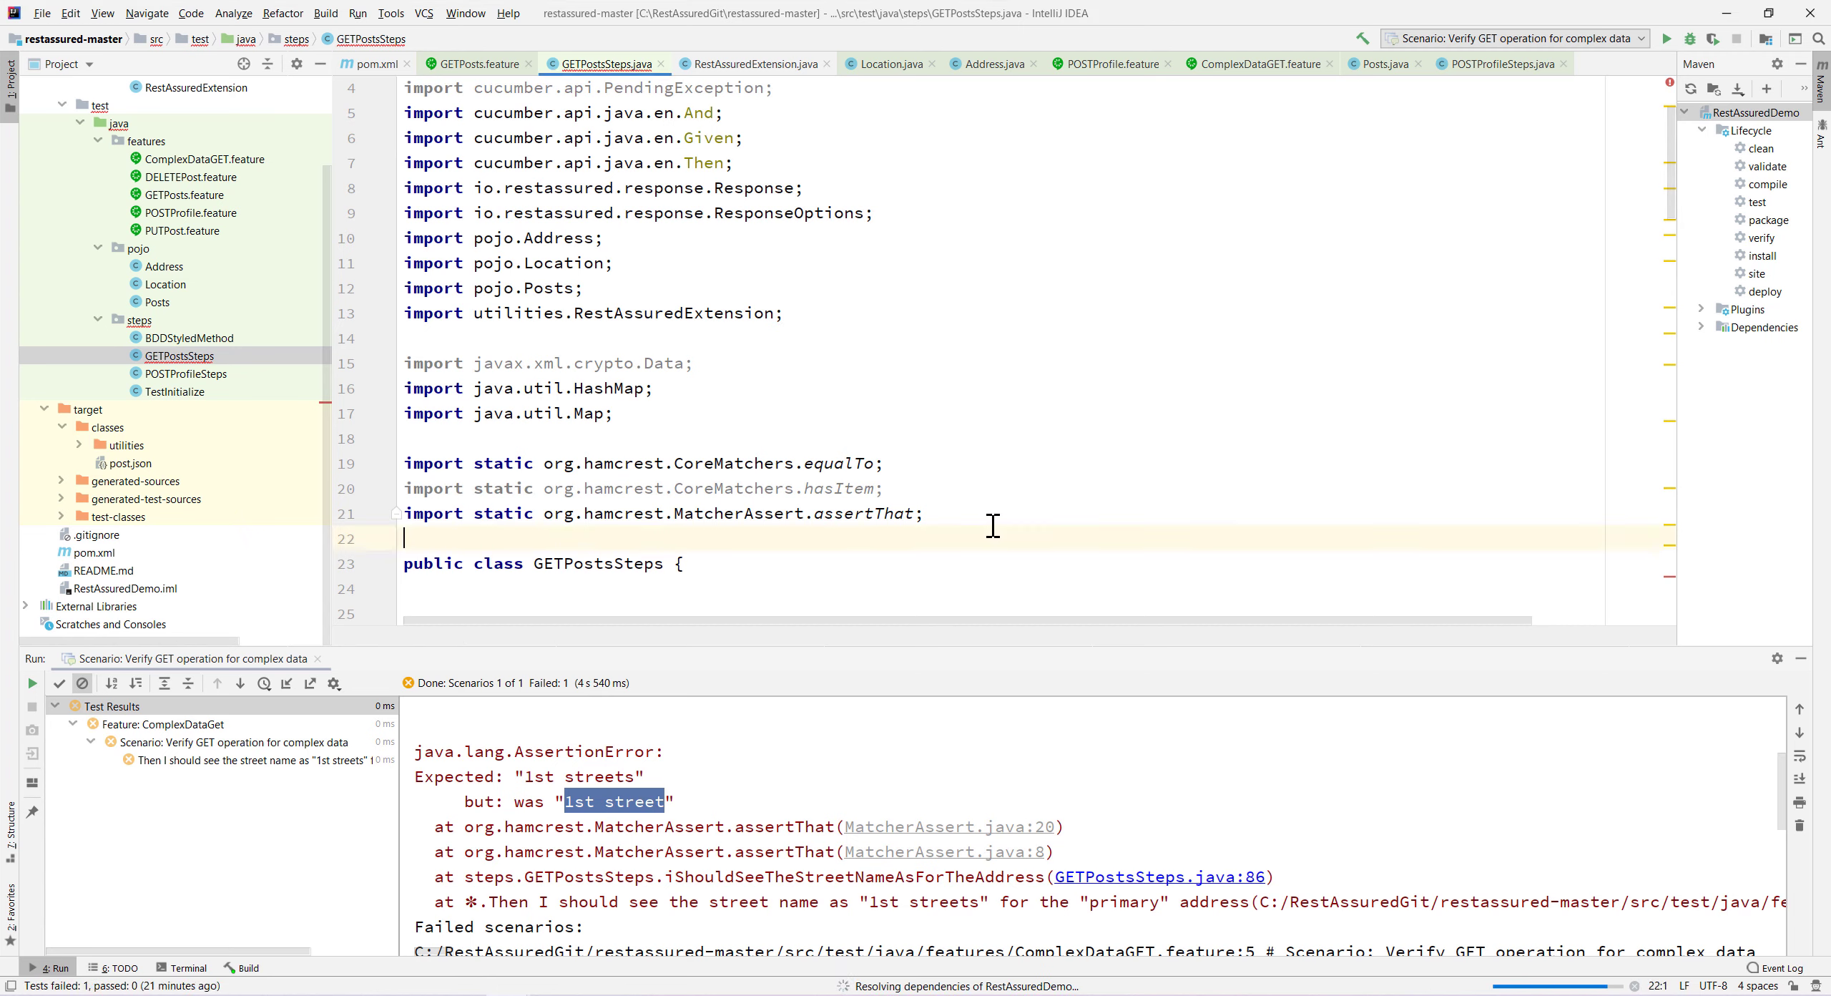
Import matchesJsonSchemaInClasspath and assert responseBody matches the "post.json" schema.
{"action": "type", "text": "import static io.restassured.module.jsv.JsonSchemaValidator.matchesJsonSchemaInClasspath;"}
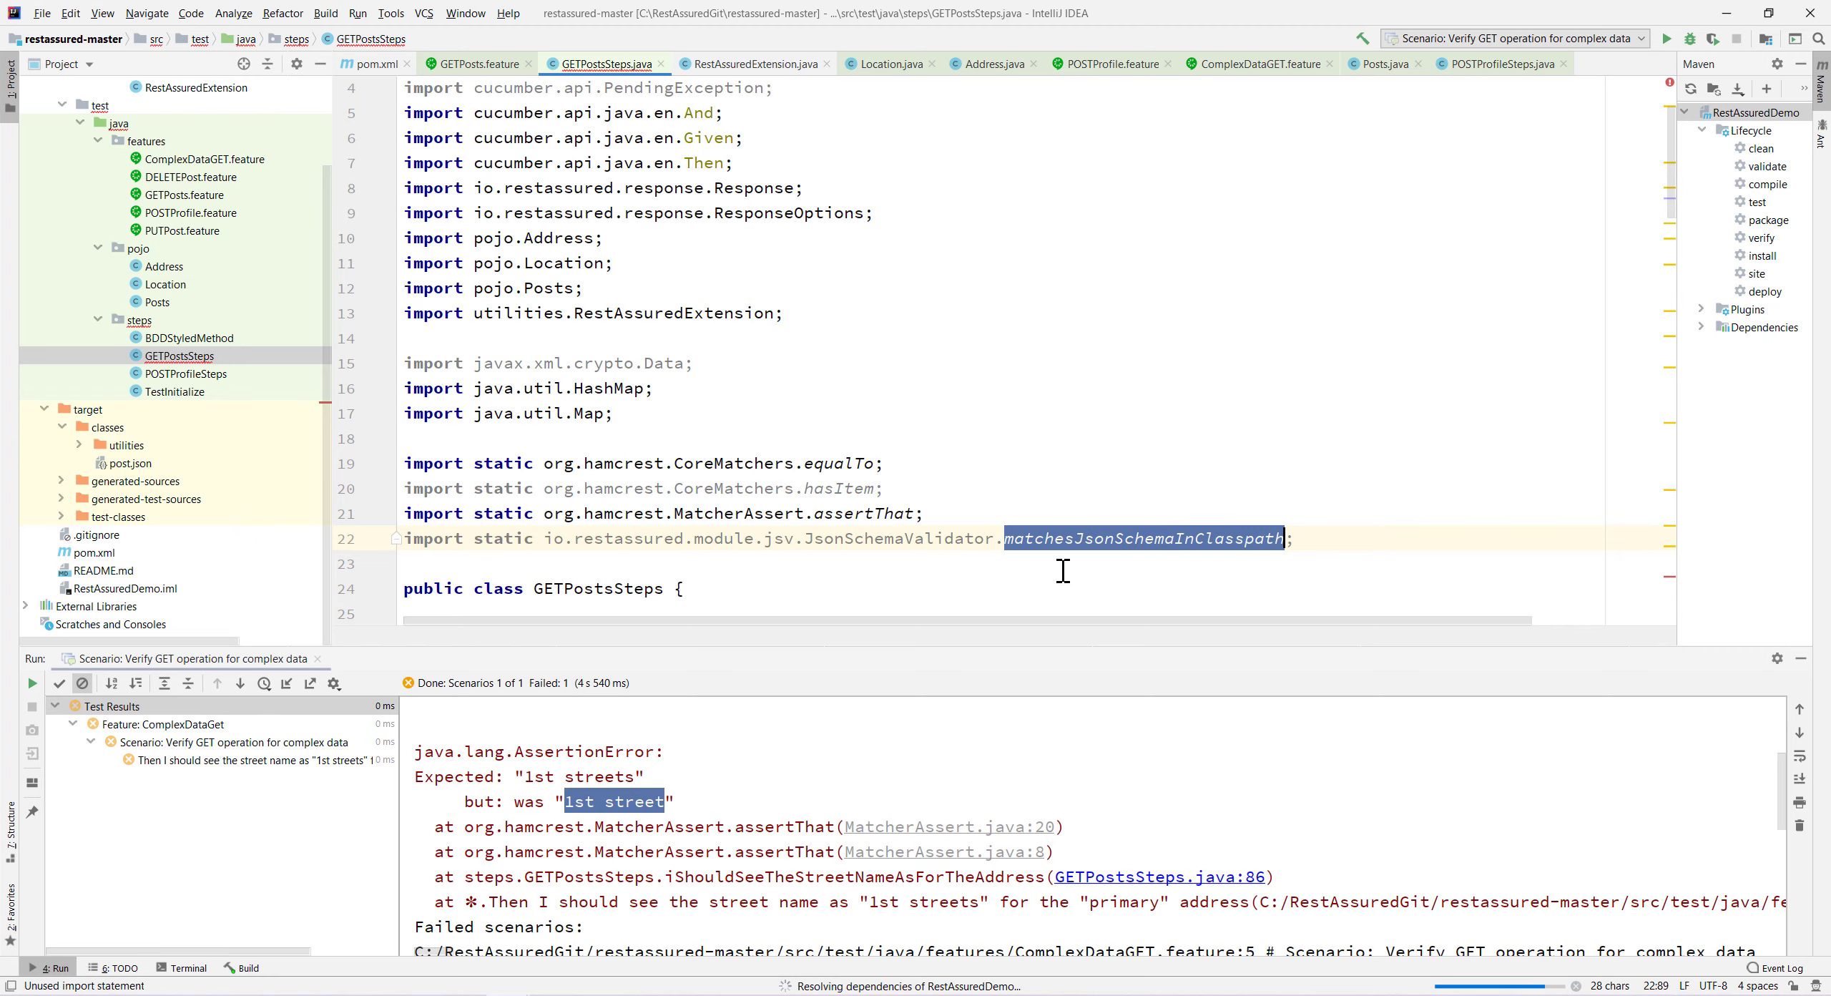
{"action": "scroll", "scroll_direction": "down", "scroll_amount": 3}
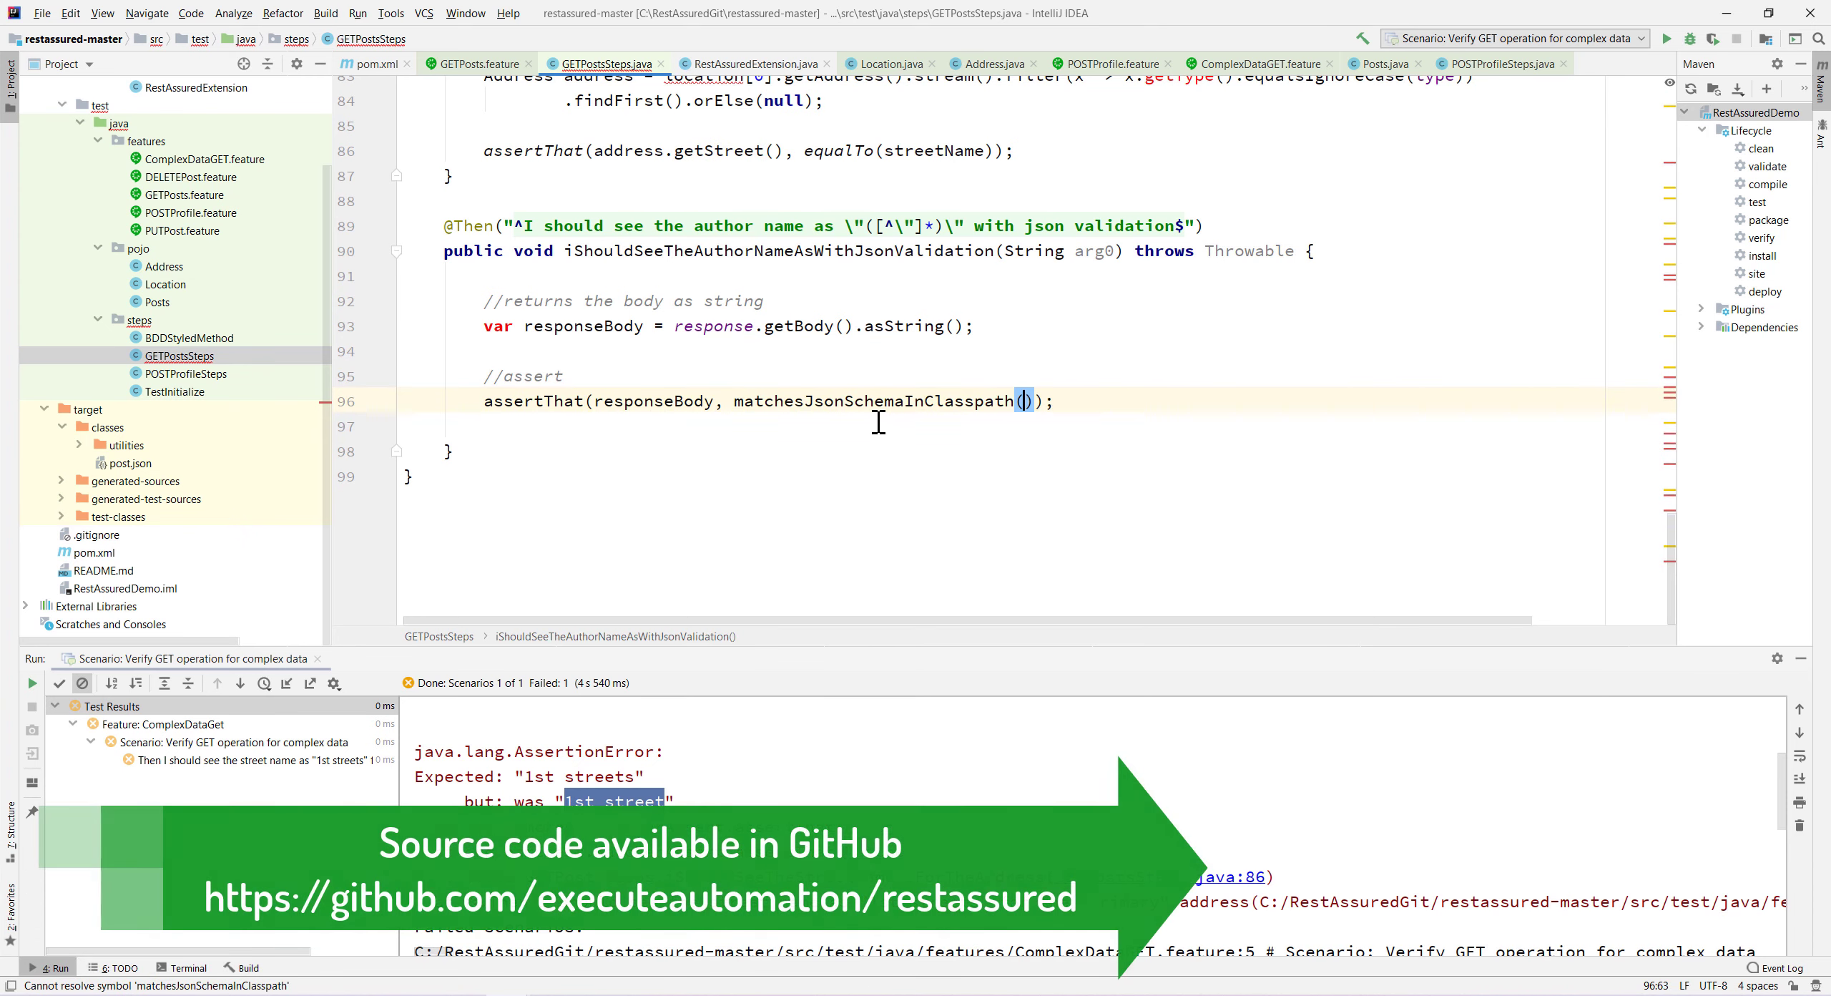
{"action": "type", "text": "\"\""}
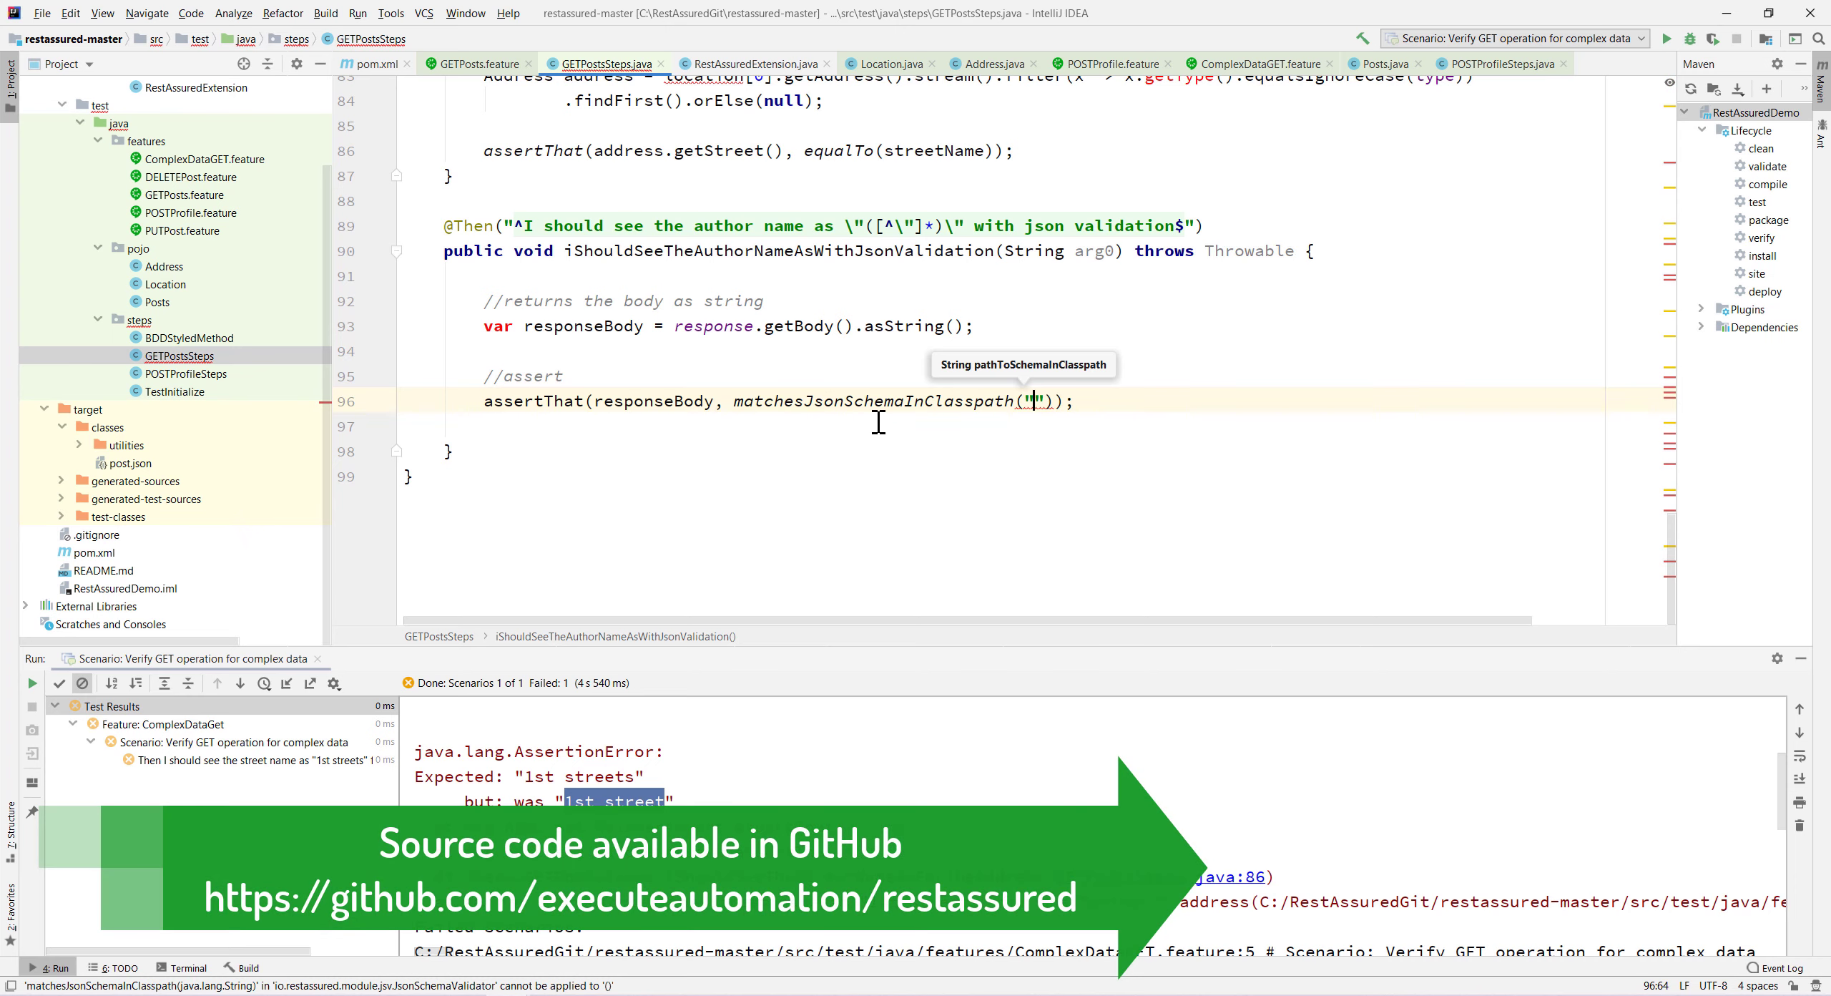
{"action": "type", "text": "post.json"}
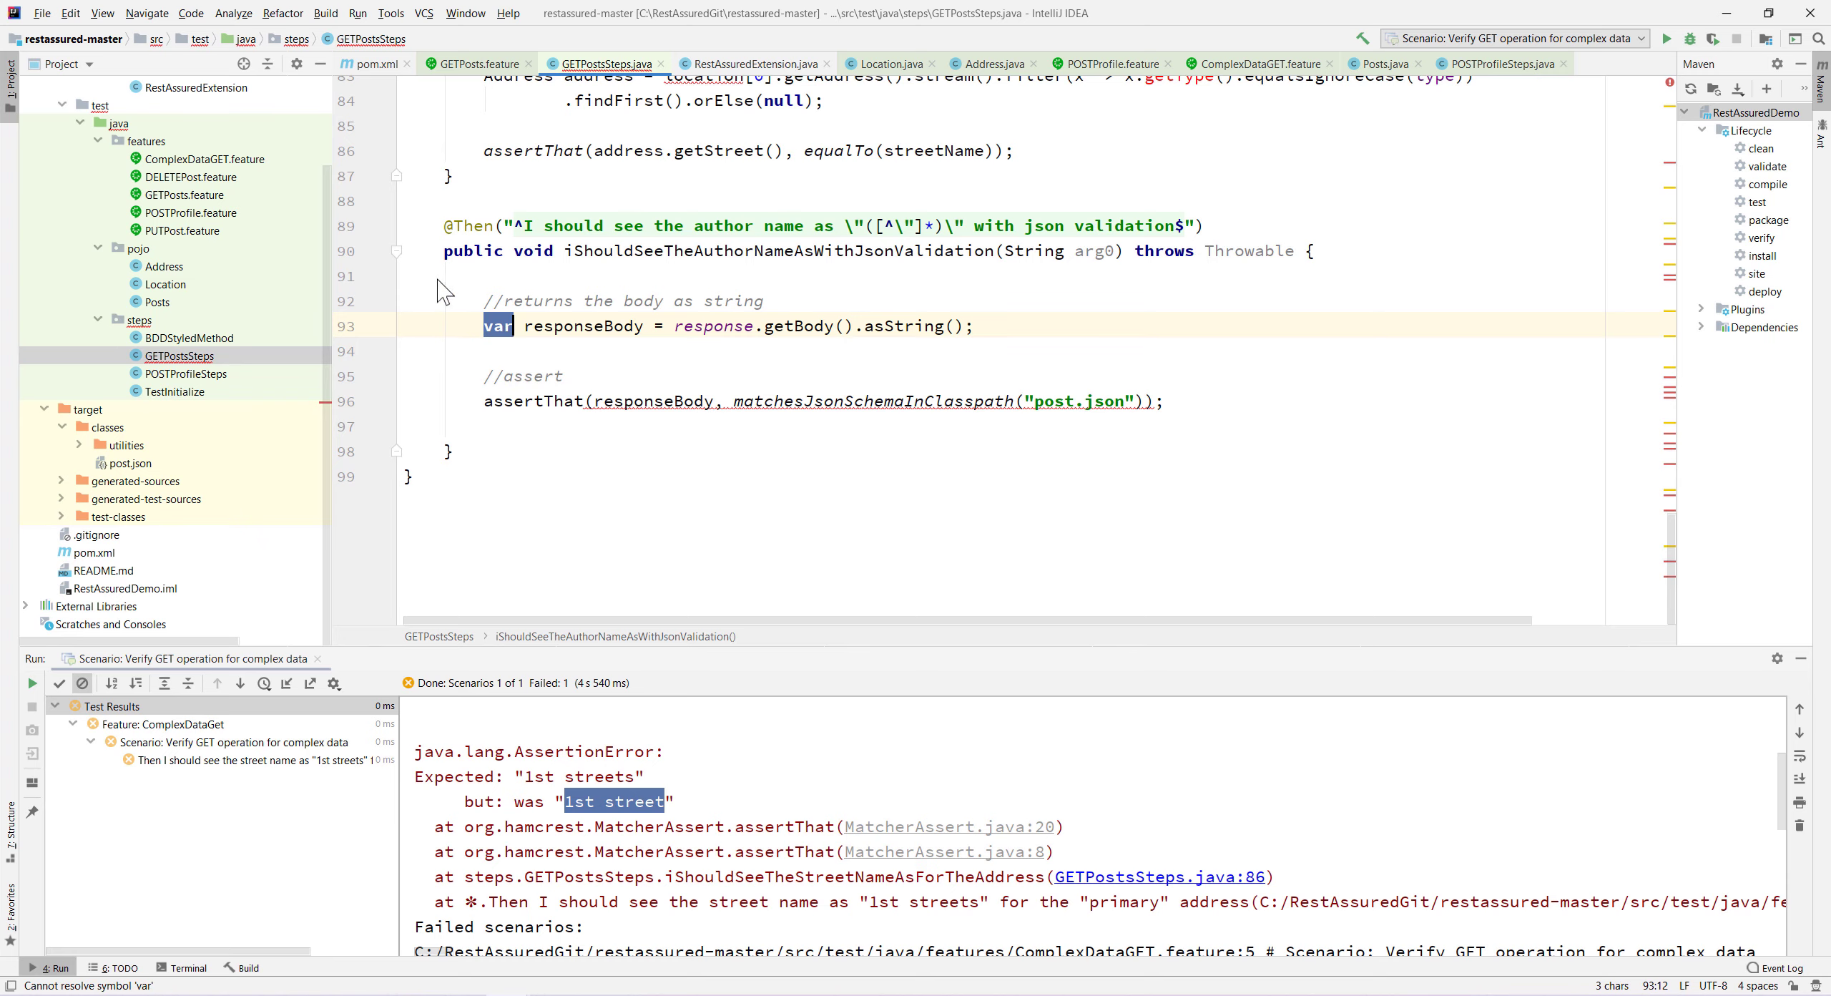
{"action": "left_click", "coordinate": [42, 13]}
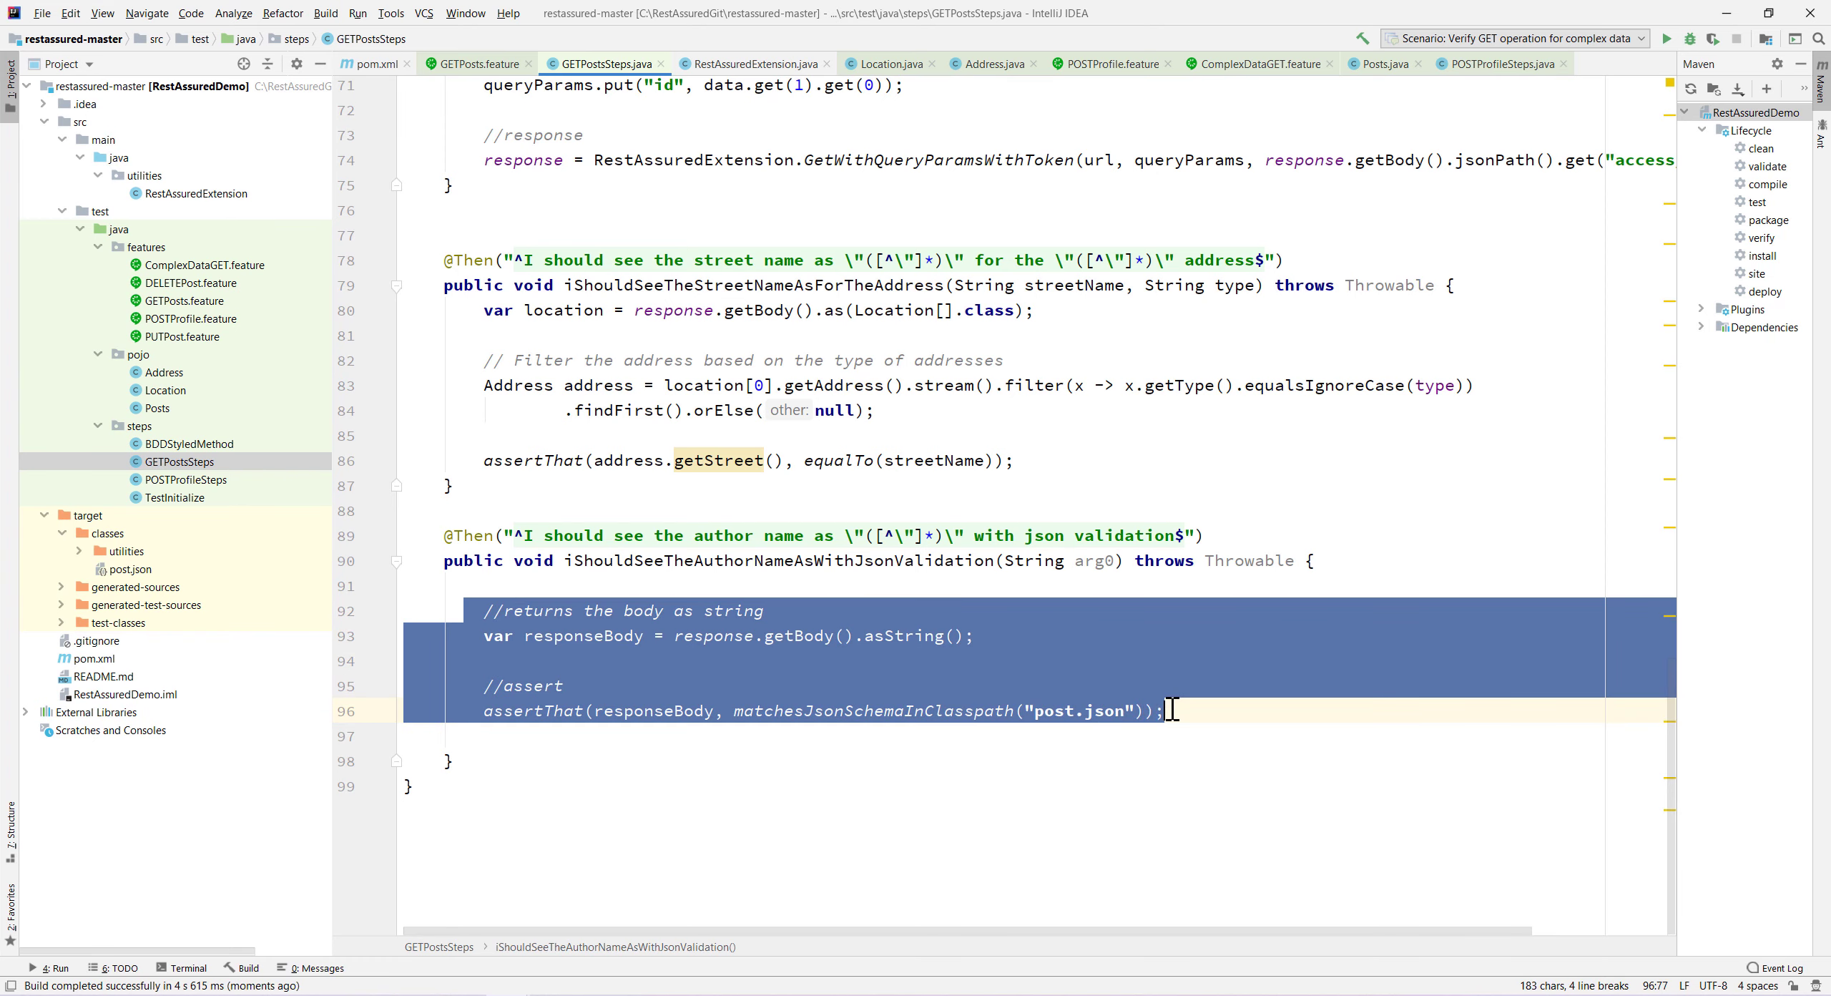
Wrap the post.json object in [ ] array brackets, then go back to GETPostsSteps.java.
{"action": "left_click", "coordinate": [371, 63]}
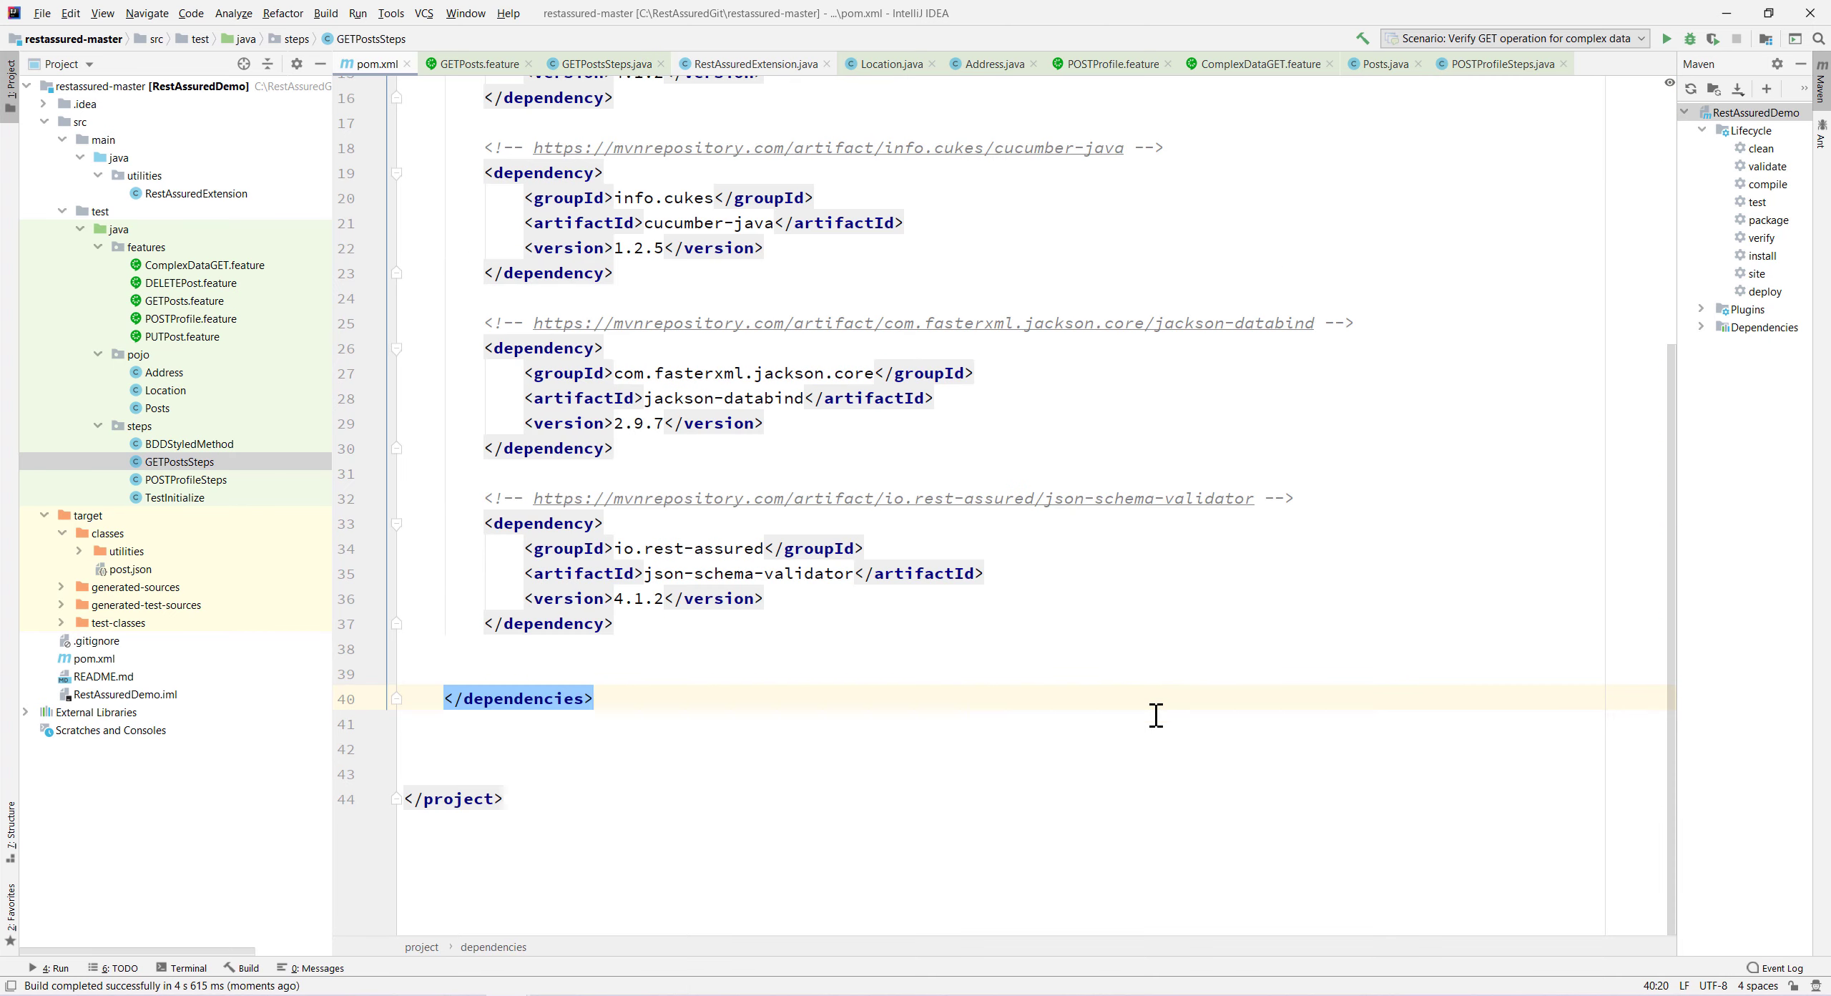
{"action": "left_click", "coordinate": [129, 569]}
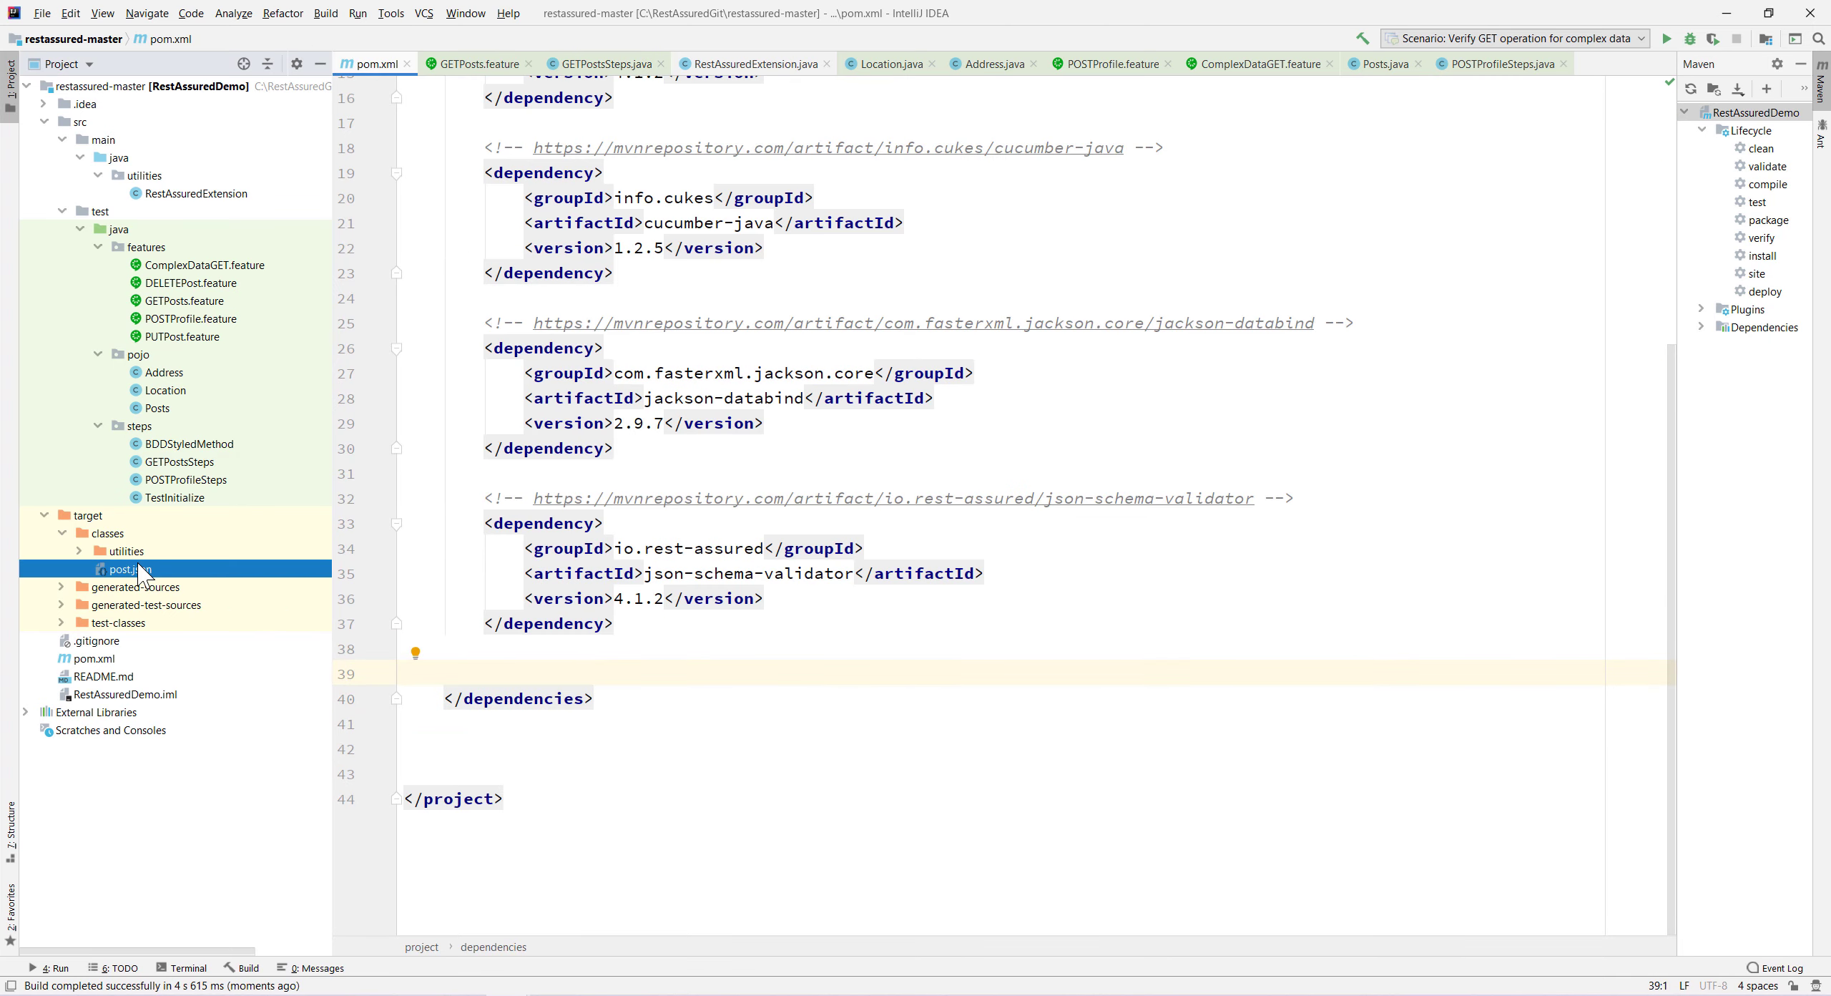
{"action": "double_click", "coordinate": [125, 569]}
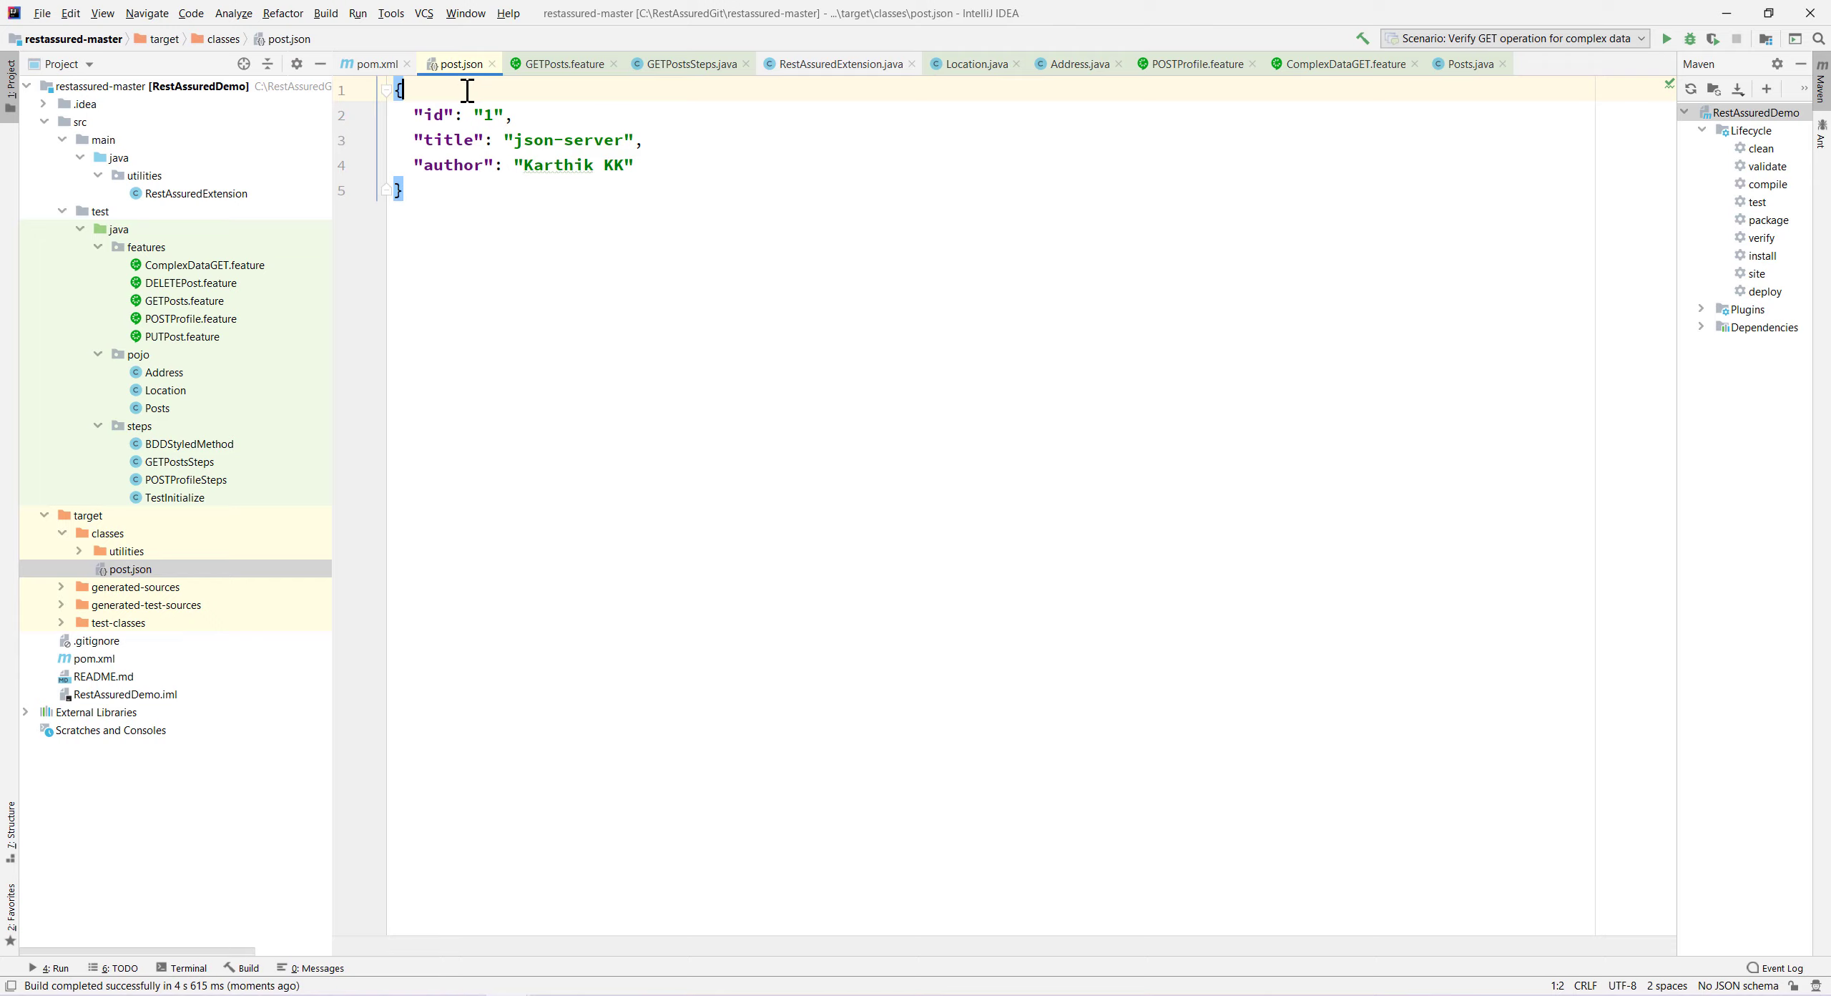
{"action": "left_click", "coordinate": [399, 90]}
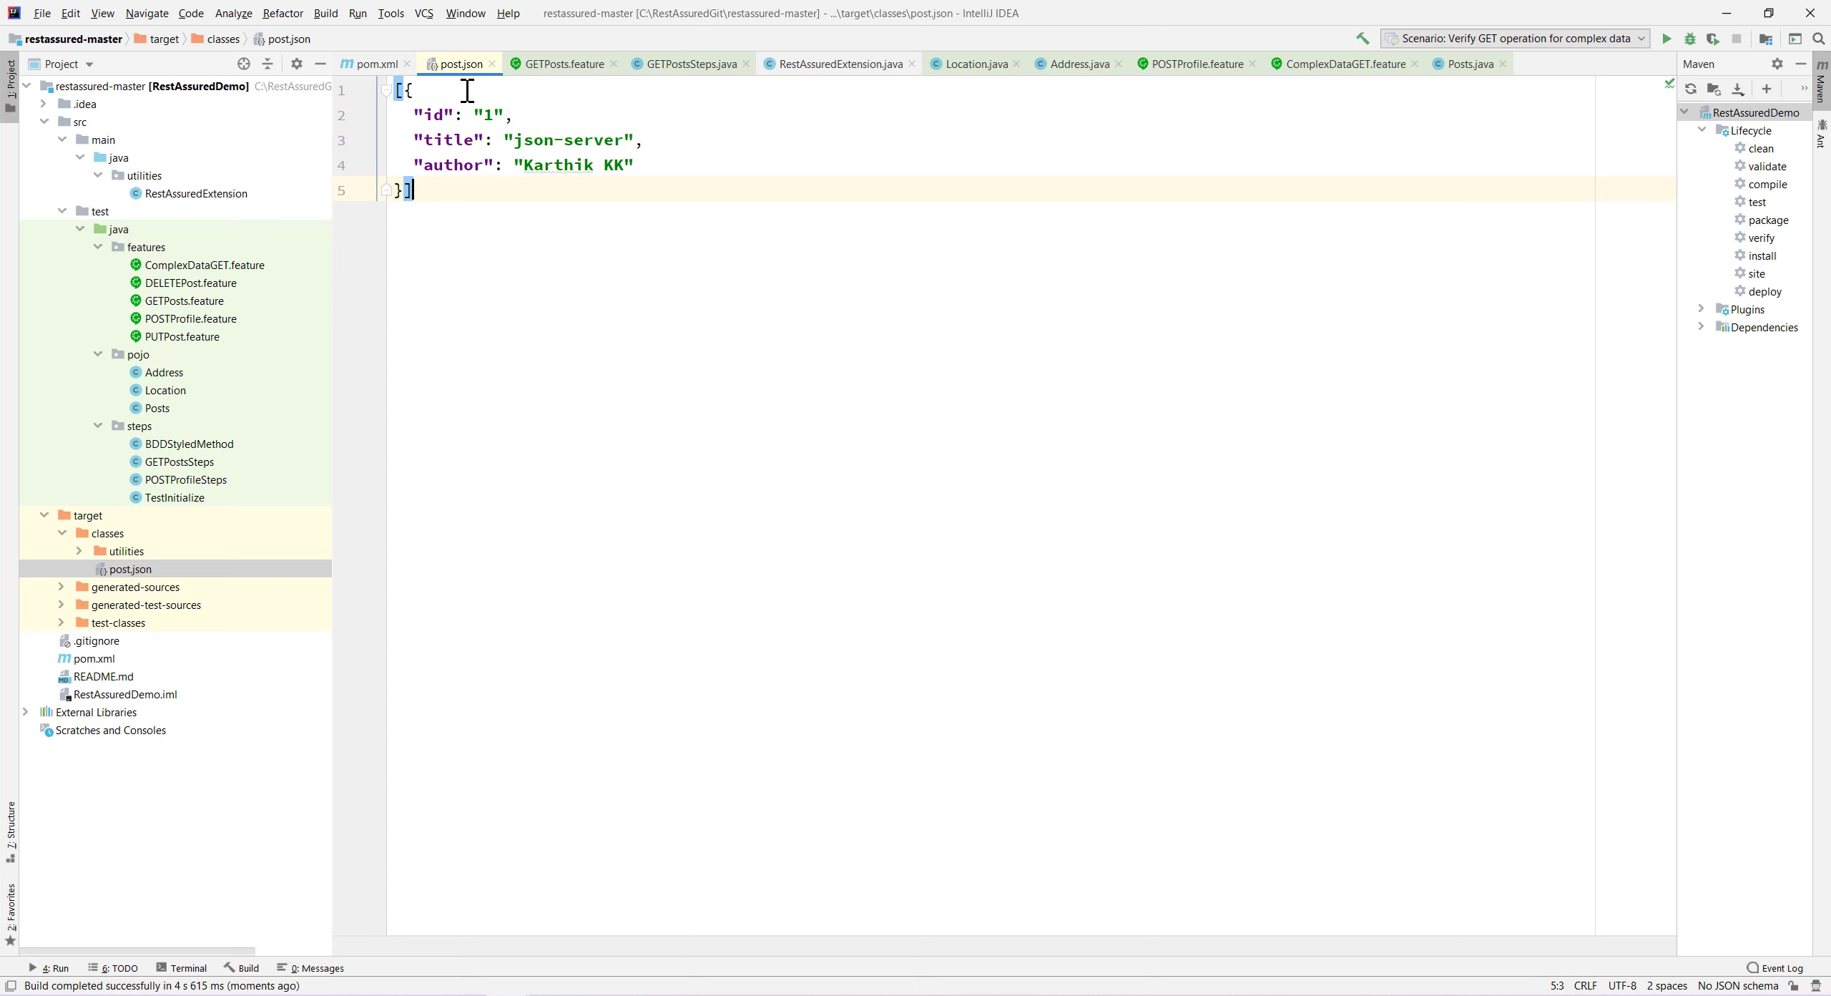
{"action": "left_click", "coordinate": [687, 63]}
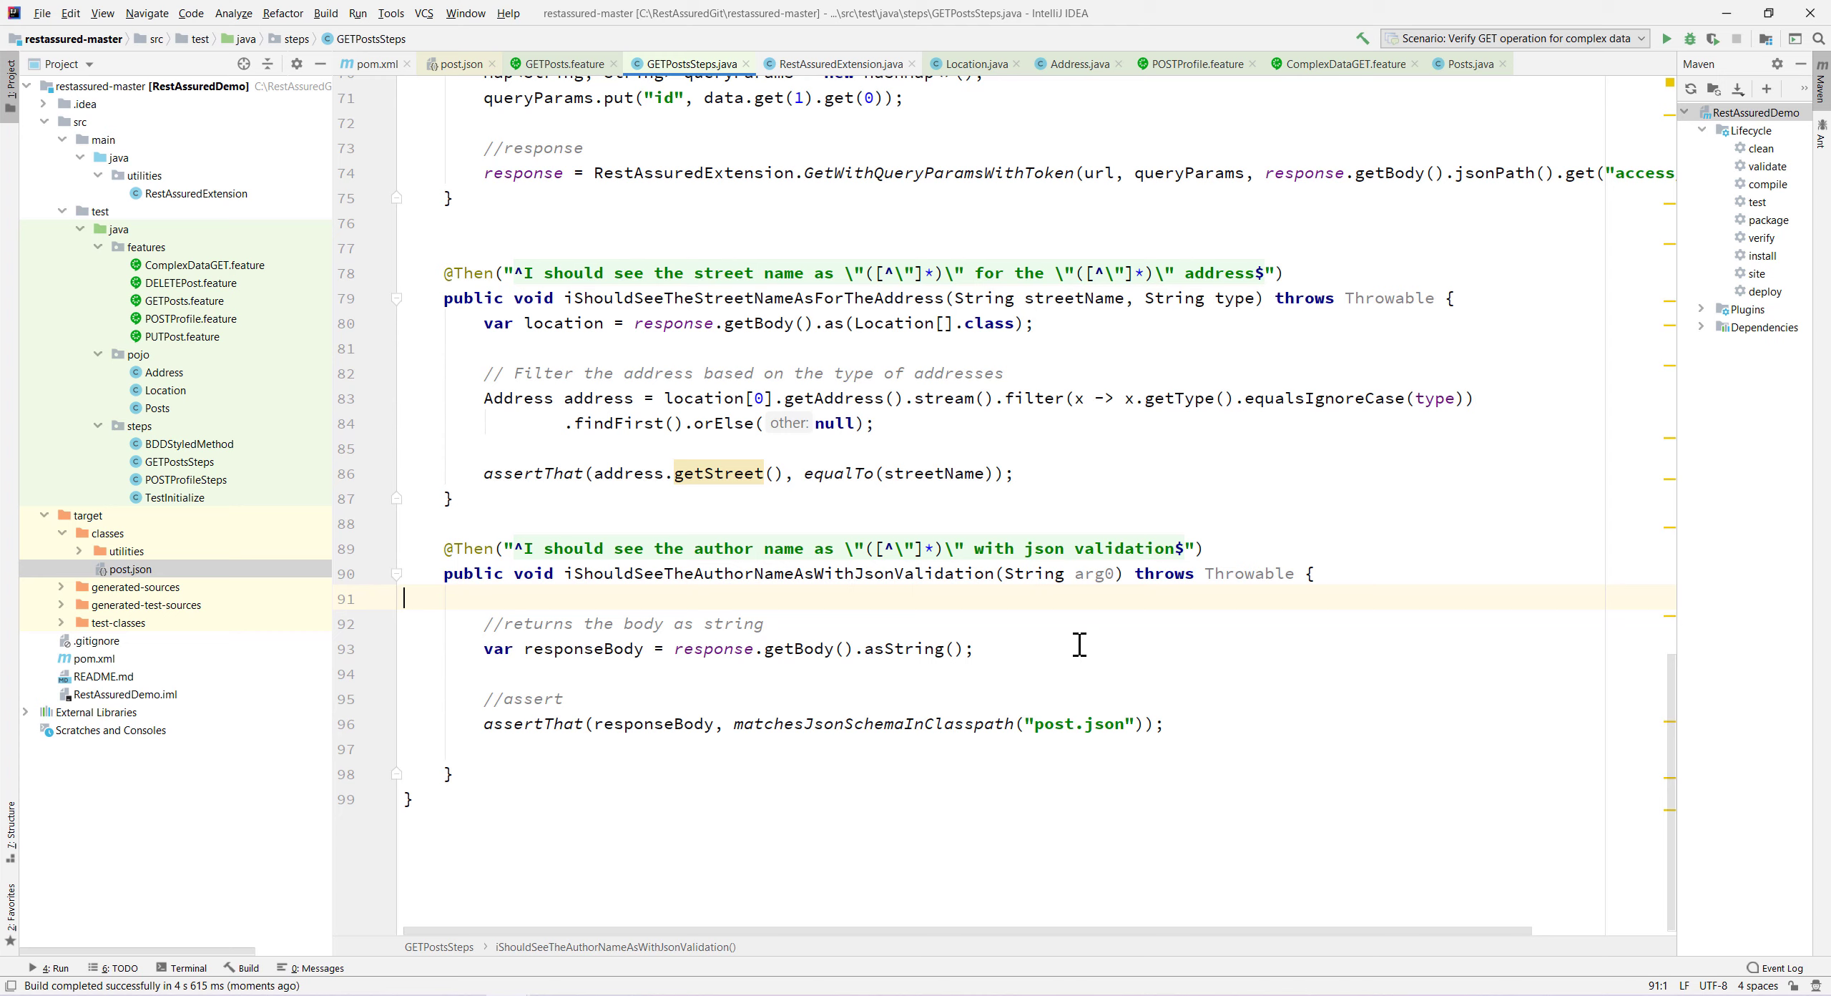
{"action": "mouse_move", "coordinate": [956, 608]}
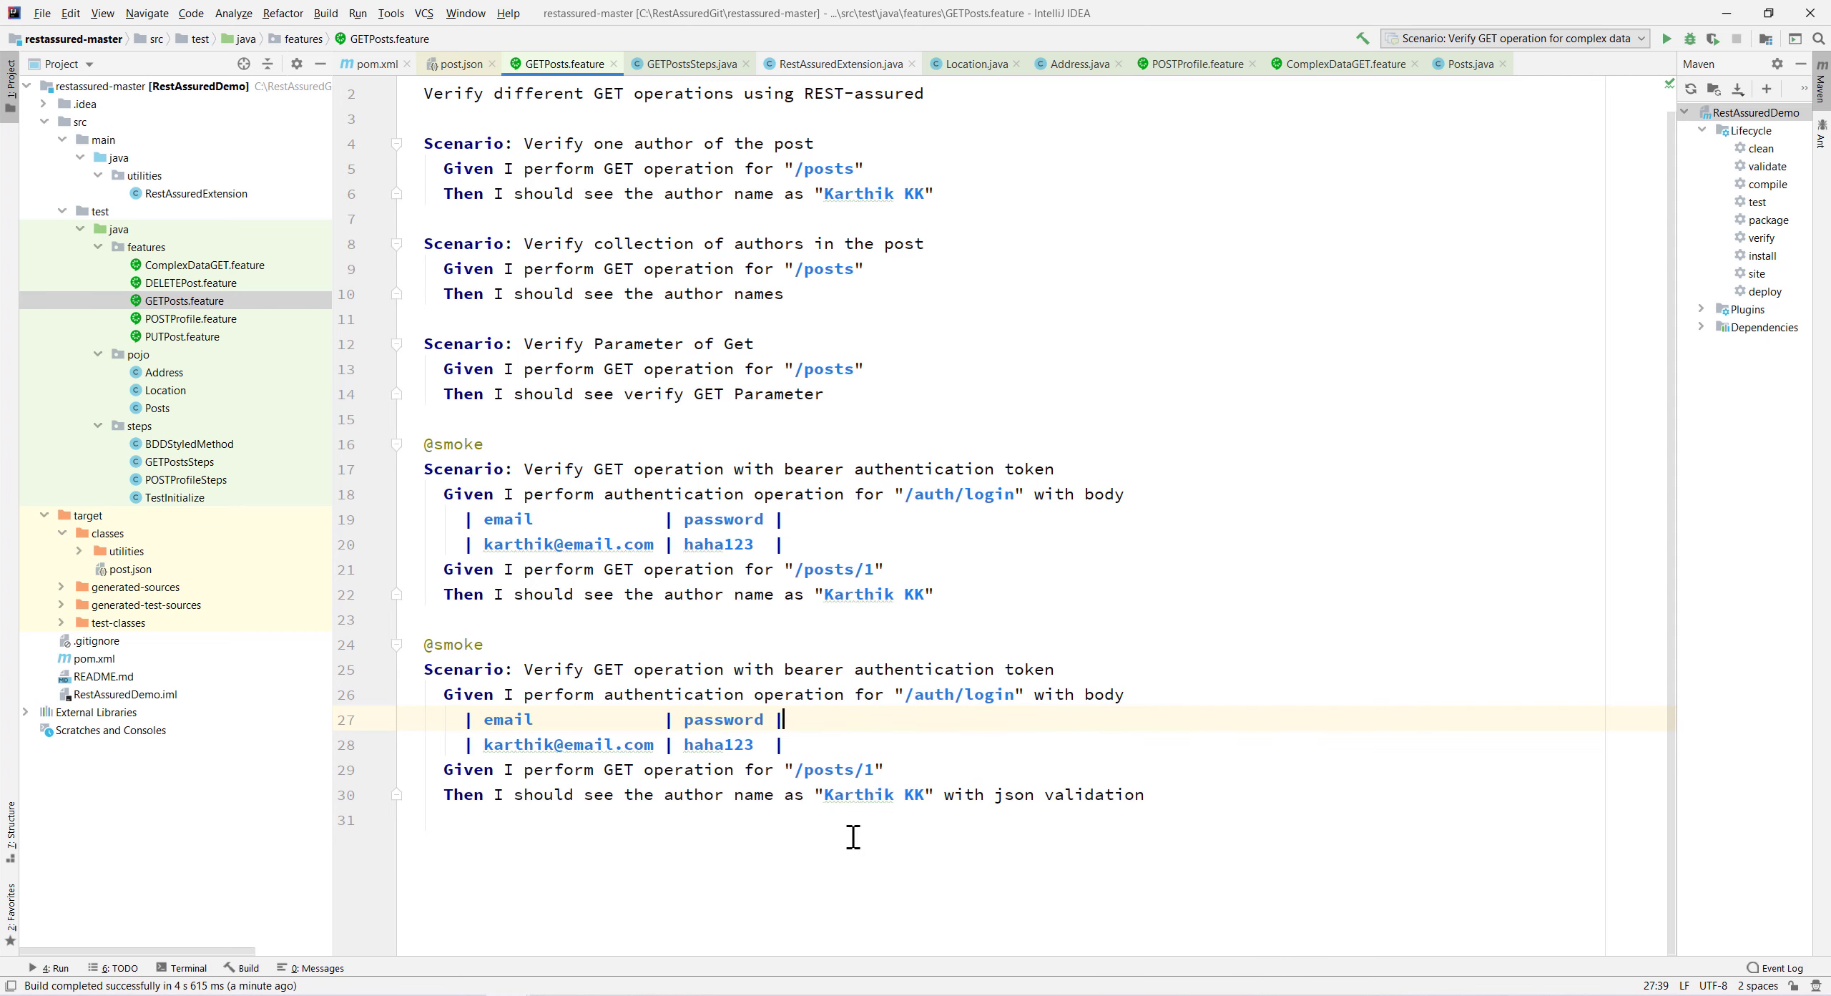
Run the last scenario and append 'for json schema validation' to its title.
{"action": "left_click", "coordinate": [1667, 37]}
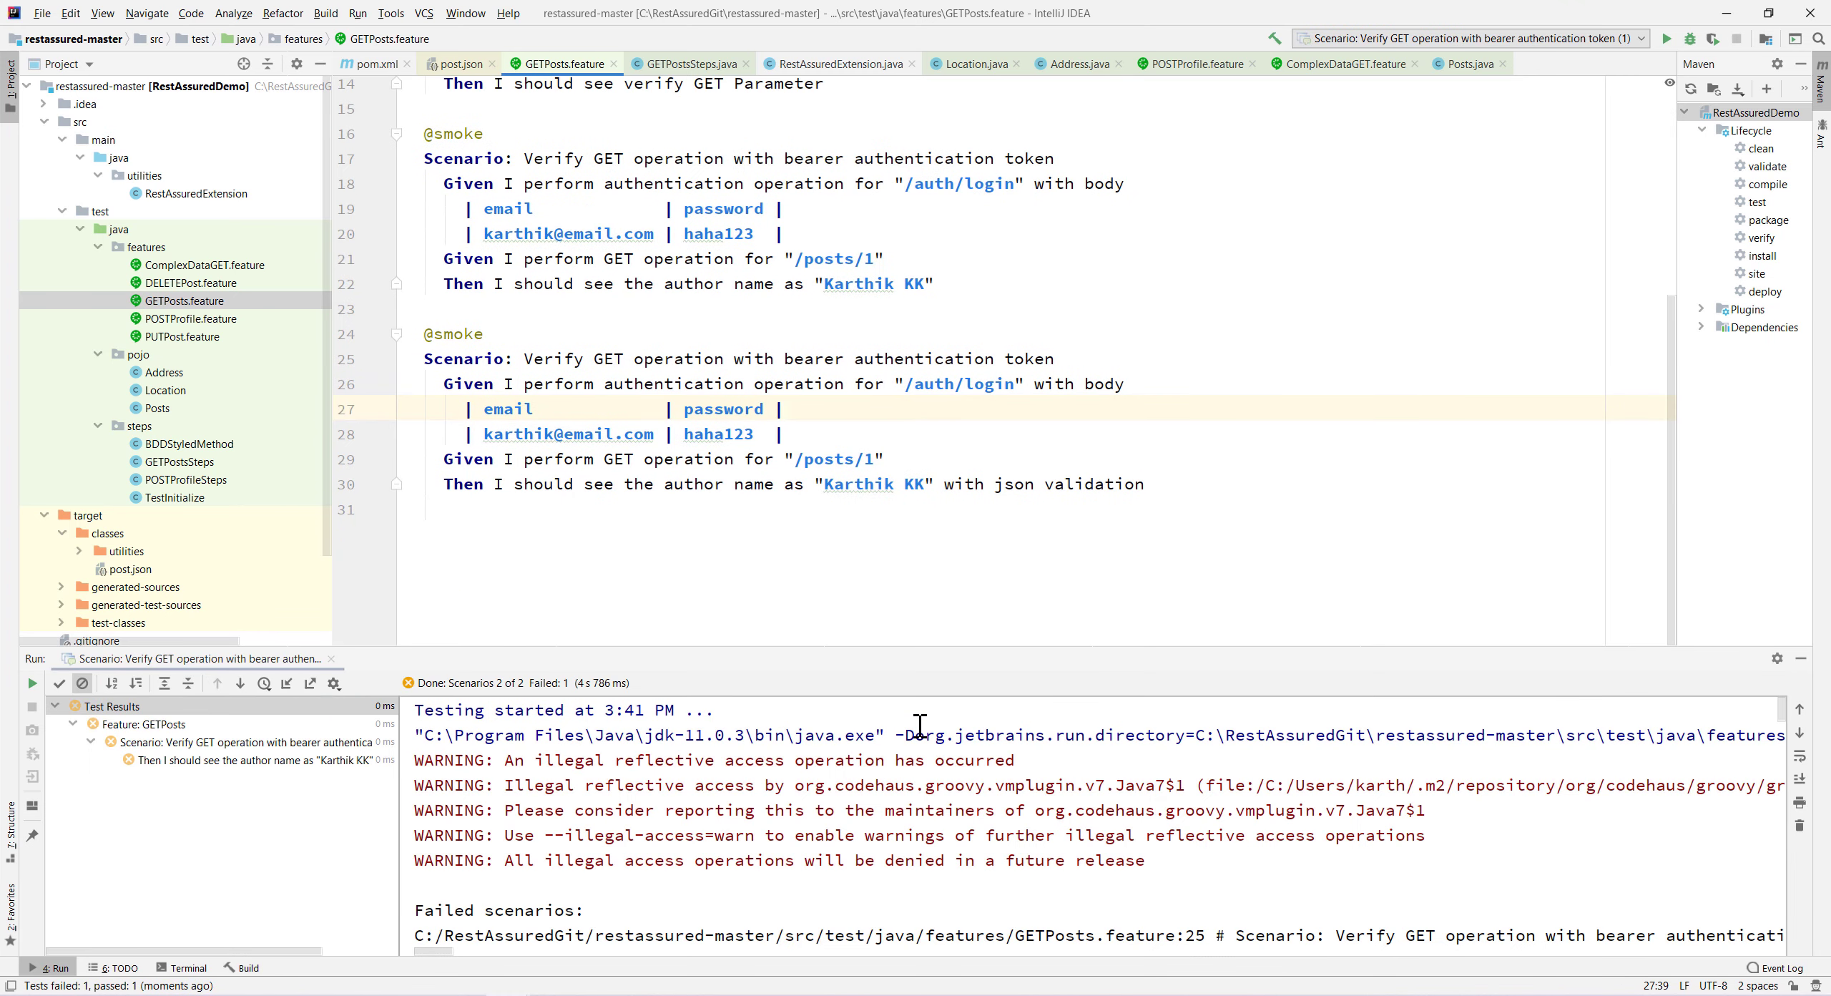
{"action": "left_click", "coordinate": [1054, 359]}
{"action": "type", "text": " for json"}
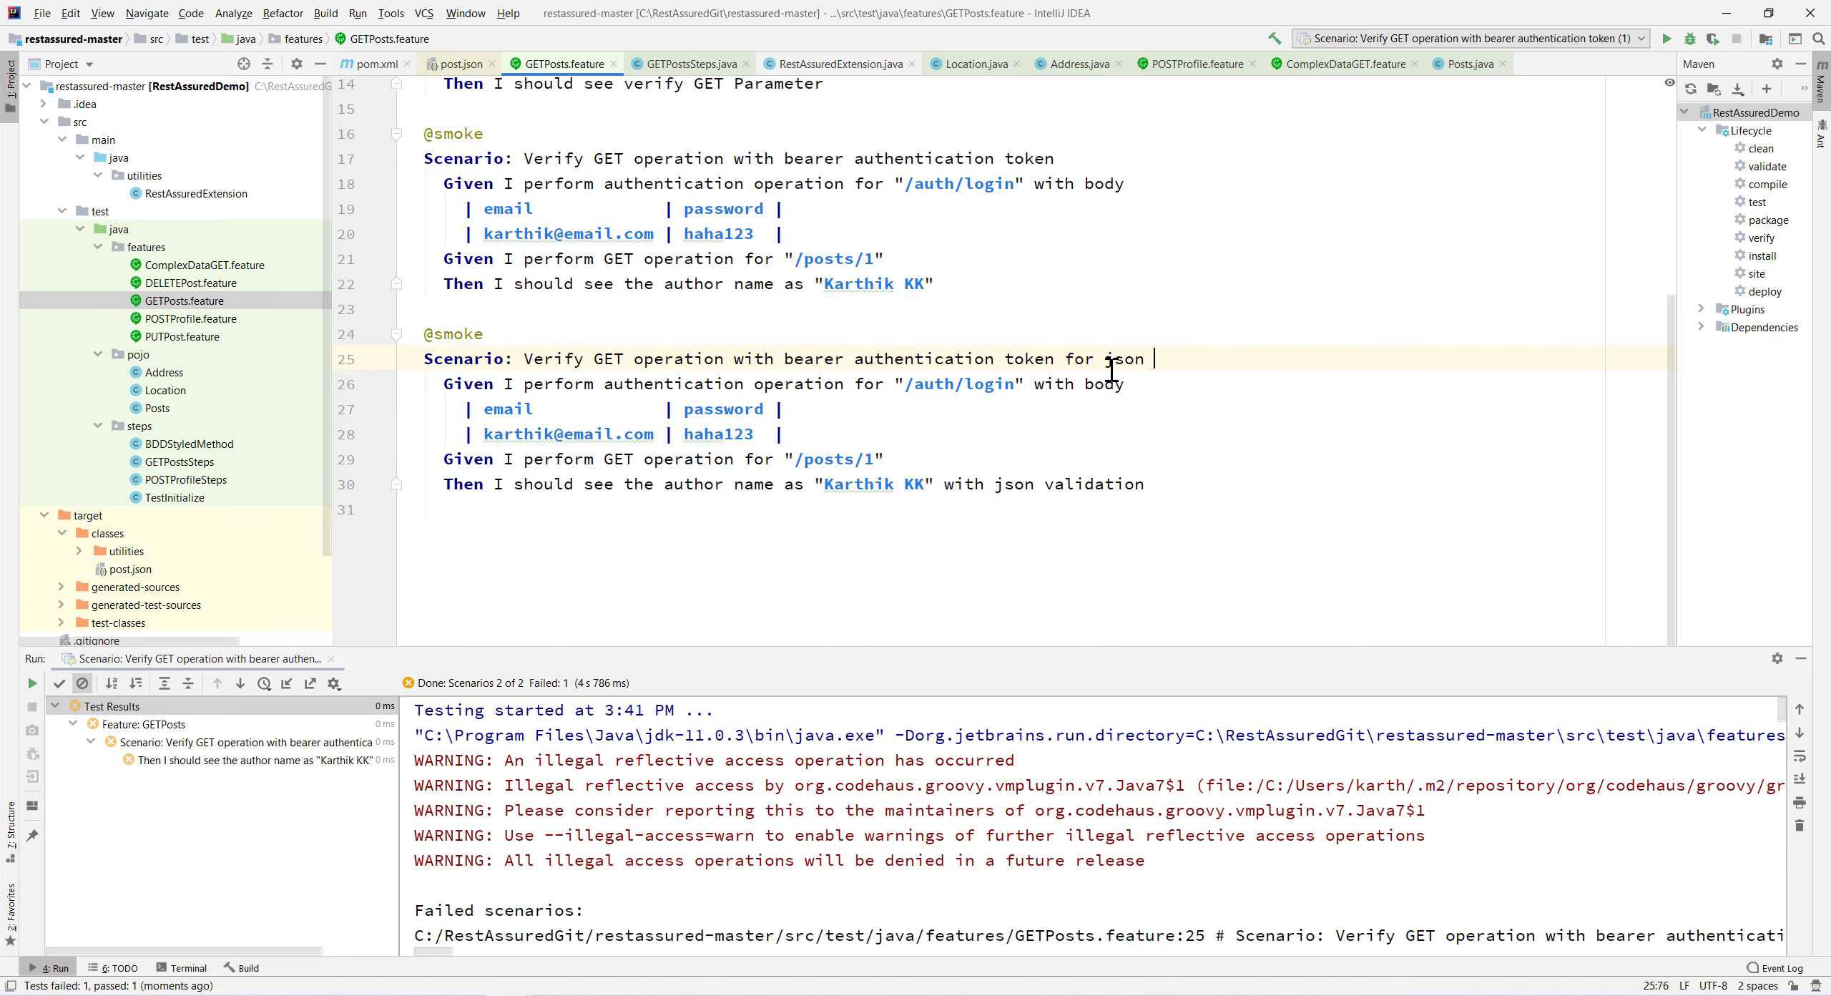
{"action": "type", "text": "schem"}
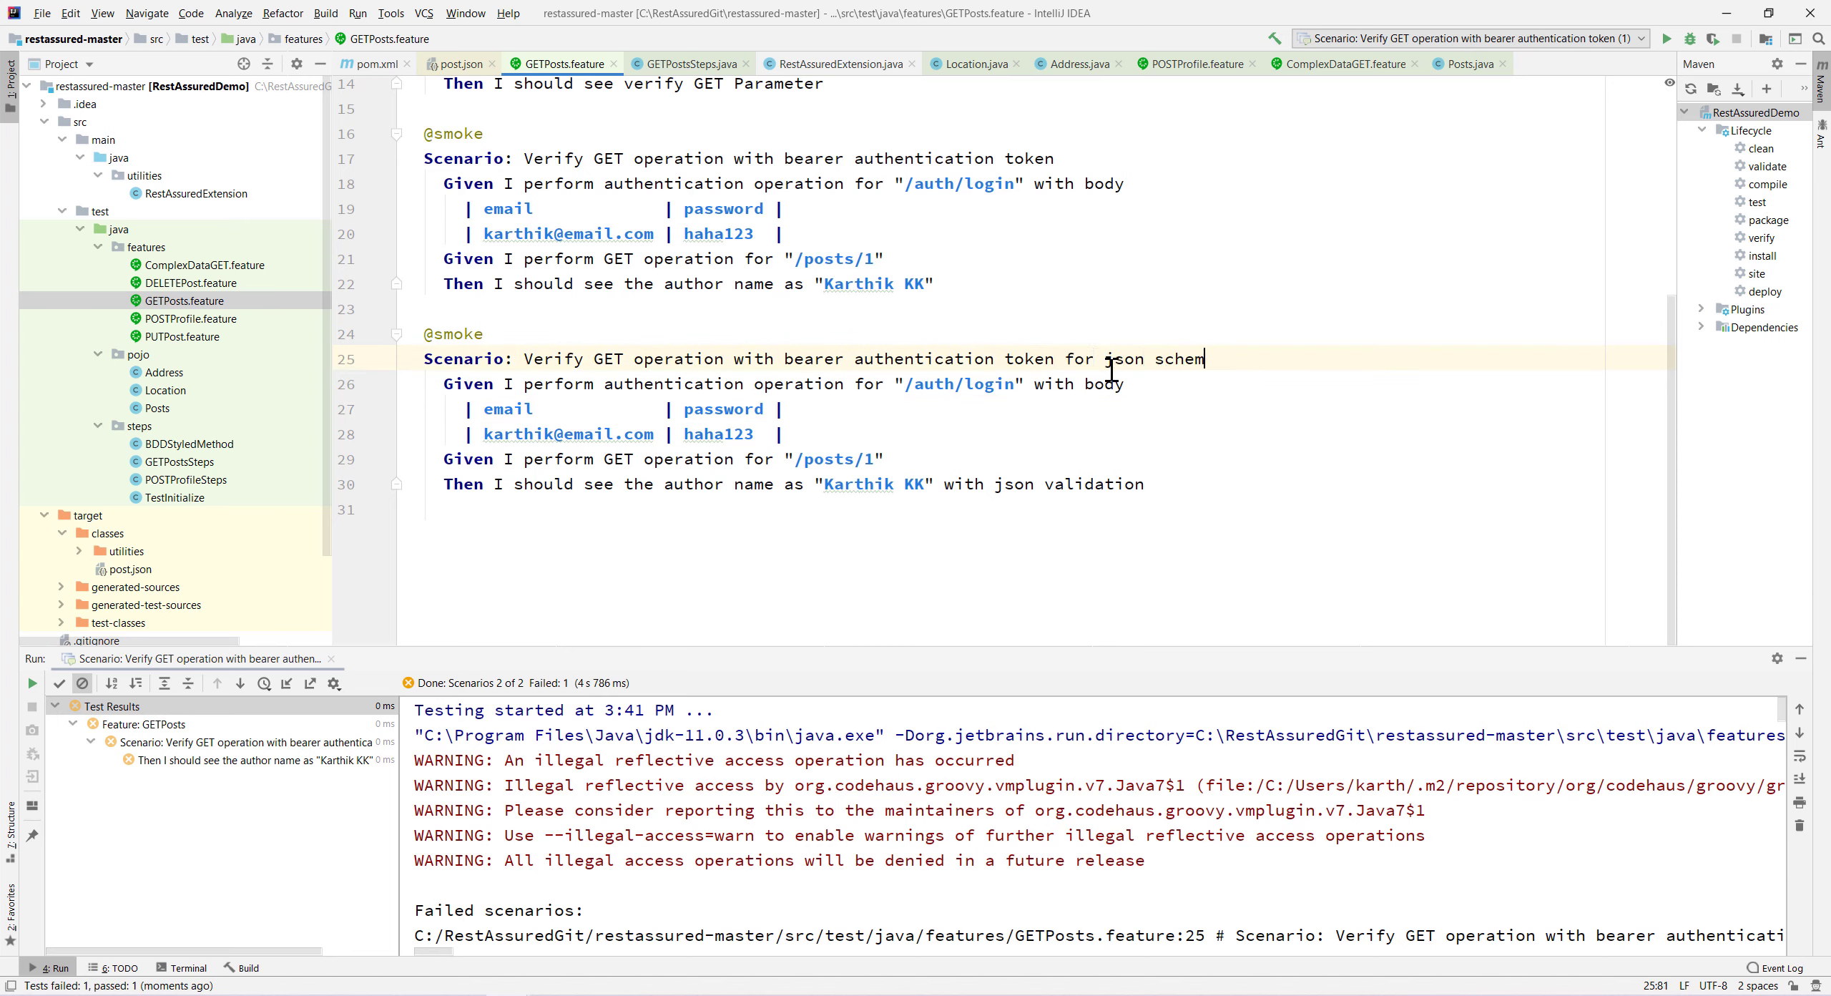
{"action": "type", "text": "a valid"}
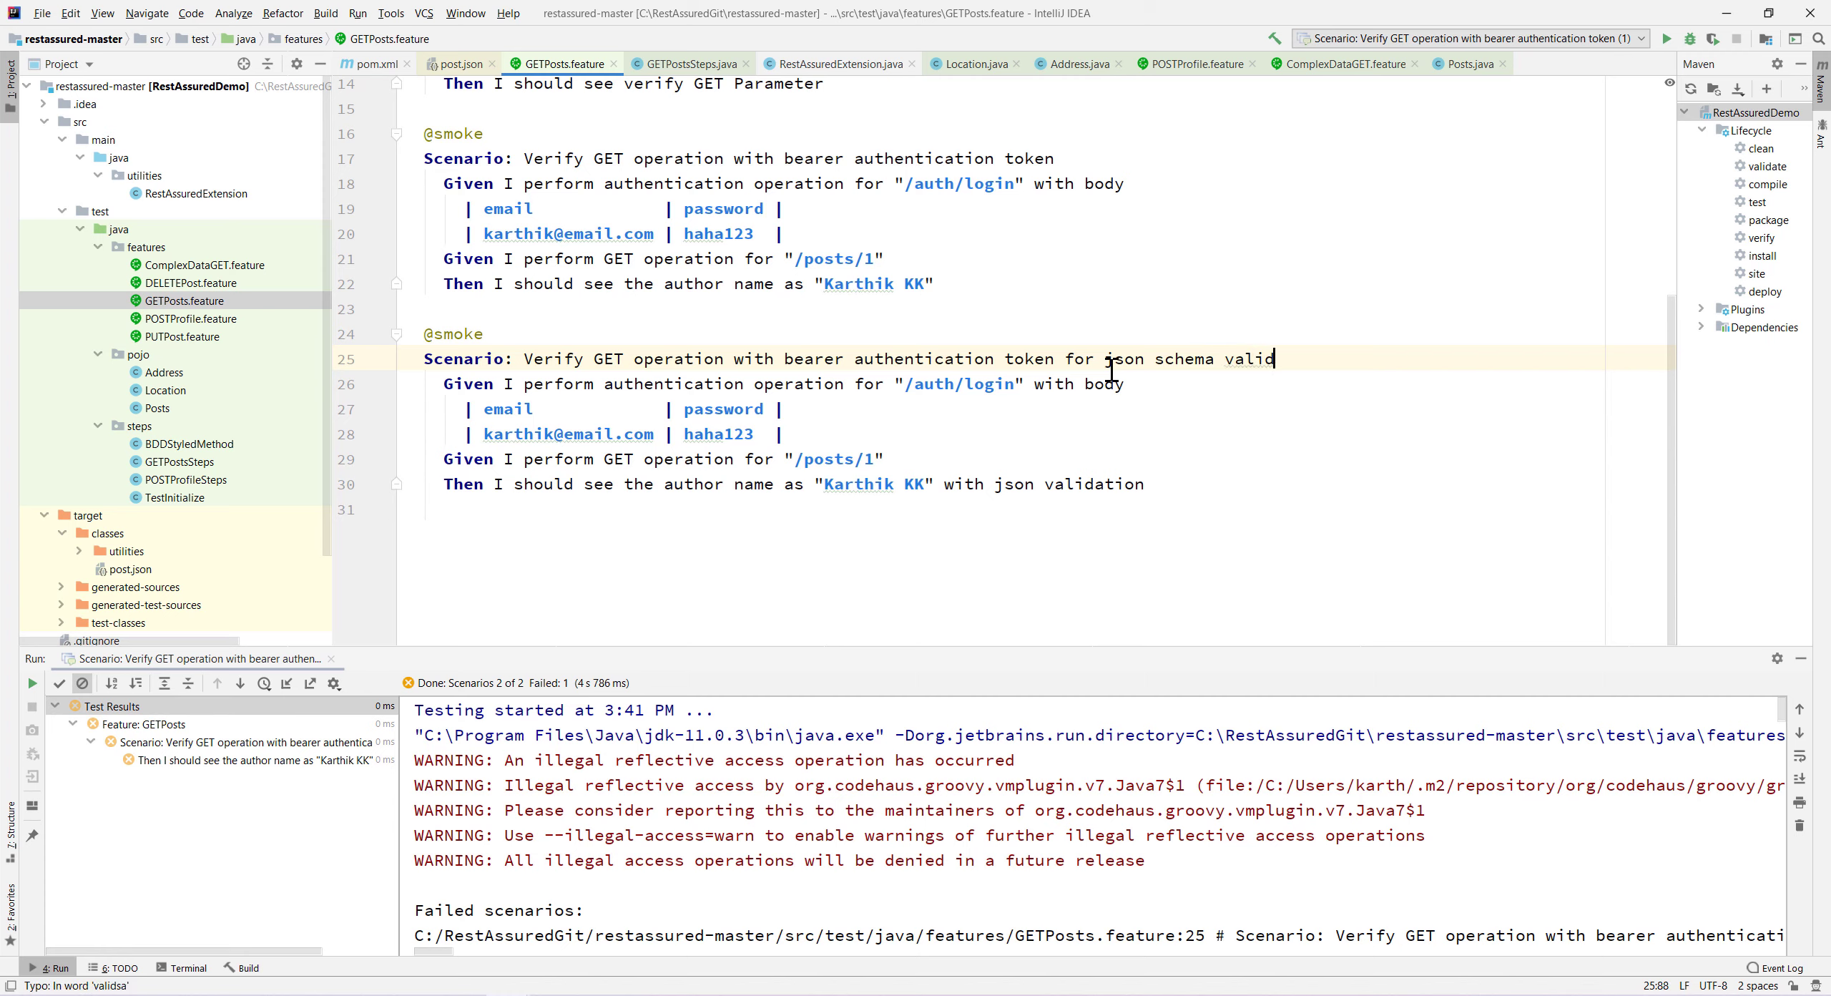
{"action": "type", "text": "ation"}
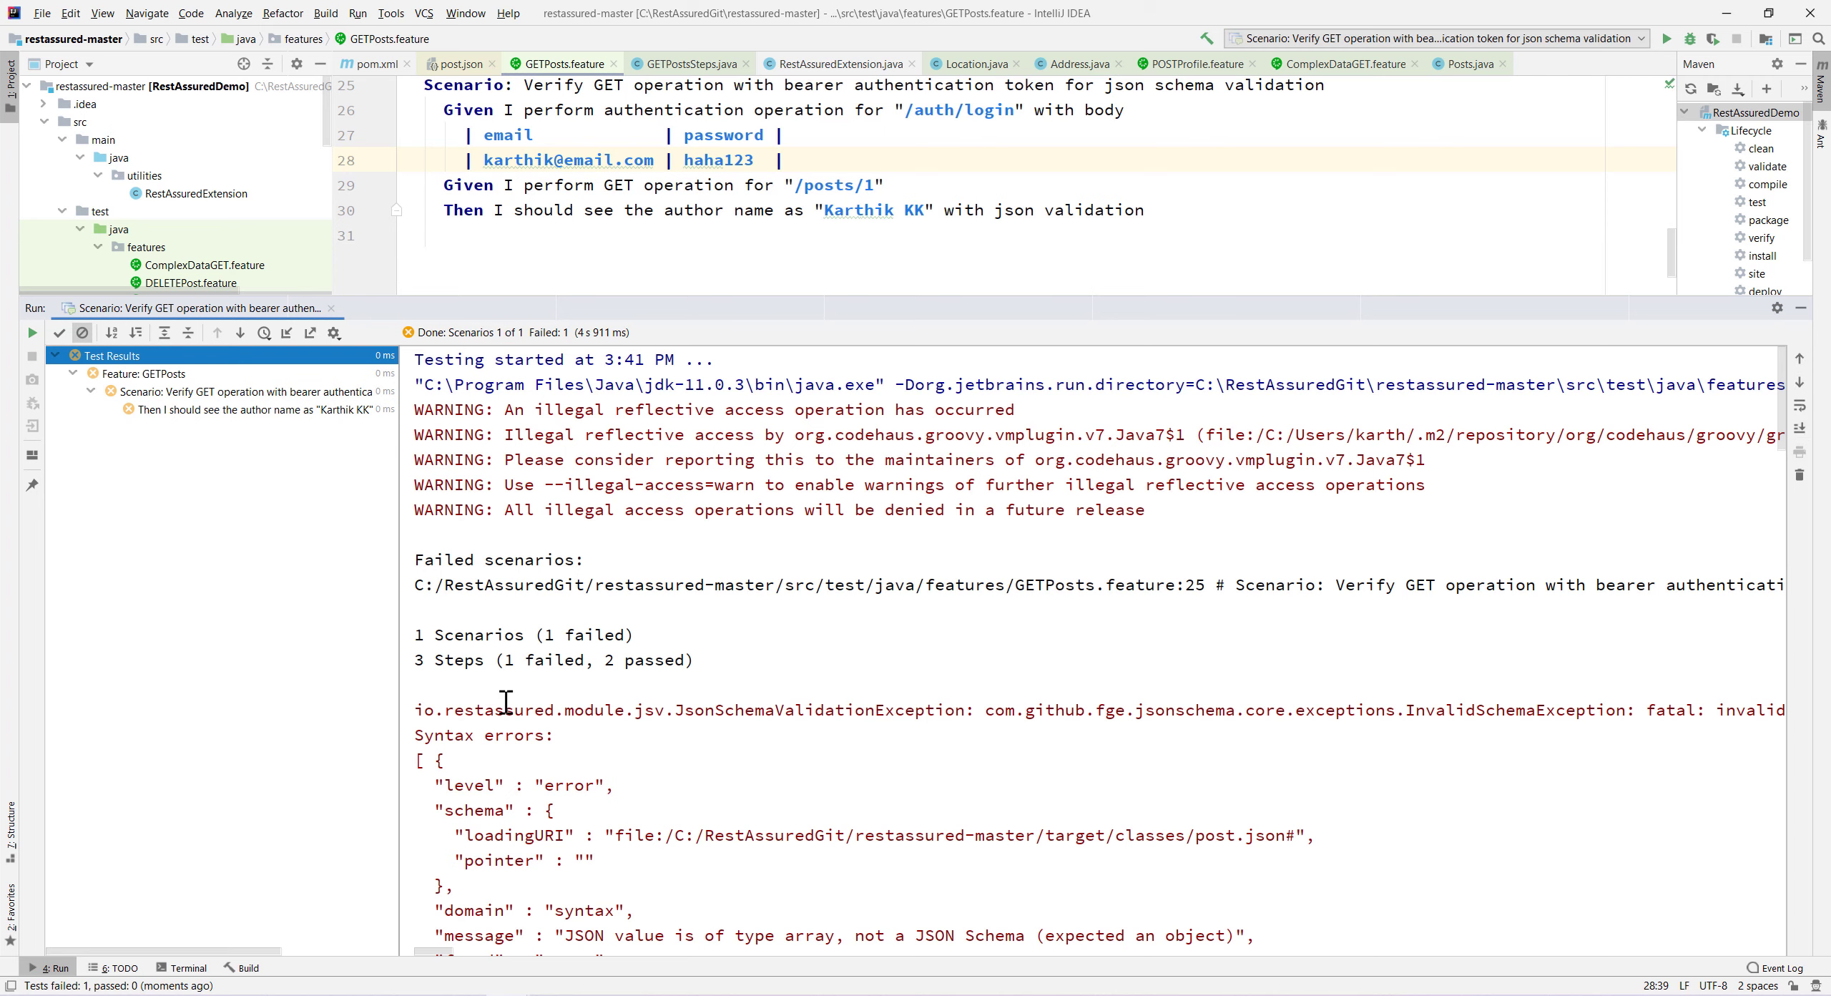
Highlight the schema error output showing the found array value.
{"action": "double_click", "coordinate": [817, 709]}
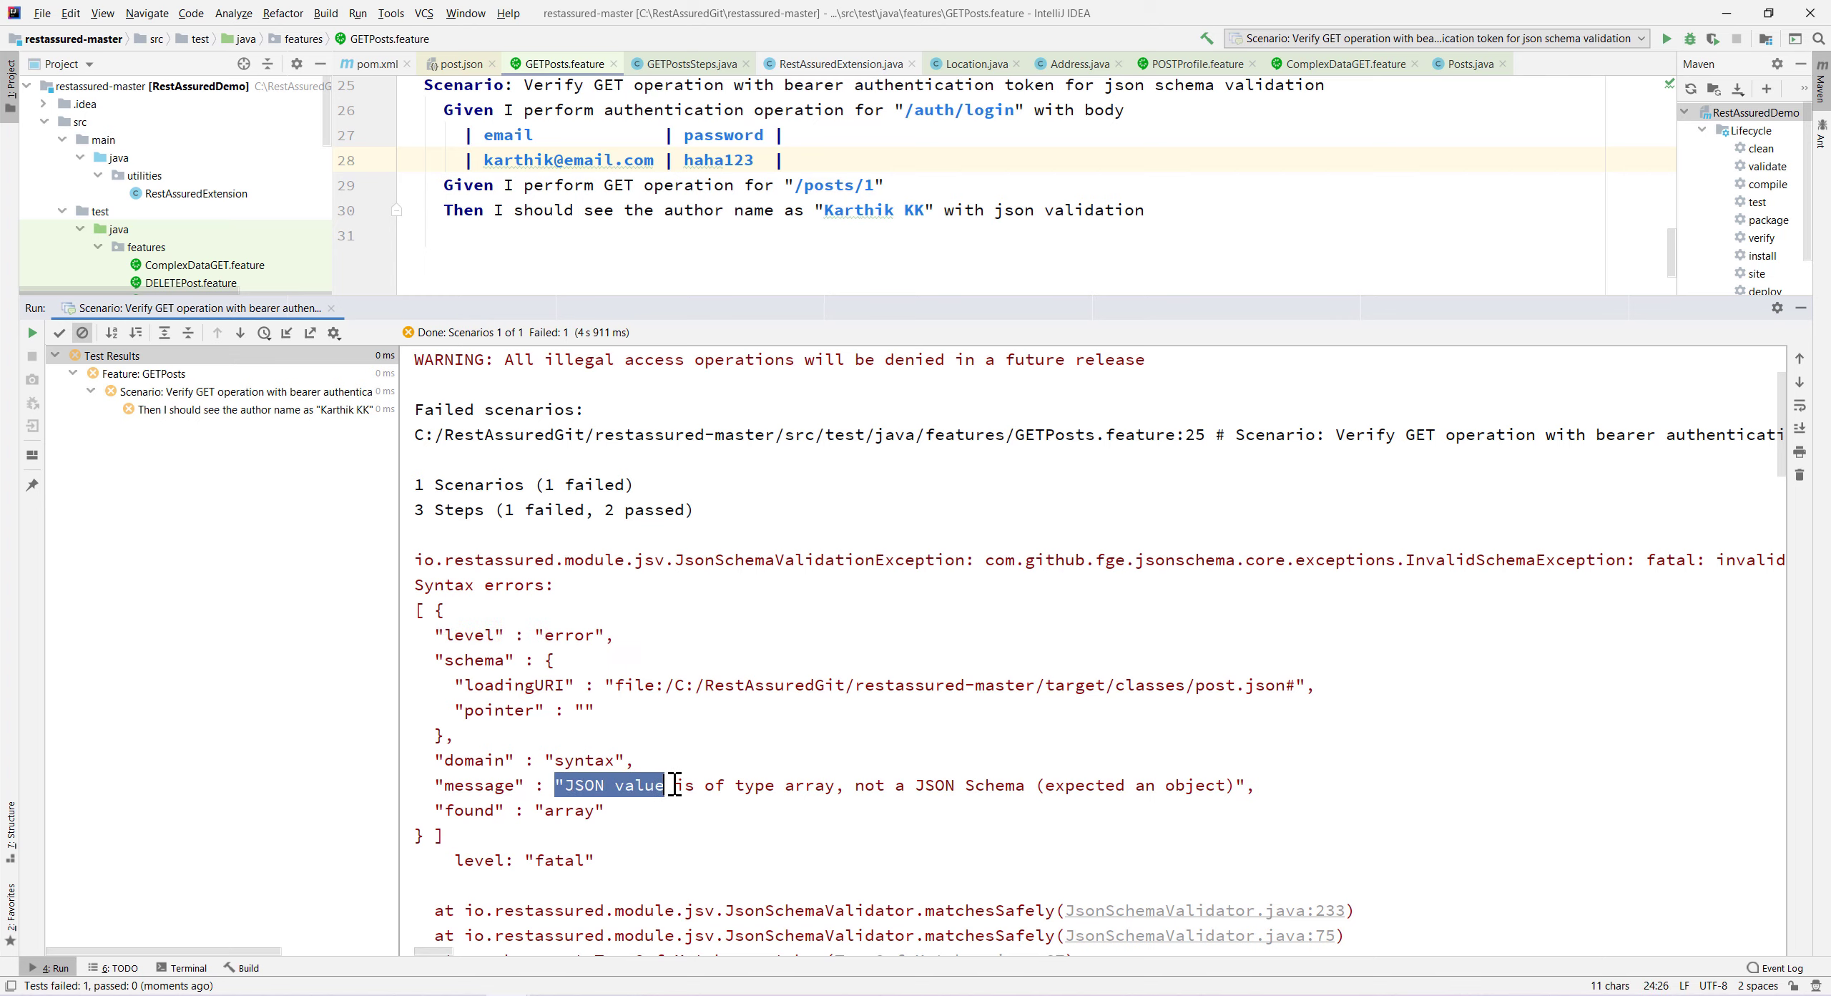
{"action": "left_click_drag", "start_coordinate": [663, 785], "coordinate": [1009, 785]}
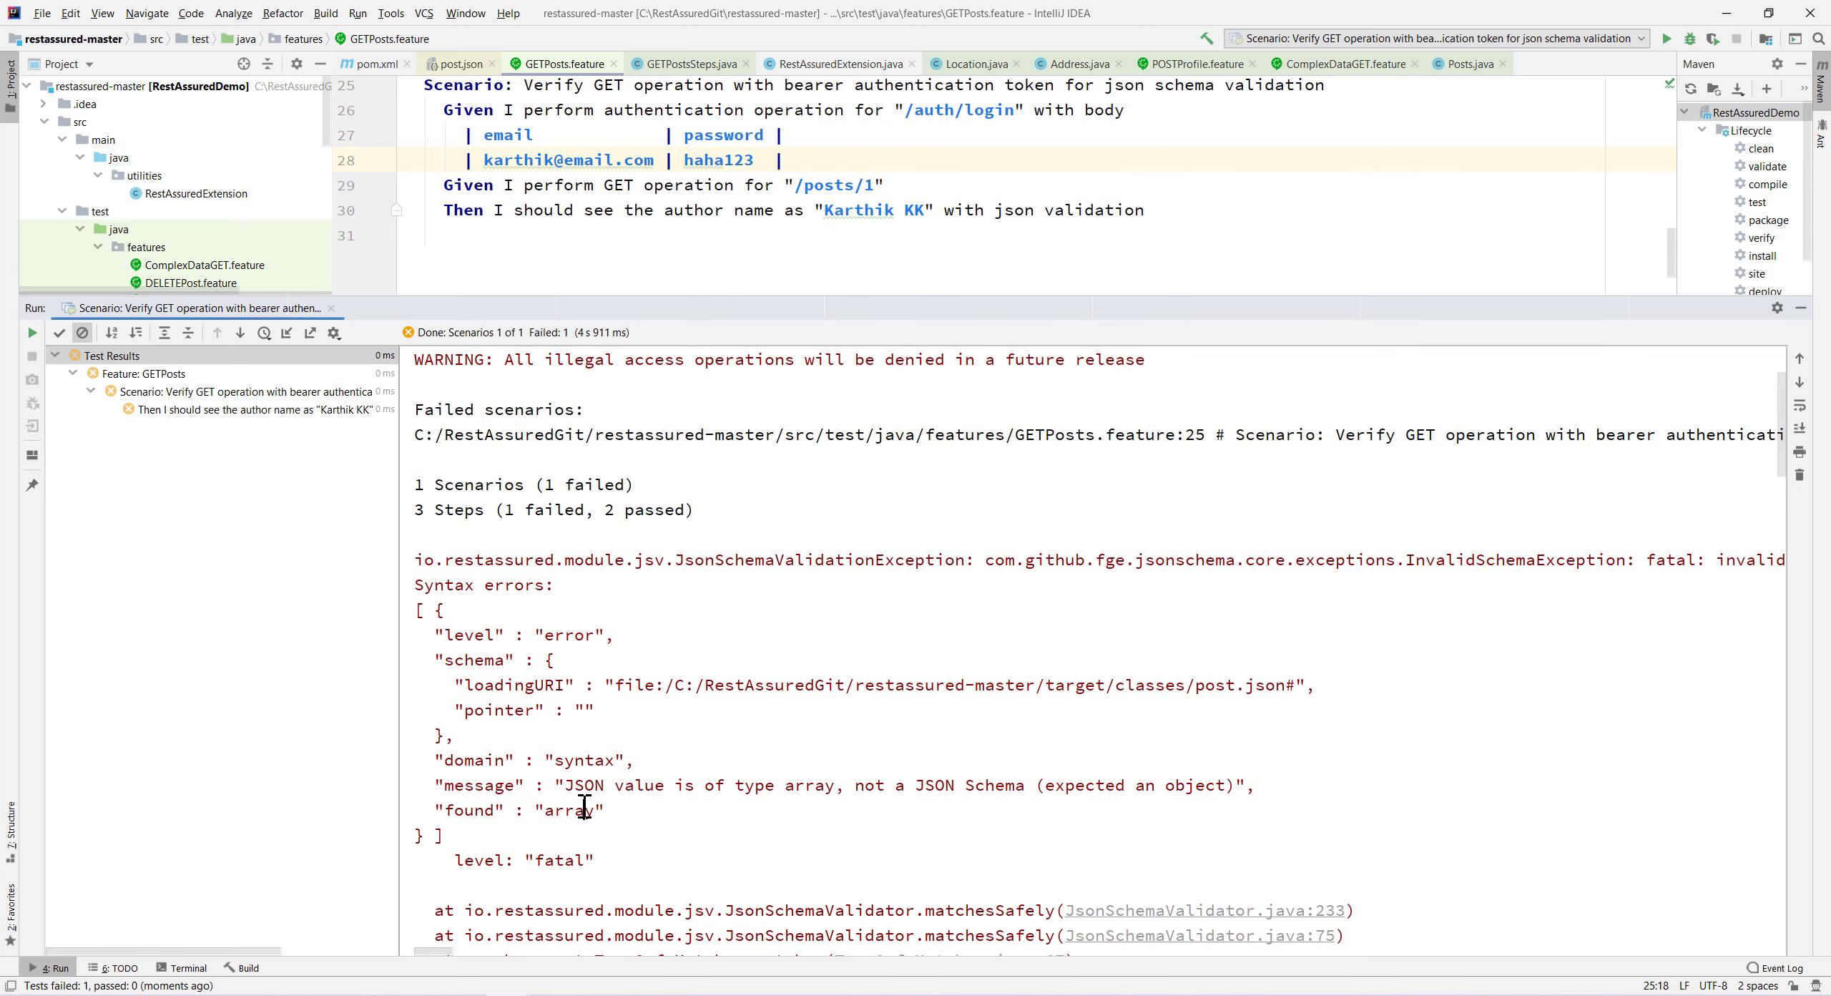
{"action": "double_click", "coordinate": [567, 809]}
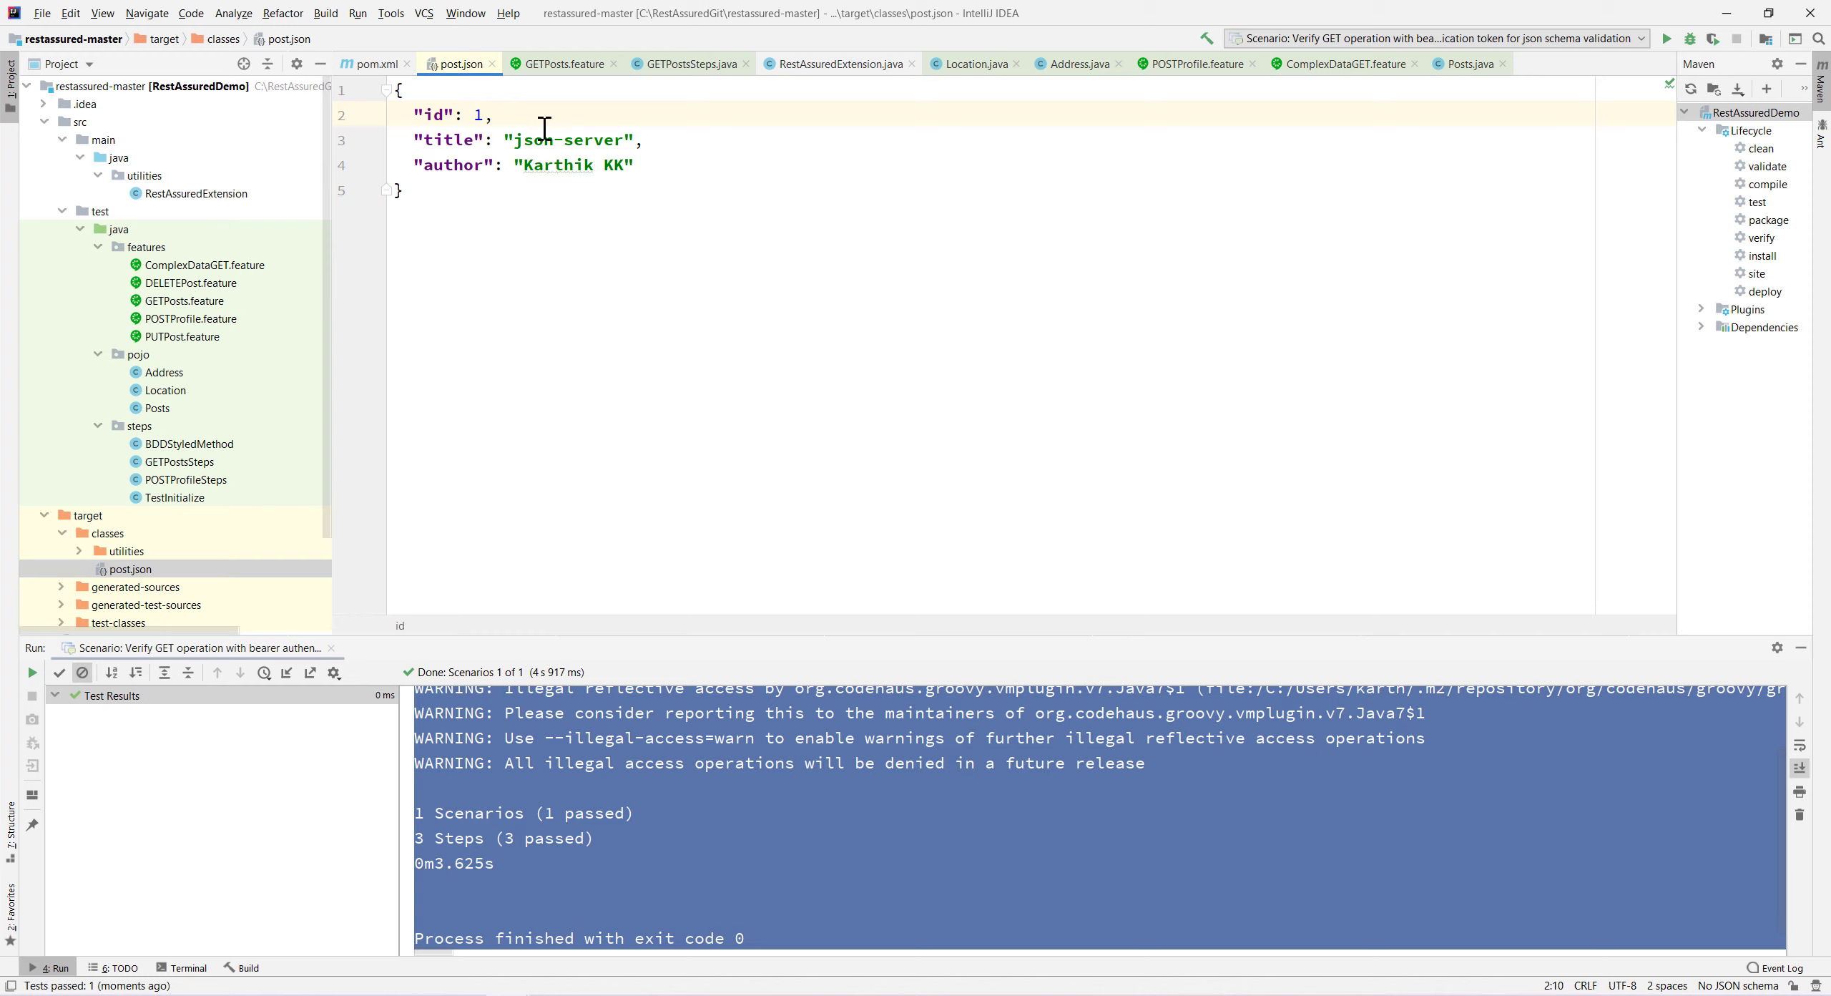
{"action": "mouse_move", "coordinate": [546, 138]}
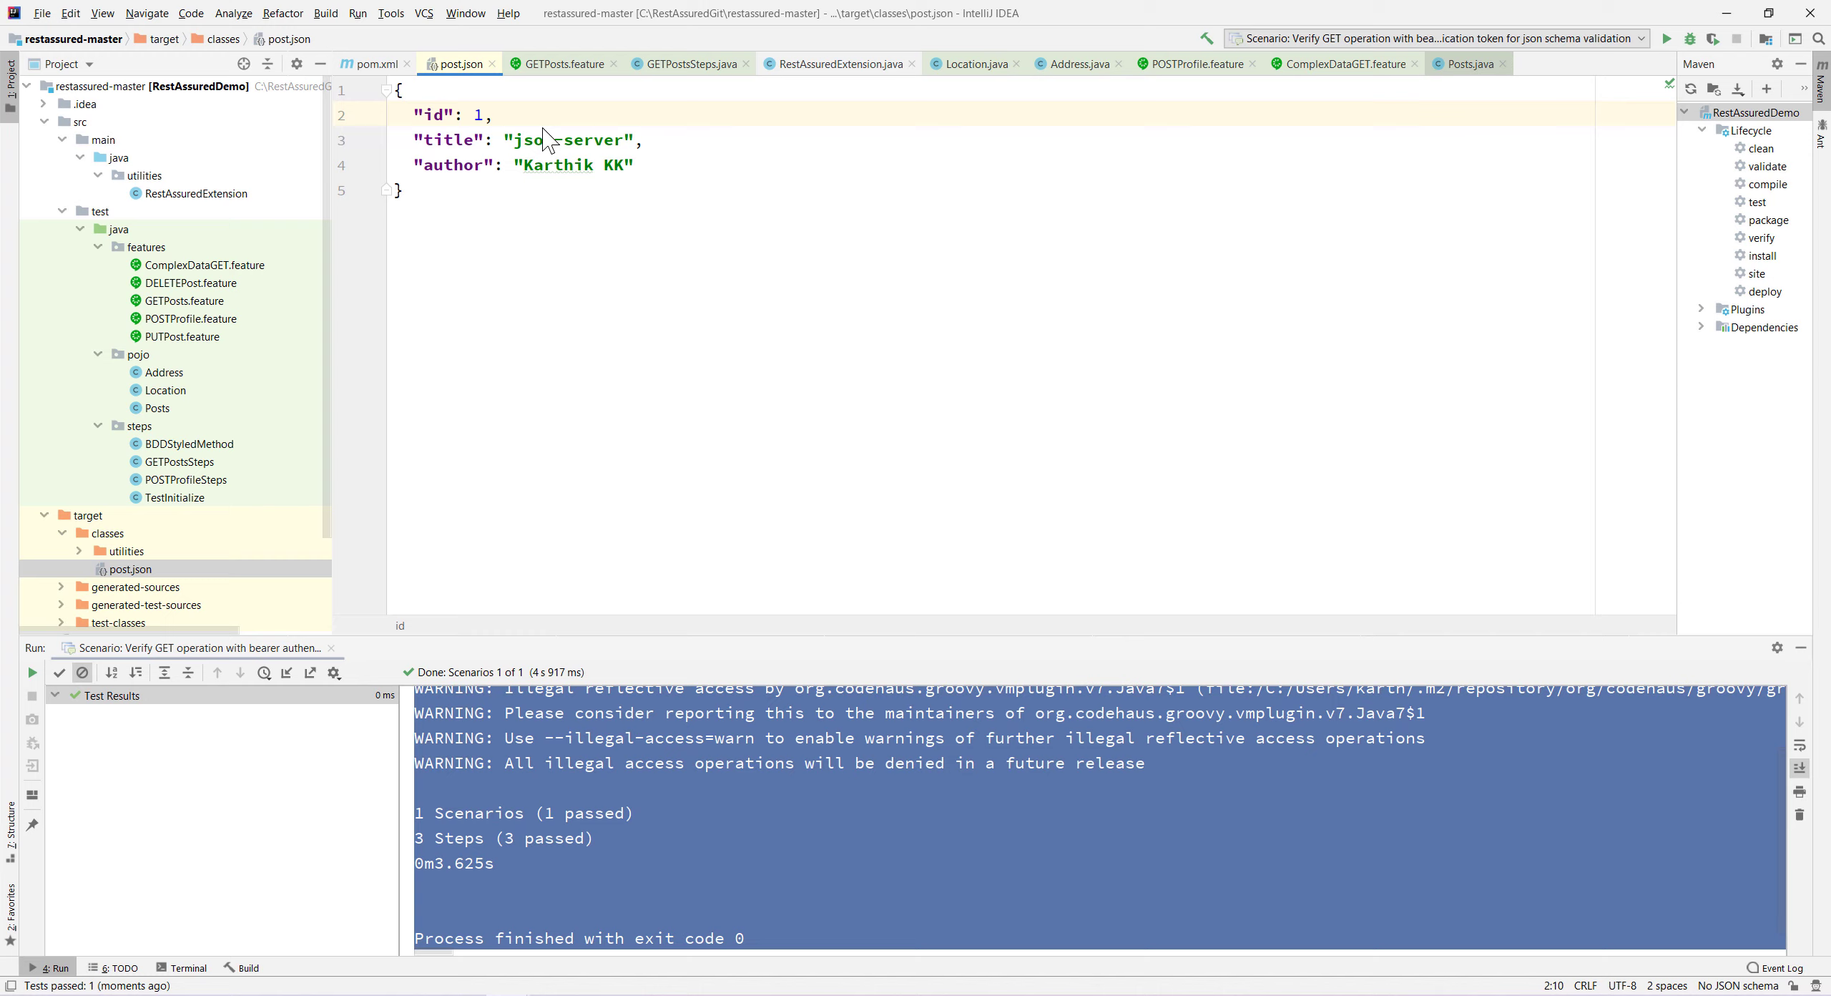
Rerun the json schema validation scenario and view its failing output.
{"action": "left_click", "coordinate": [1666, 39]}
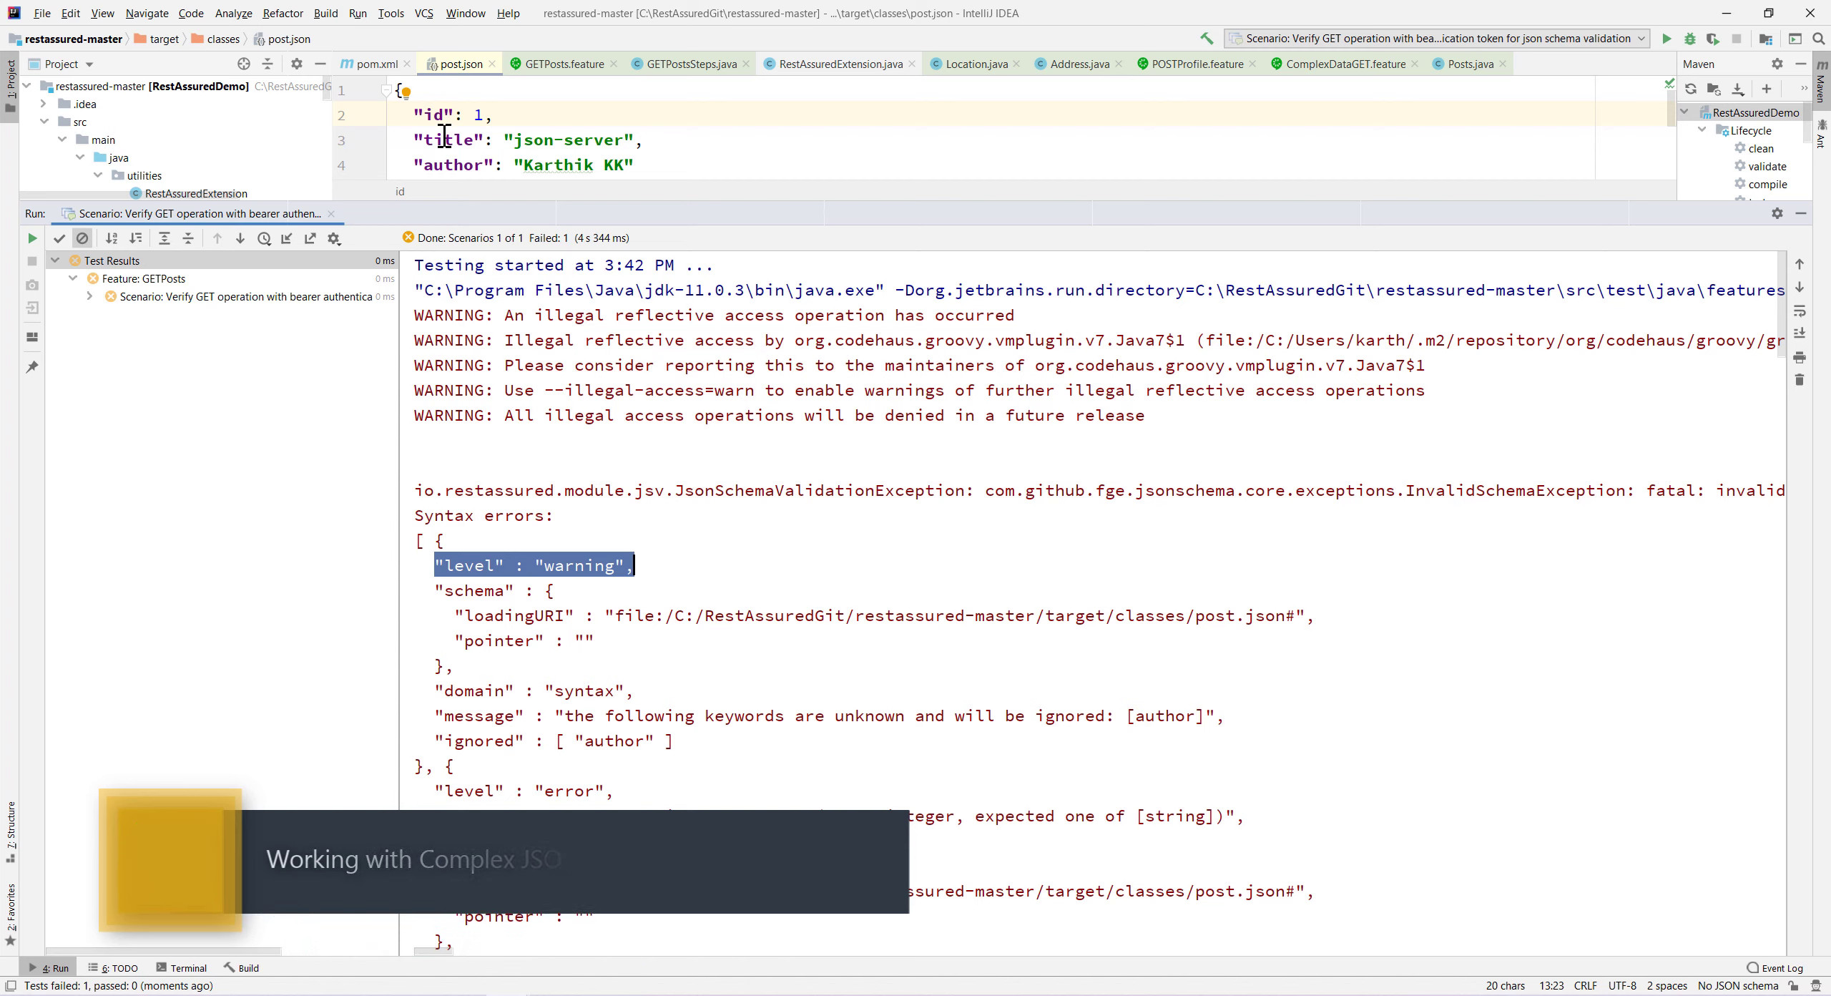
Check the integer-vs-string warning, then change post.json's id 1 to the string "1".
{"action": "double_click", "coordinate": [571, 565]}
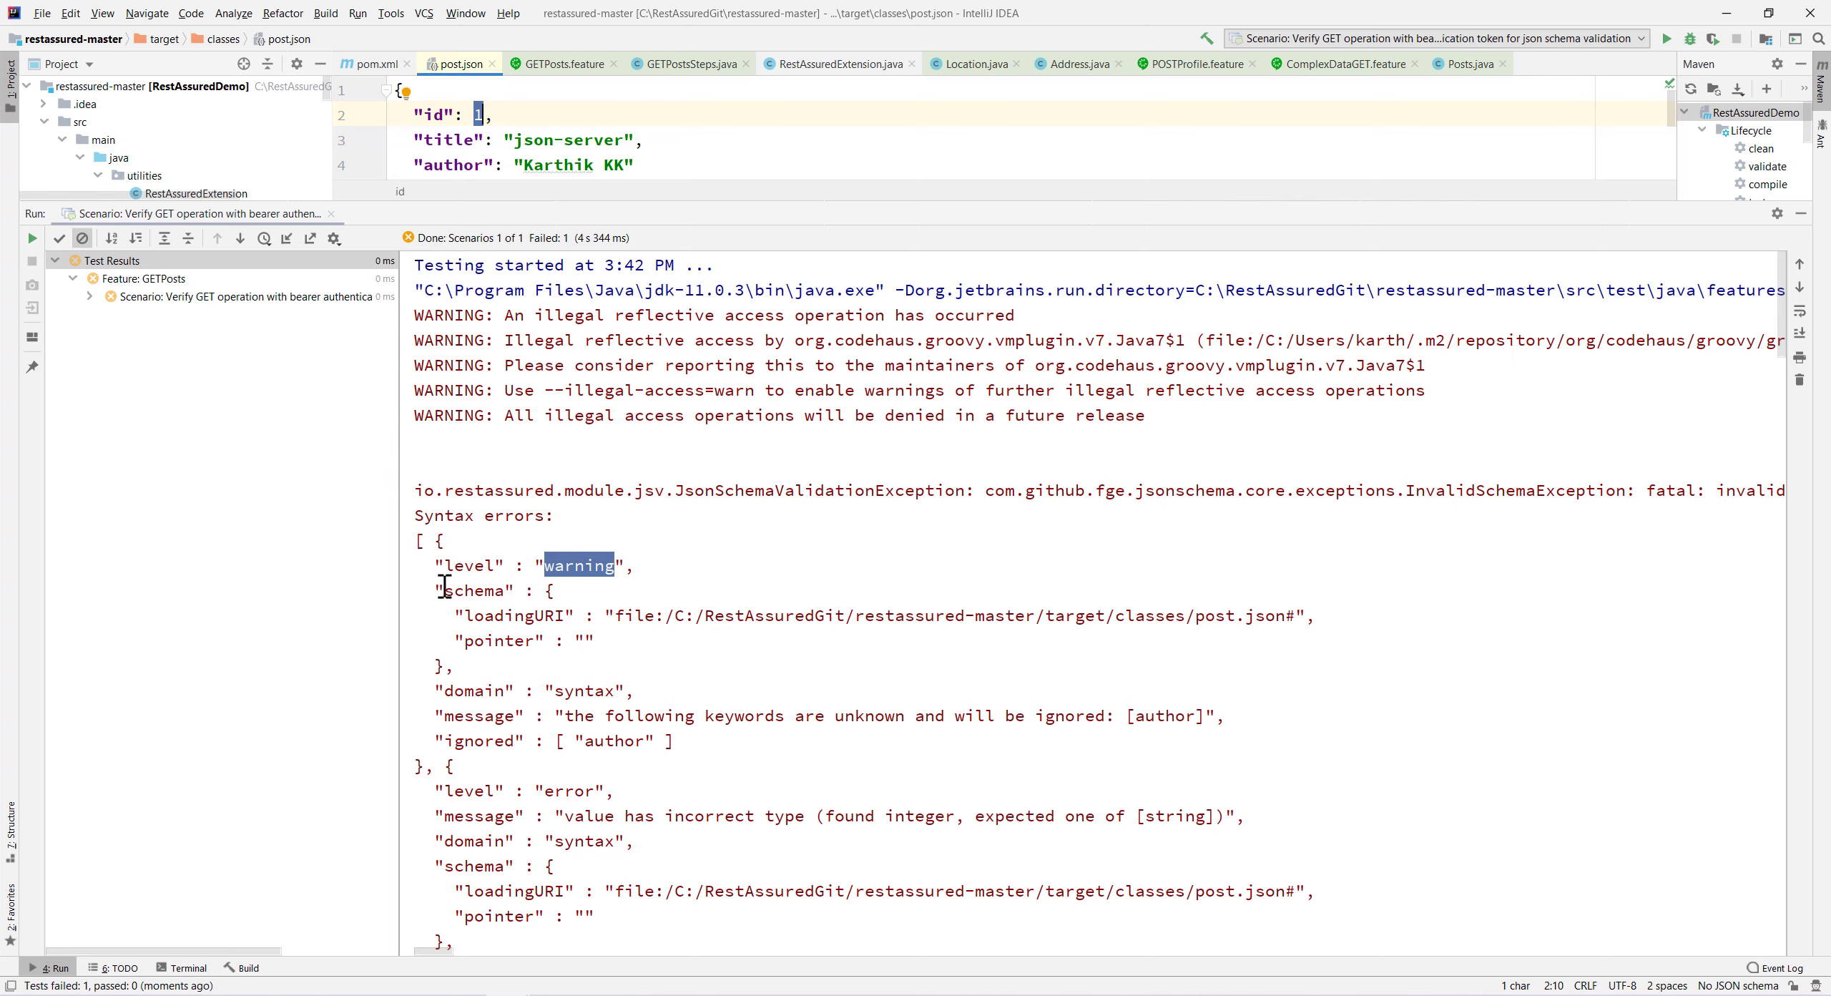
{"action": "left_click", "coordinate": [864, 716]}
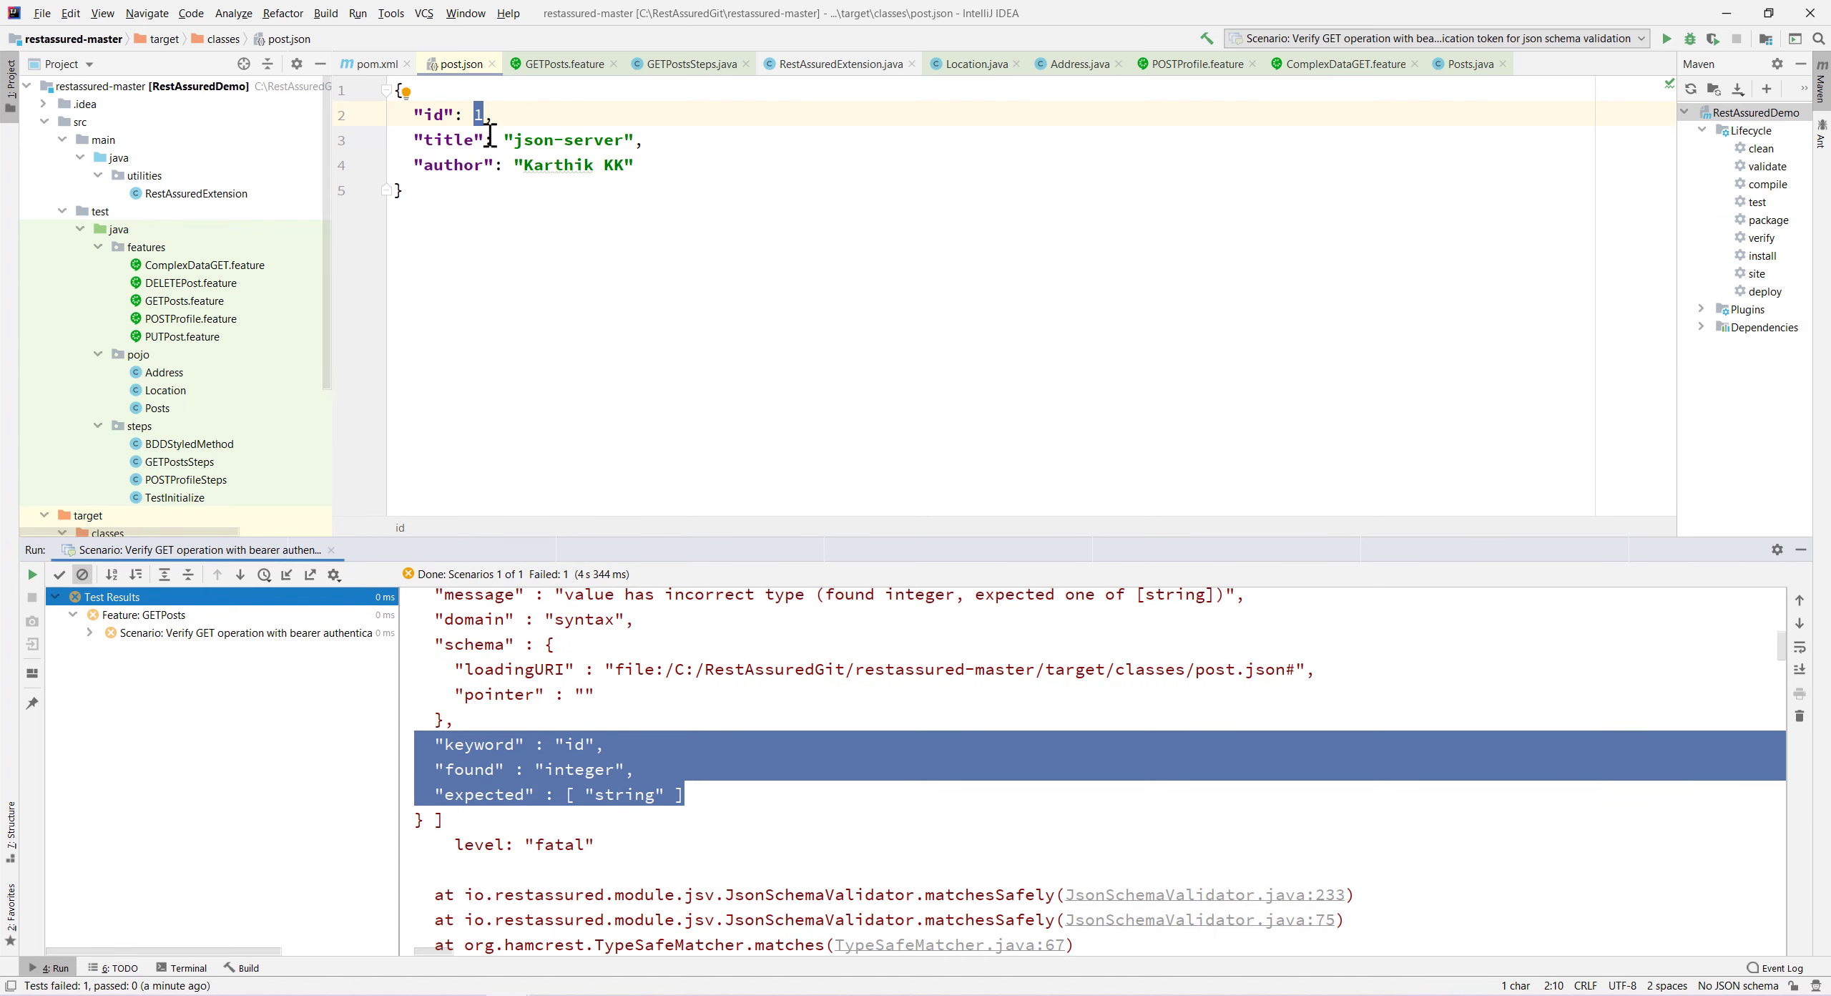
{"action": "type", "text": "\"\""}
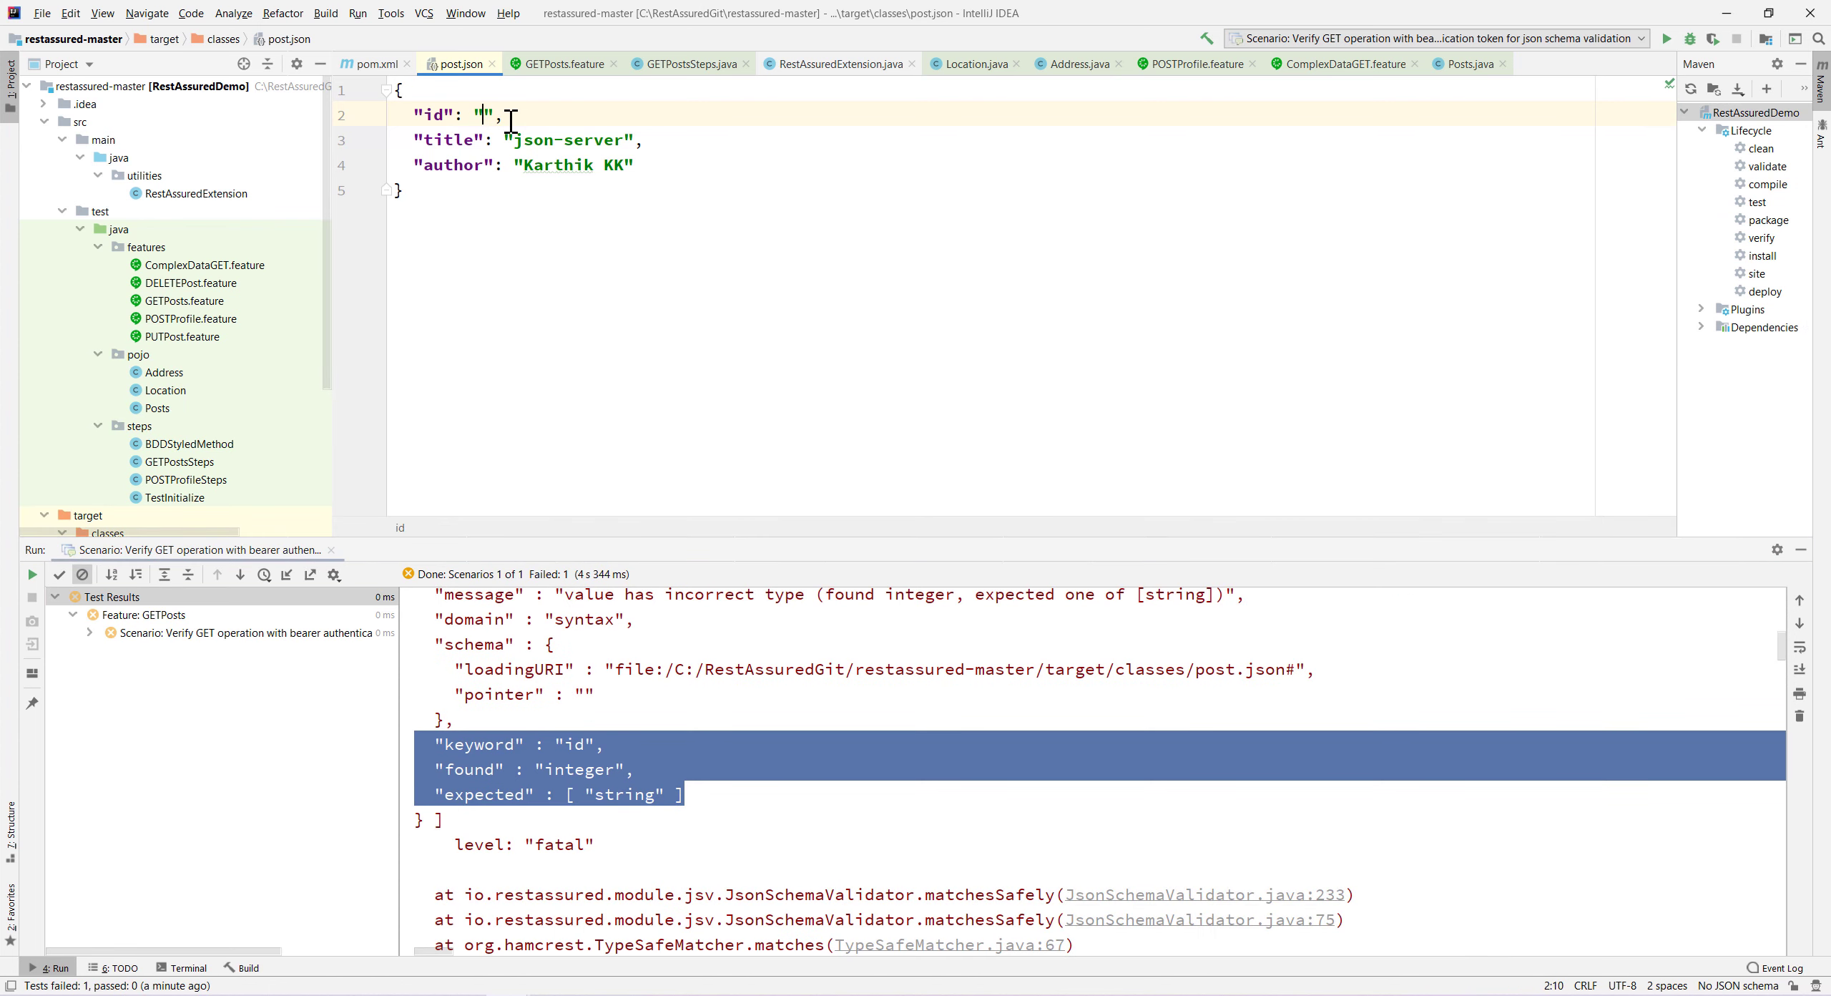
{"action": "type", "text": "1"}
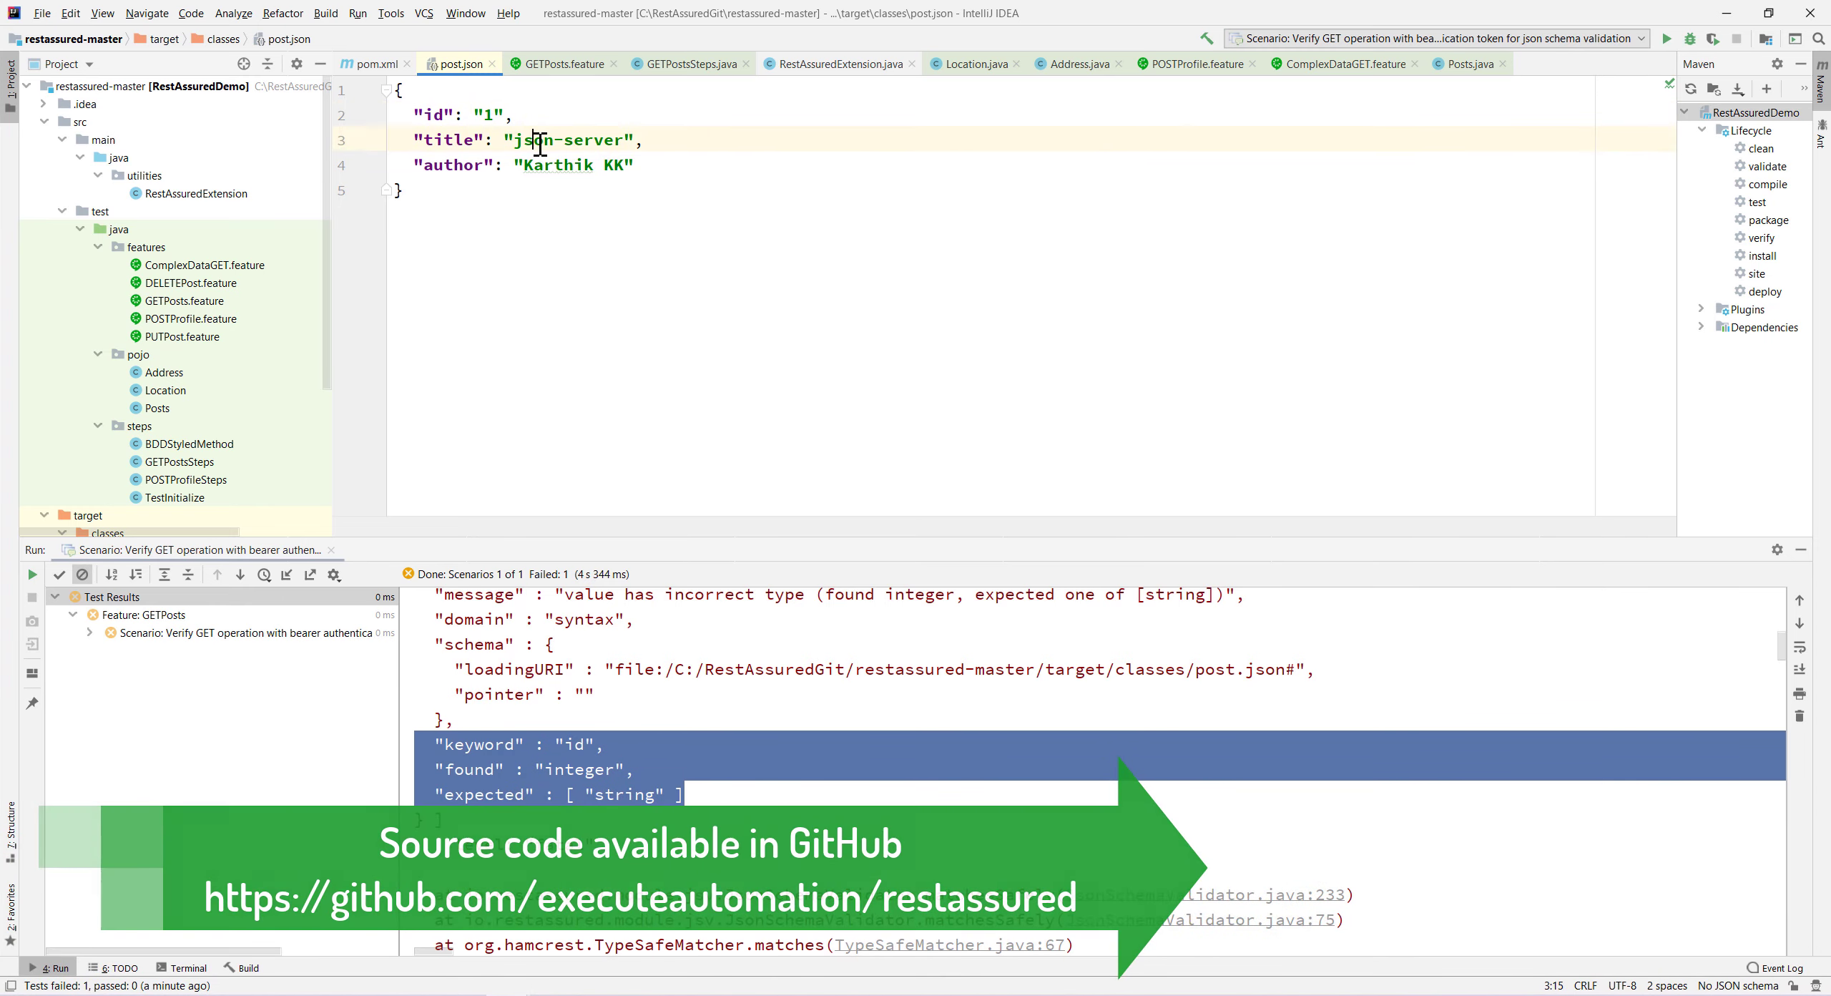
Switch to the RestAssuredExtension.java tab showing GetWithQueryParamsWithToken.
{"action": "left_click", "coordinate": [564, 63]}
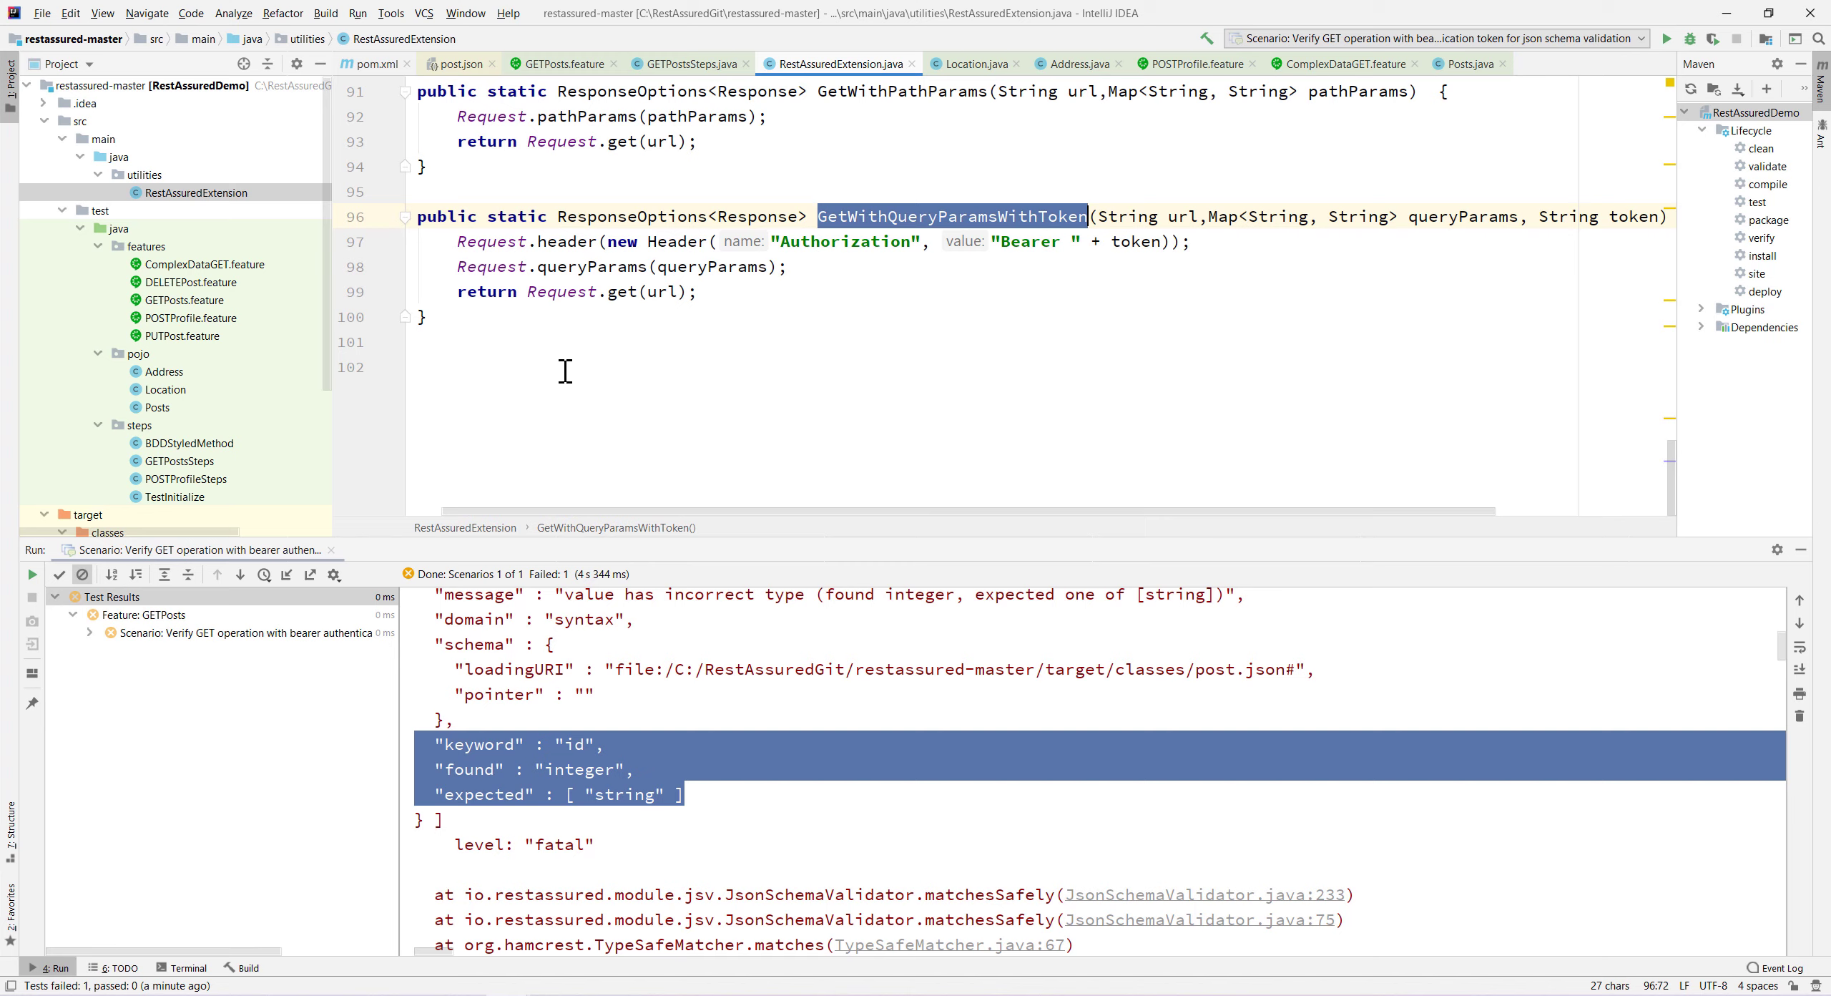
{"action": "mouse_move", "coordinate": [639, 345]}
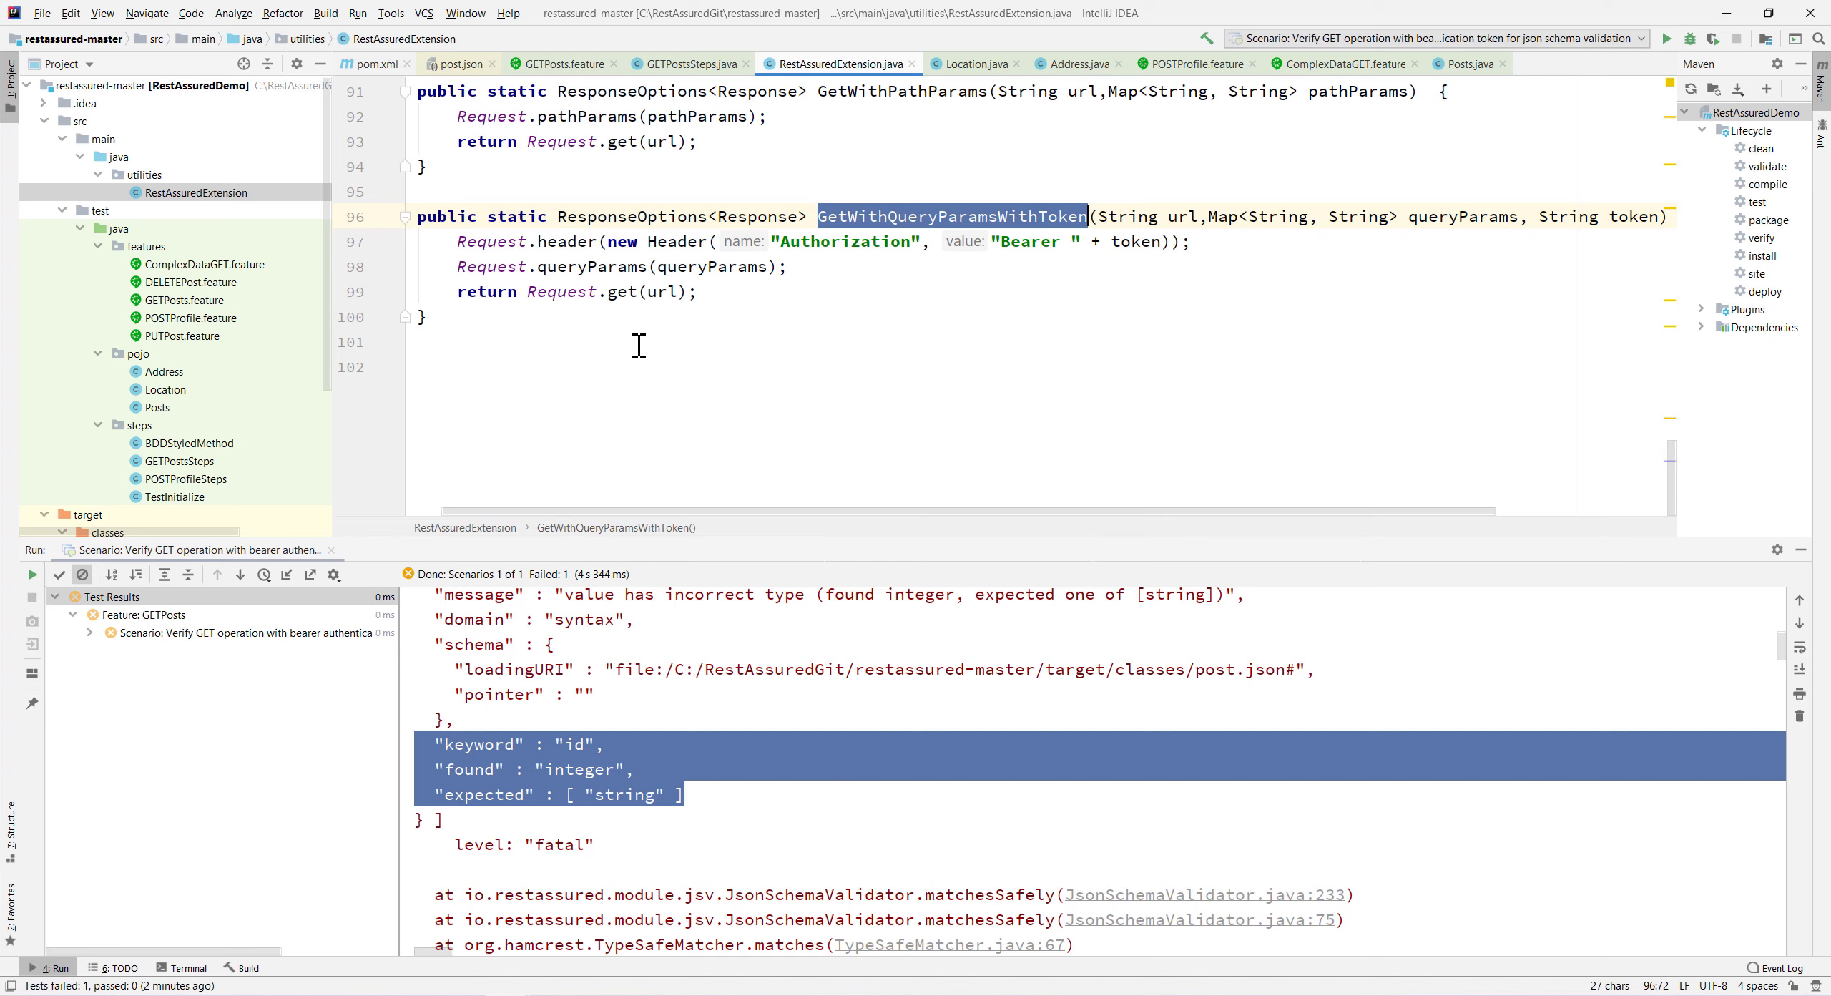